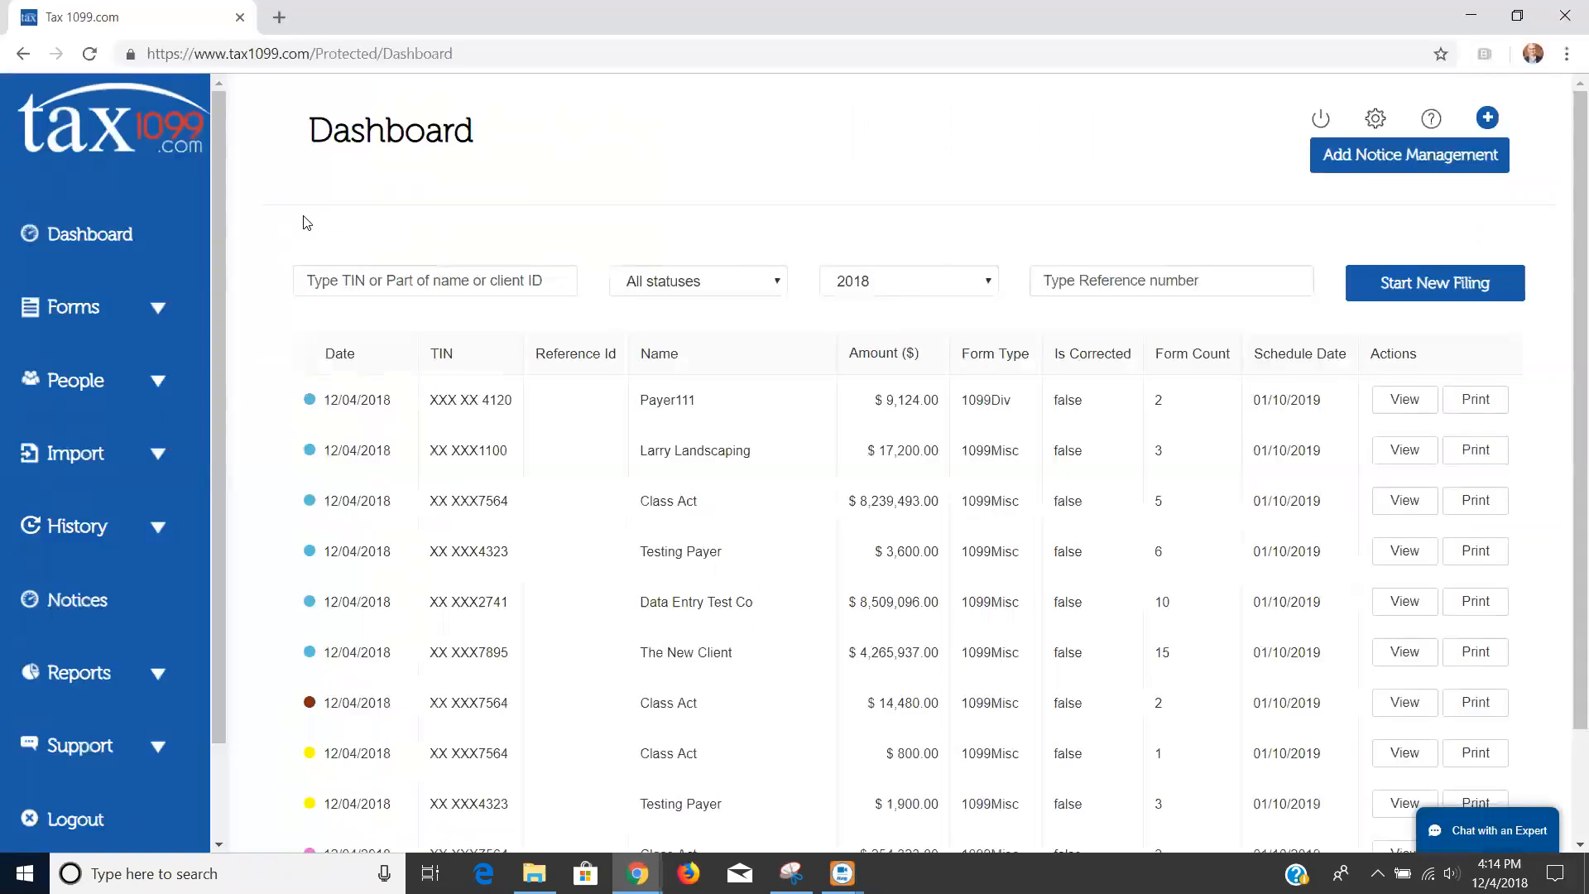
{"action": "mouse_move", "coordinate": [166, 444]}
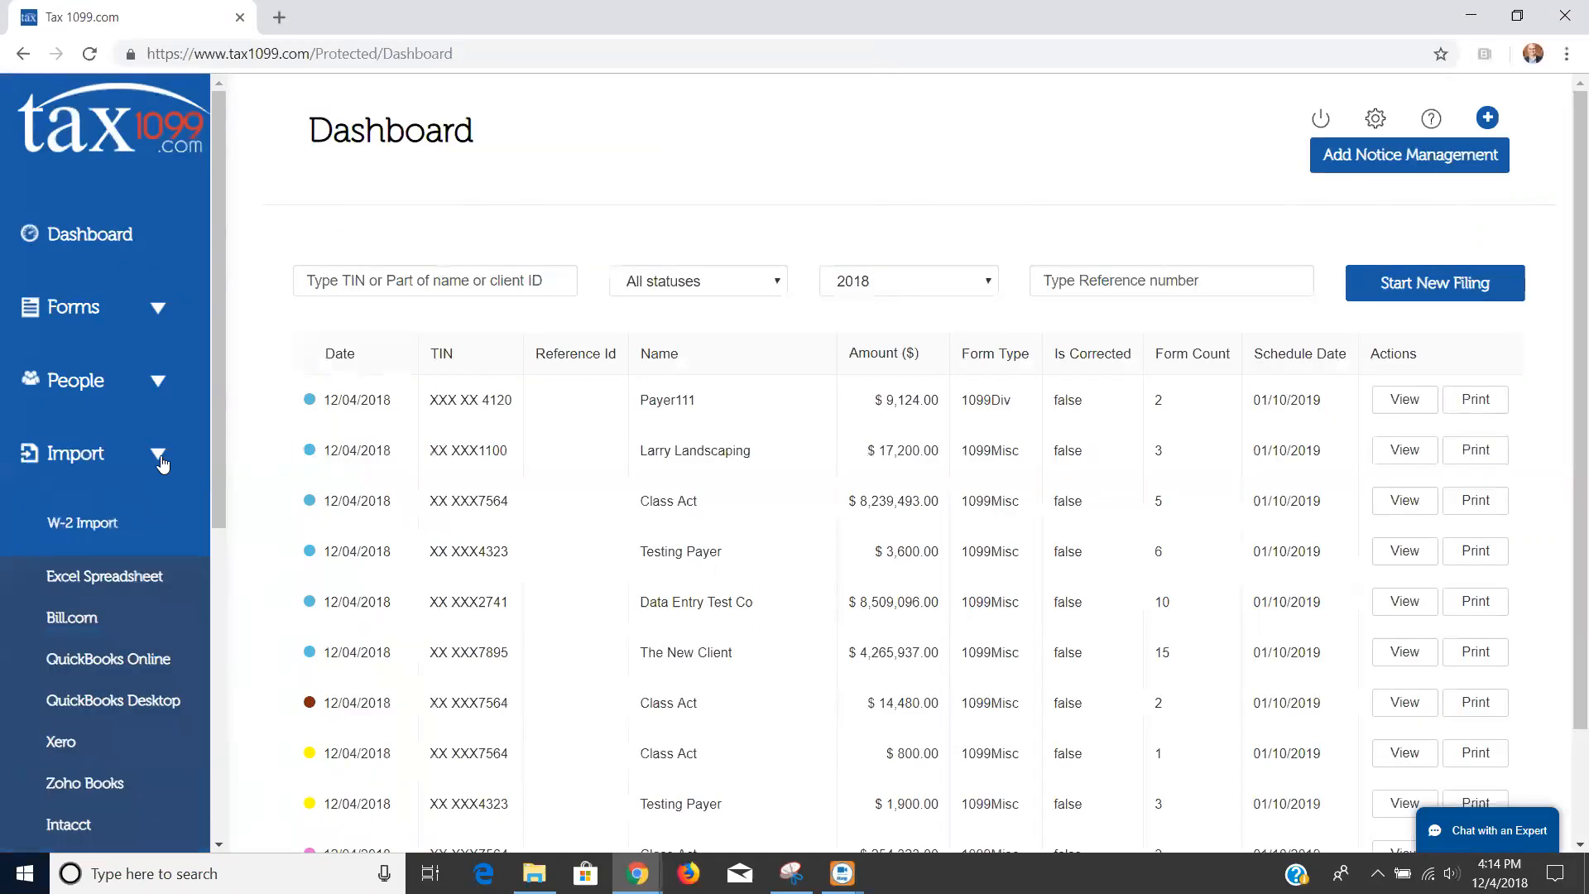
{"action": "mouse_move", "coordinate": [113, 701]}
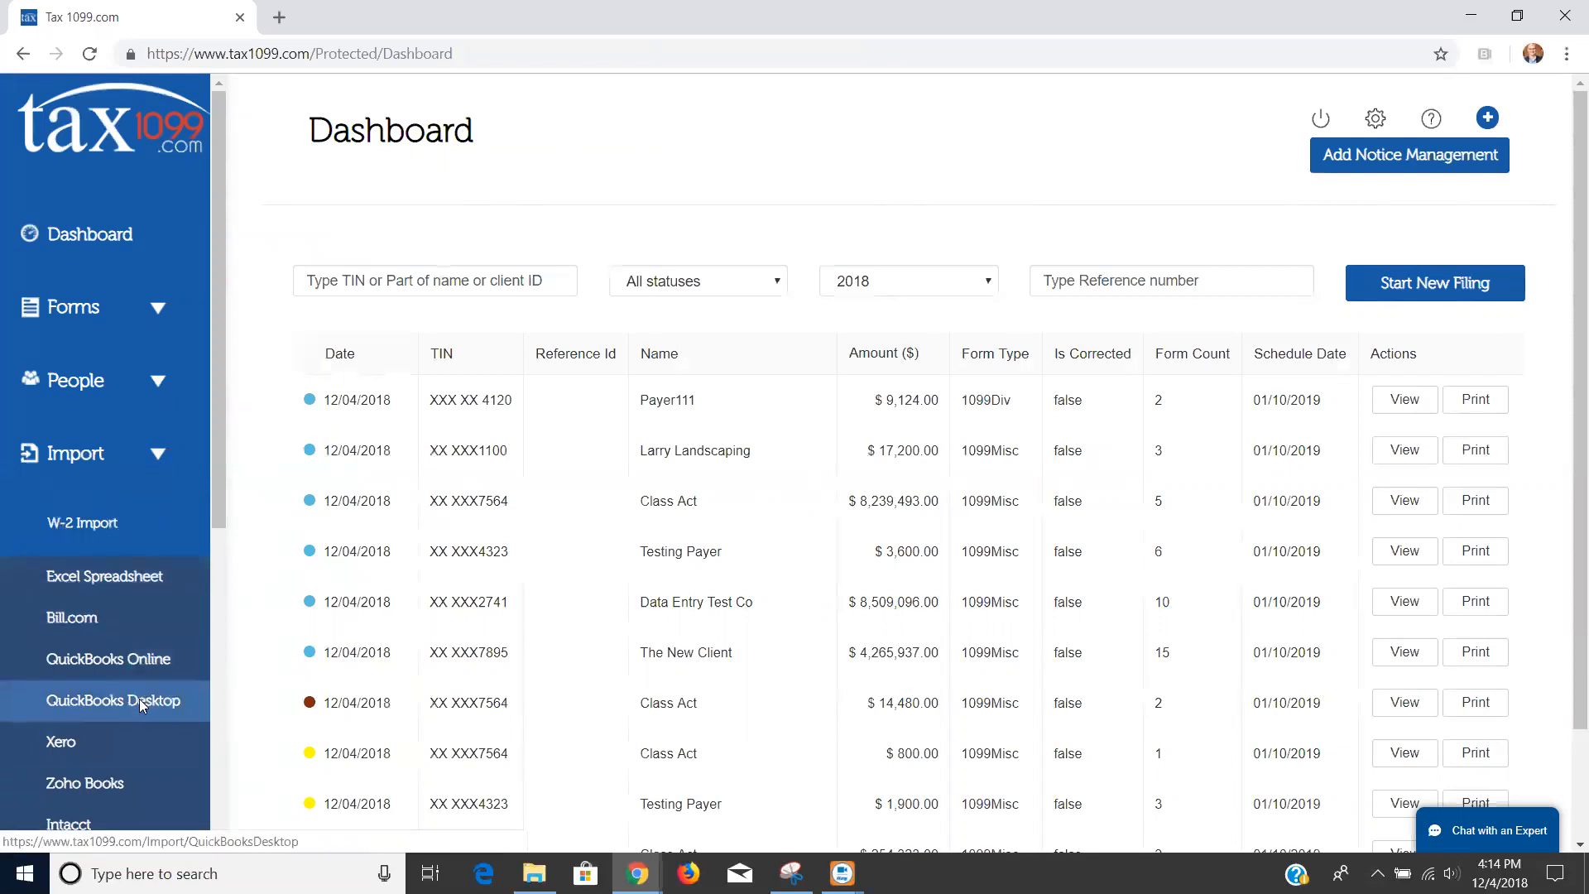
Open the QuickBooks Desktop page under Import in the left sidebar
{"action": "left_click", "coordinate": [114, 701]}
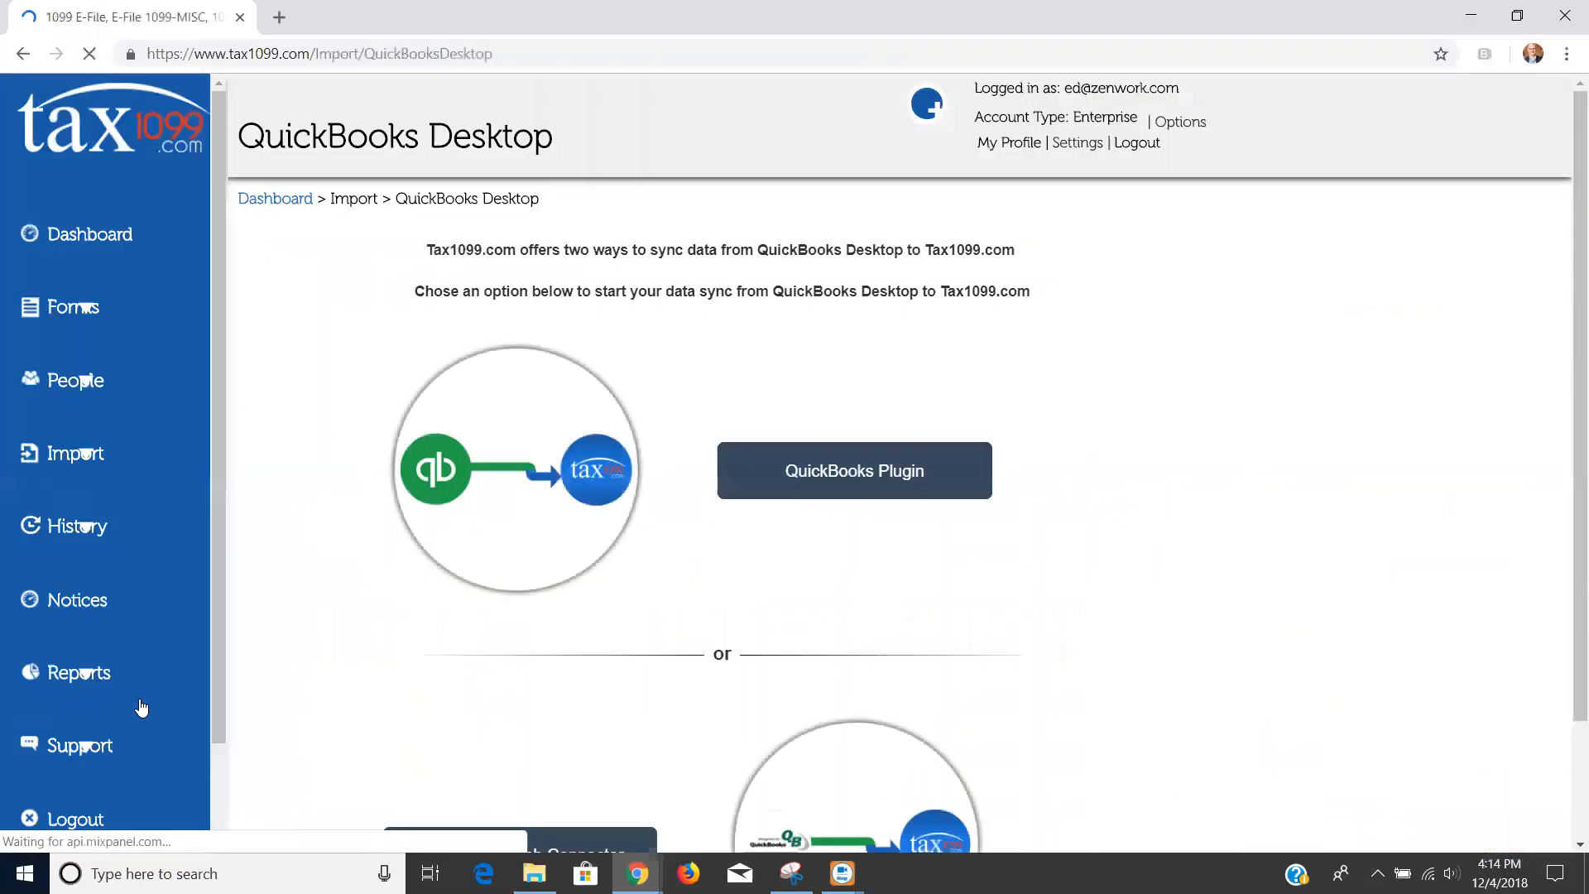
Choose the QuickBooks Plugin option as an existing client and start the questionnaire
{"action": "left_click", "coordinate": [73, 452]}
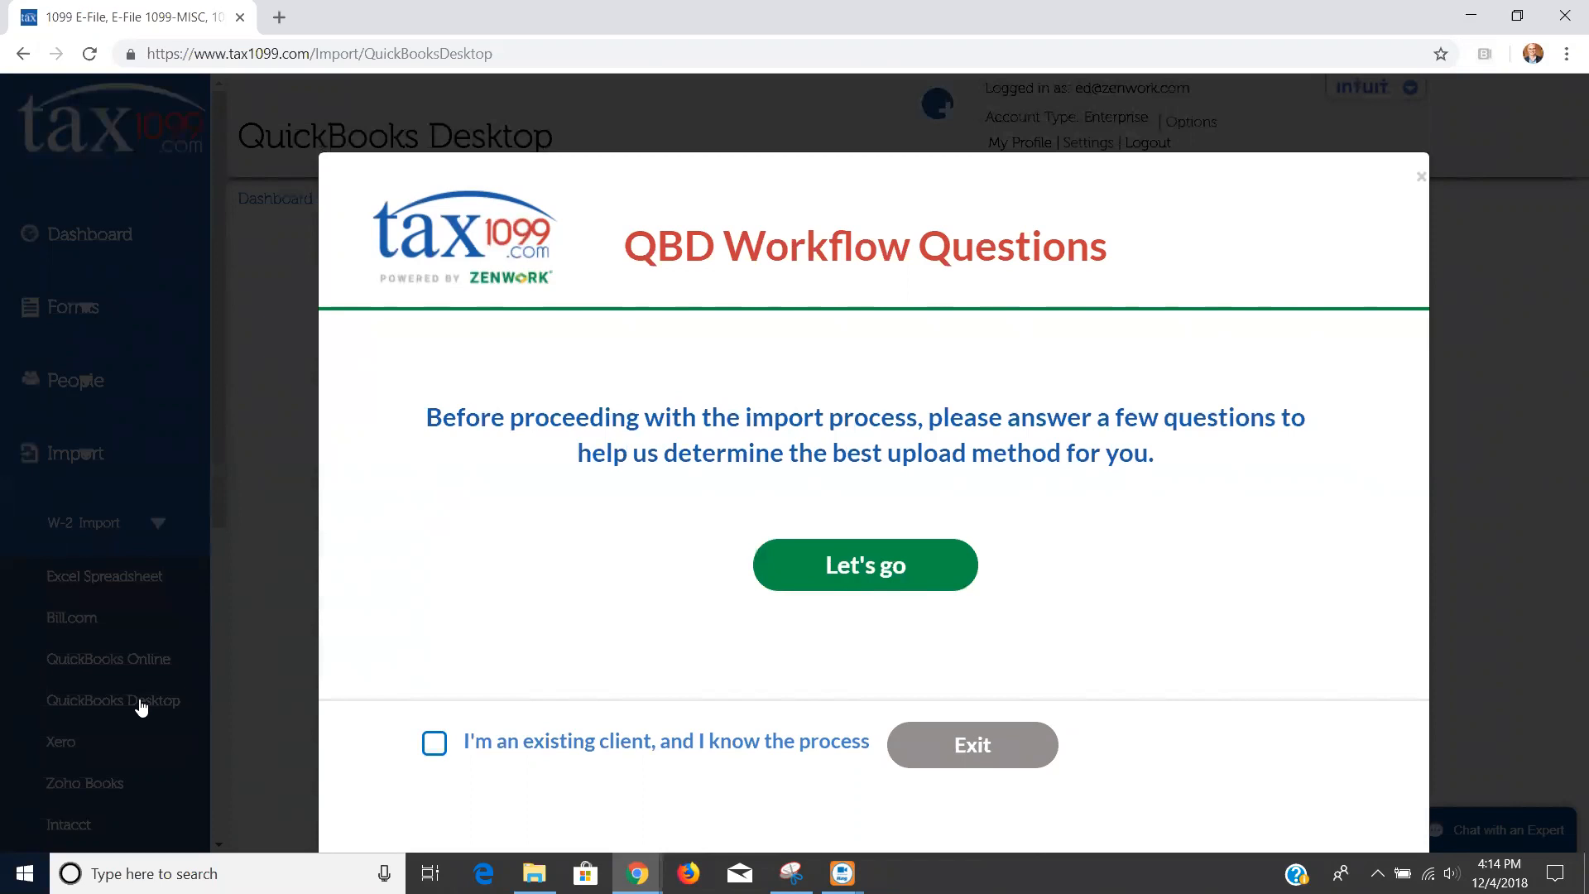
{"action": "mouse_move", "coordinate": [402, 691]}
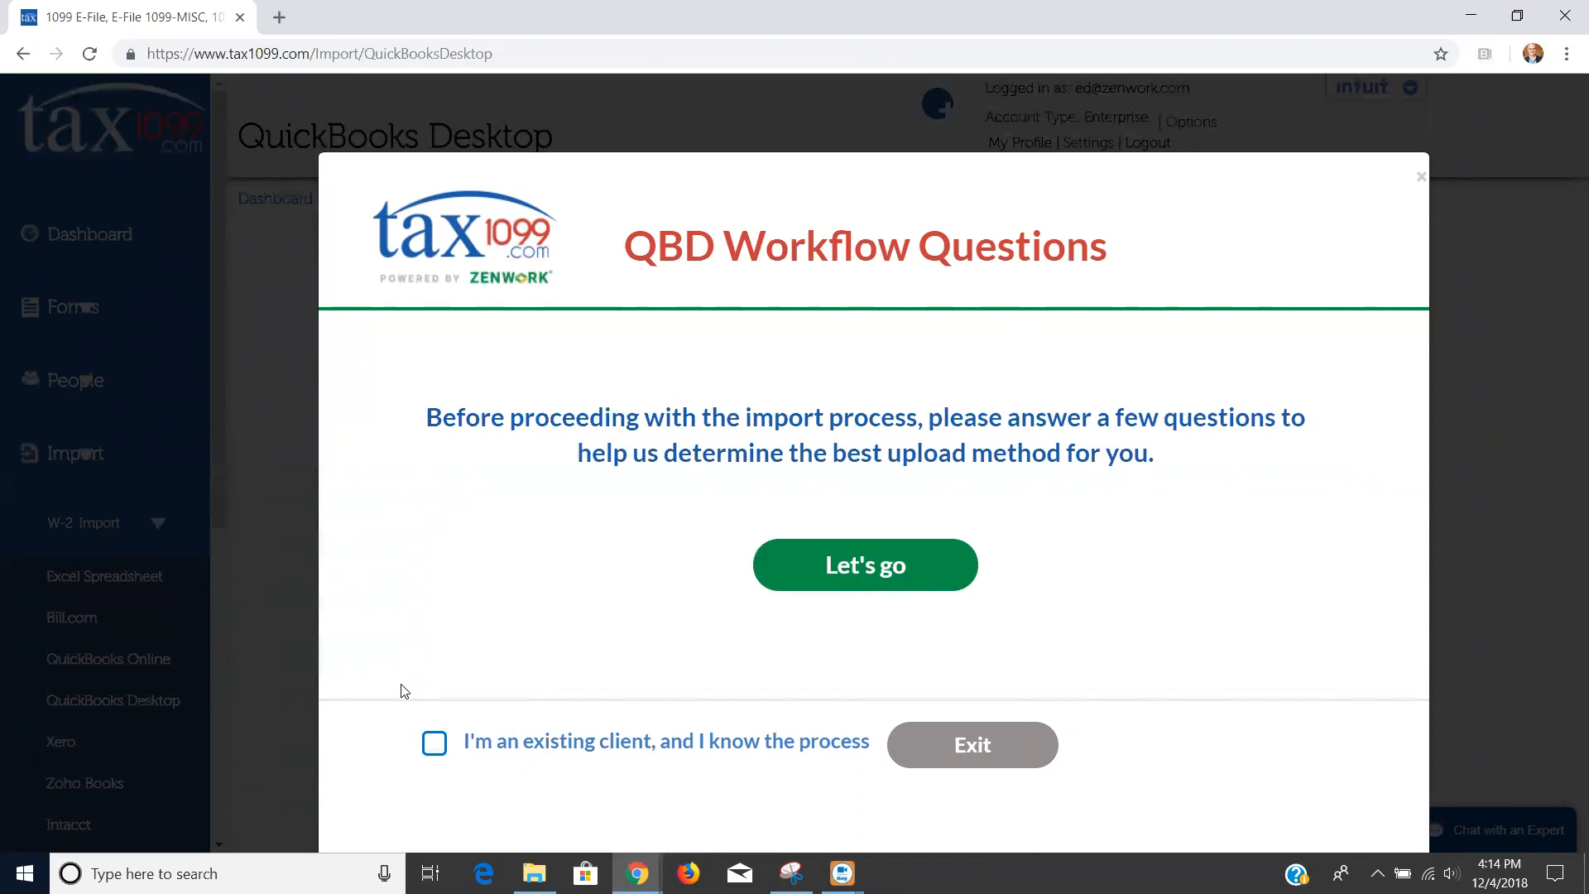
{"action": "mouse_move", "coordinate": [433, 744]}
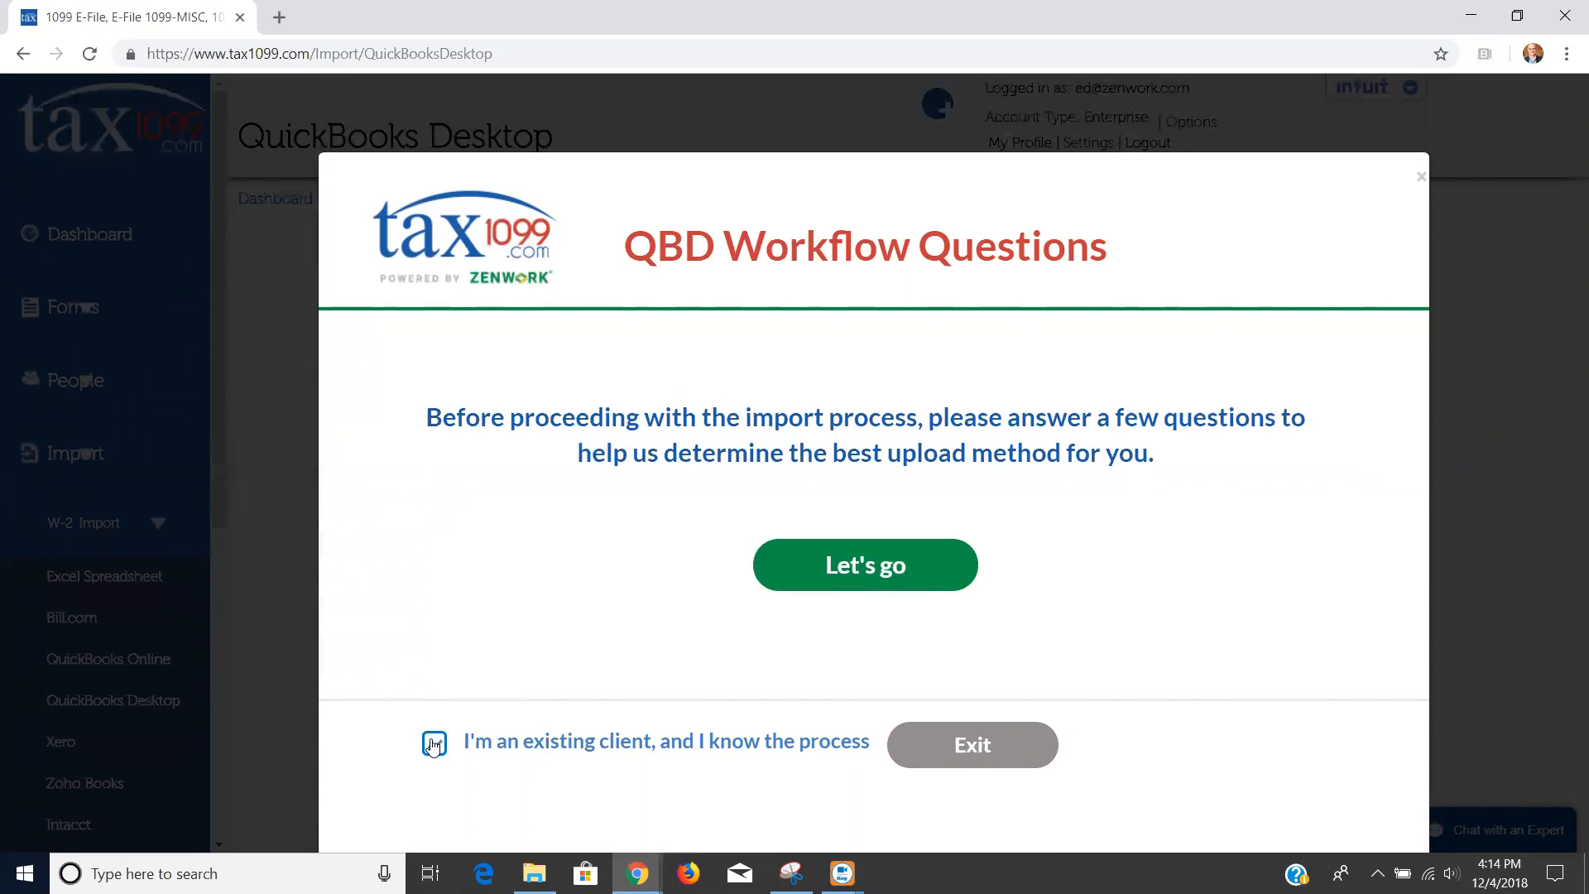
{"action": "left_click", "coordinate": [434, 743]}
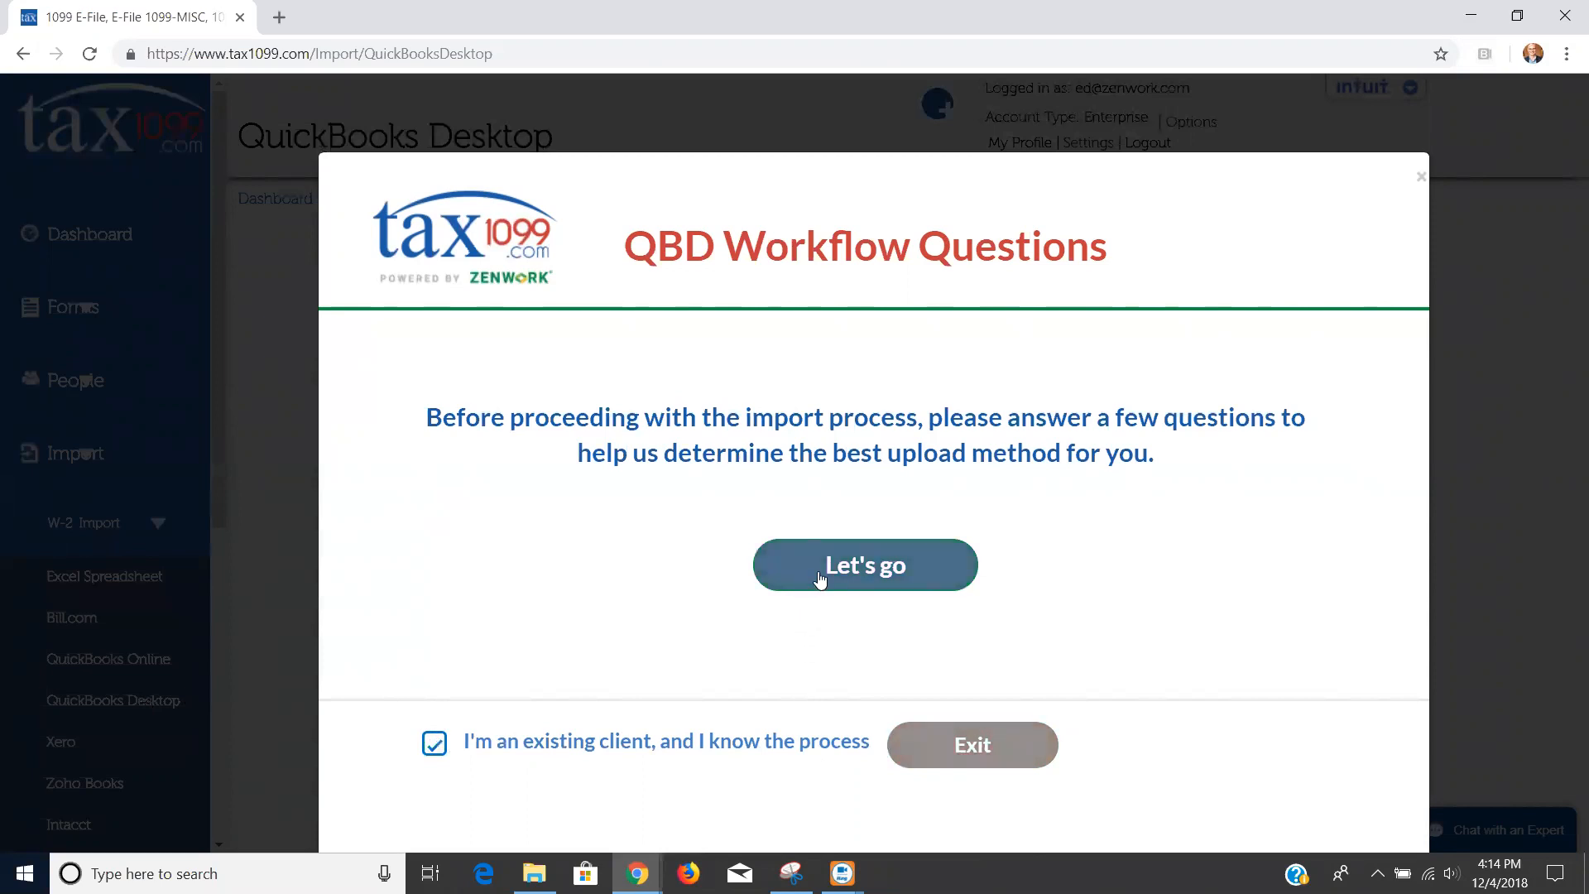
{"action": "left_click", "coordinate": [865, 564]}
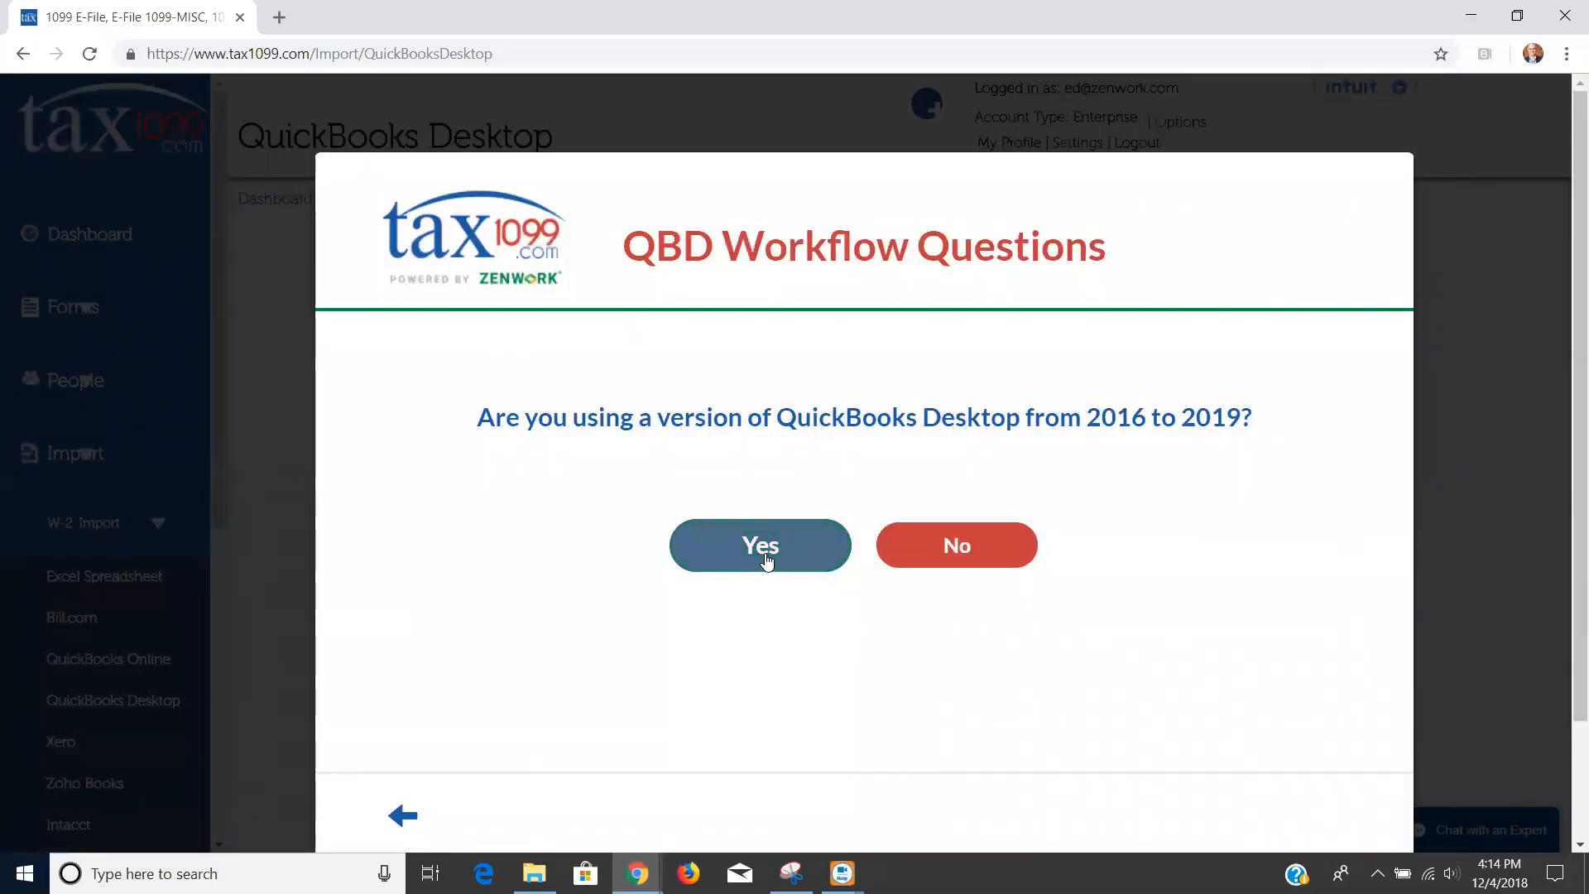
Answer the workflow questions Yes, No, No, Yes, Yes, Yes
{"action": "left_click", "coordinate": [759, 544]}
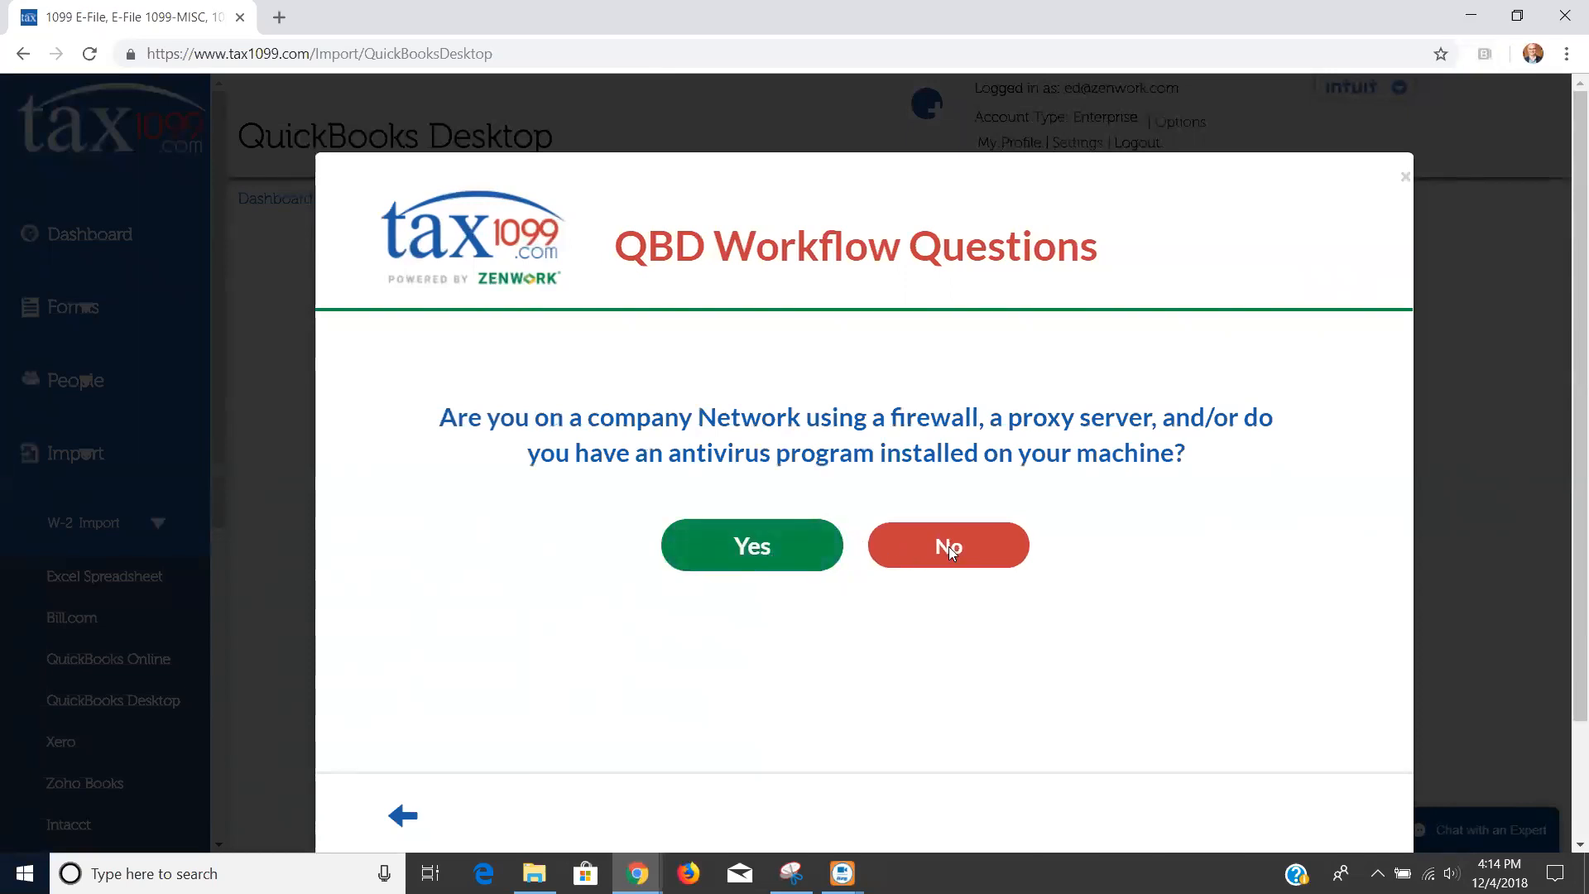
{"action": "left_click", "coordinate": [947, 544]}
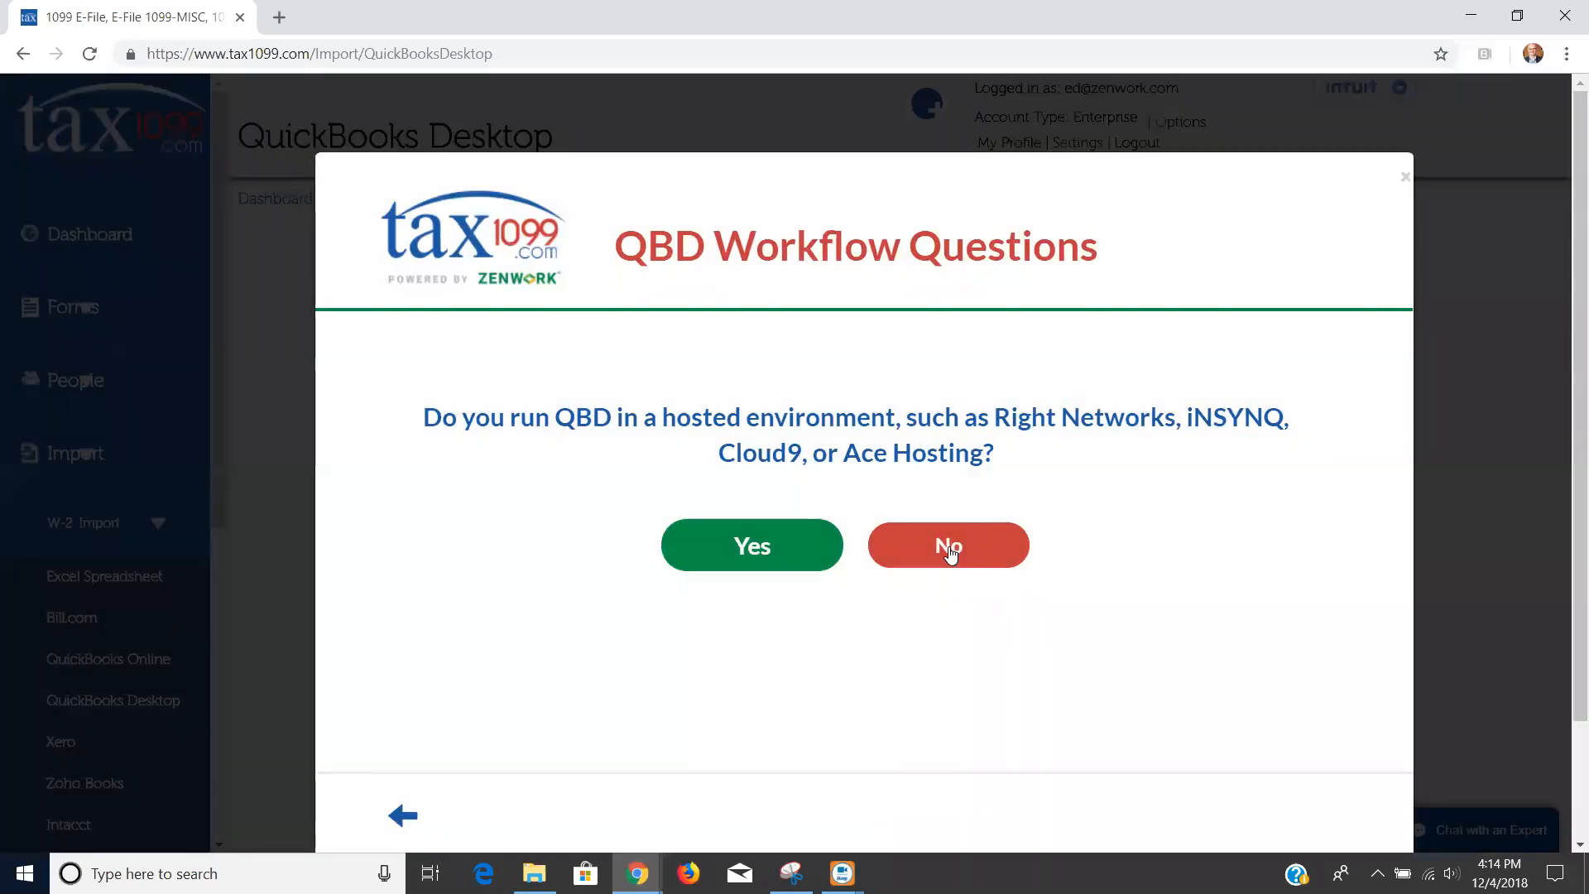
{"action": "left_click", "coordinate": [947, 544]}
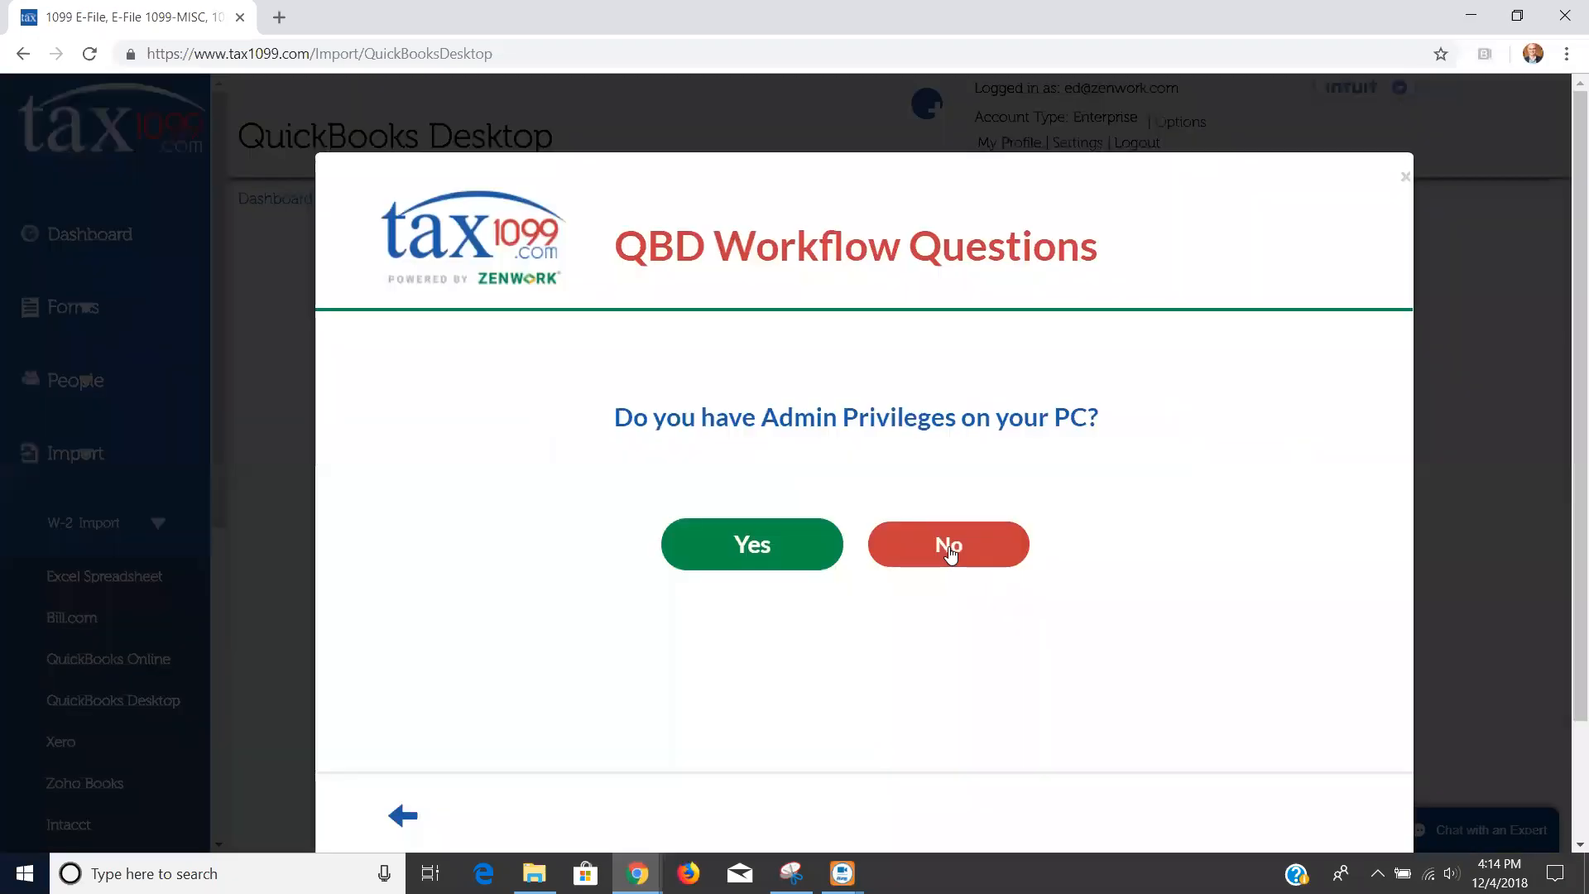
{"action": "mouse_move", "coordinate": [750, 544]}
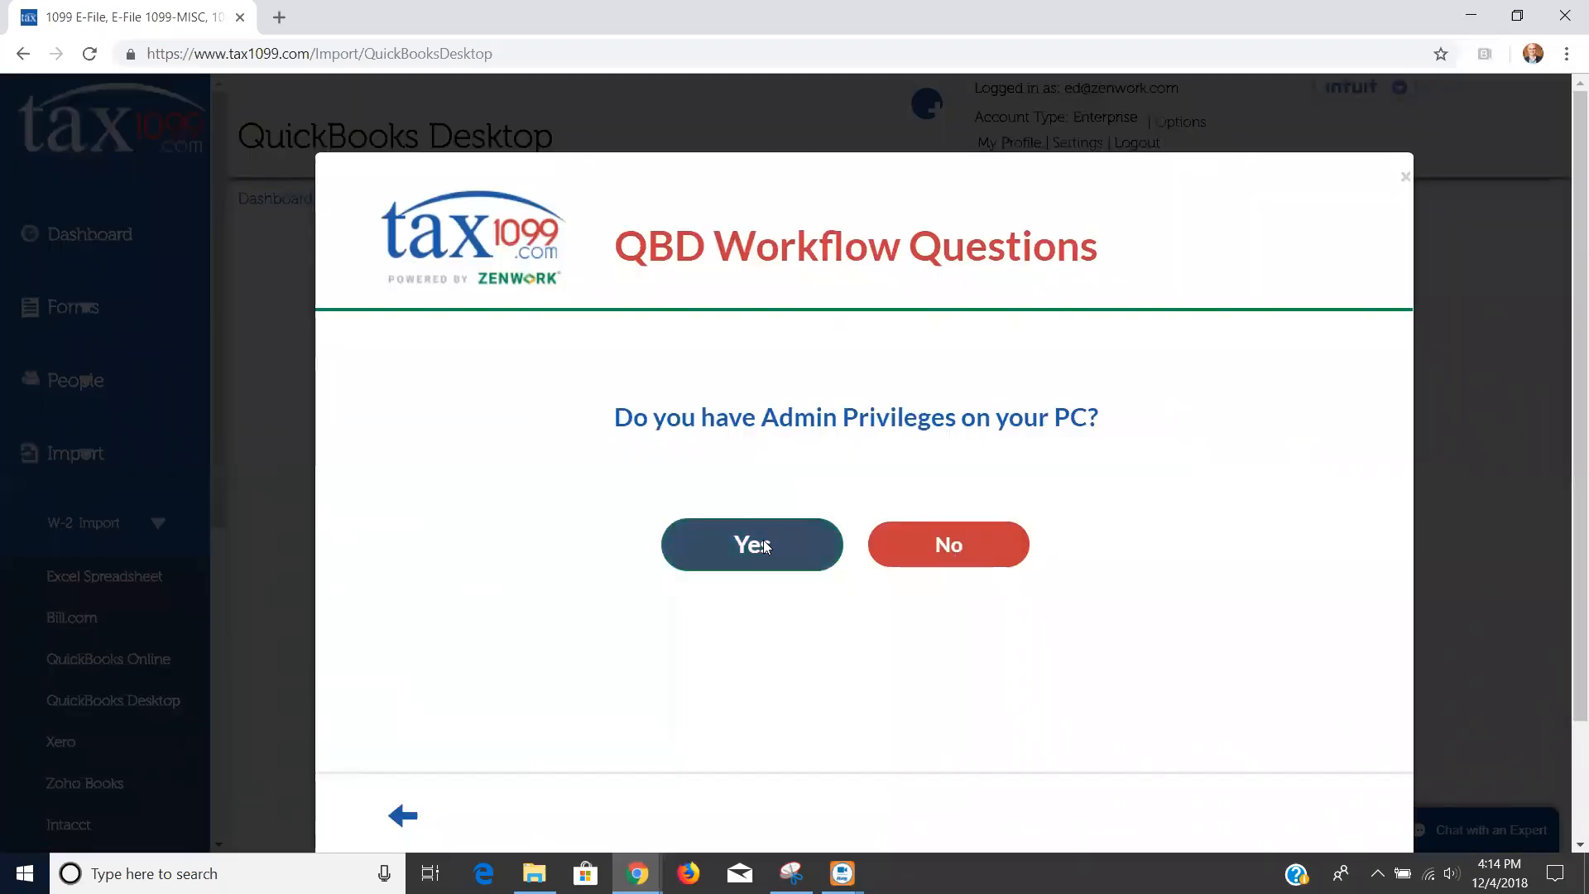
{"action": "left_click", "coordinate": [751, 544]}
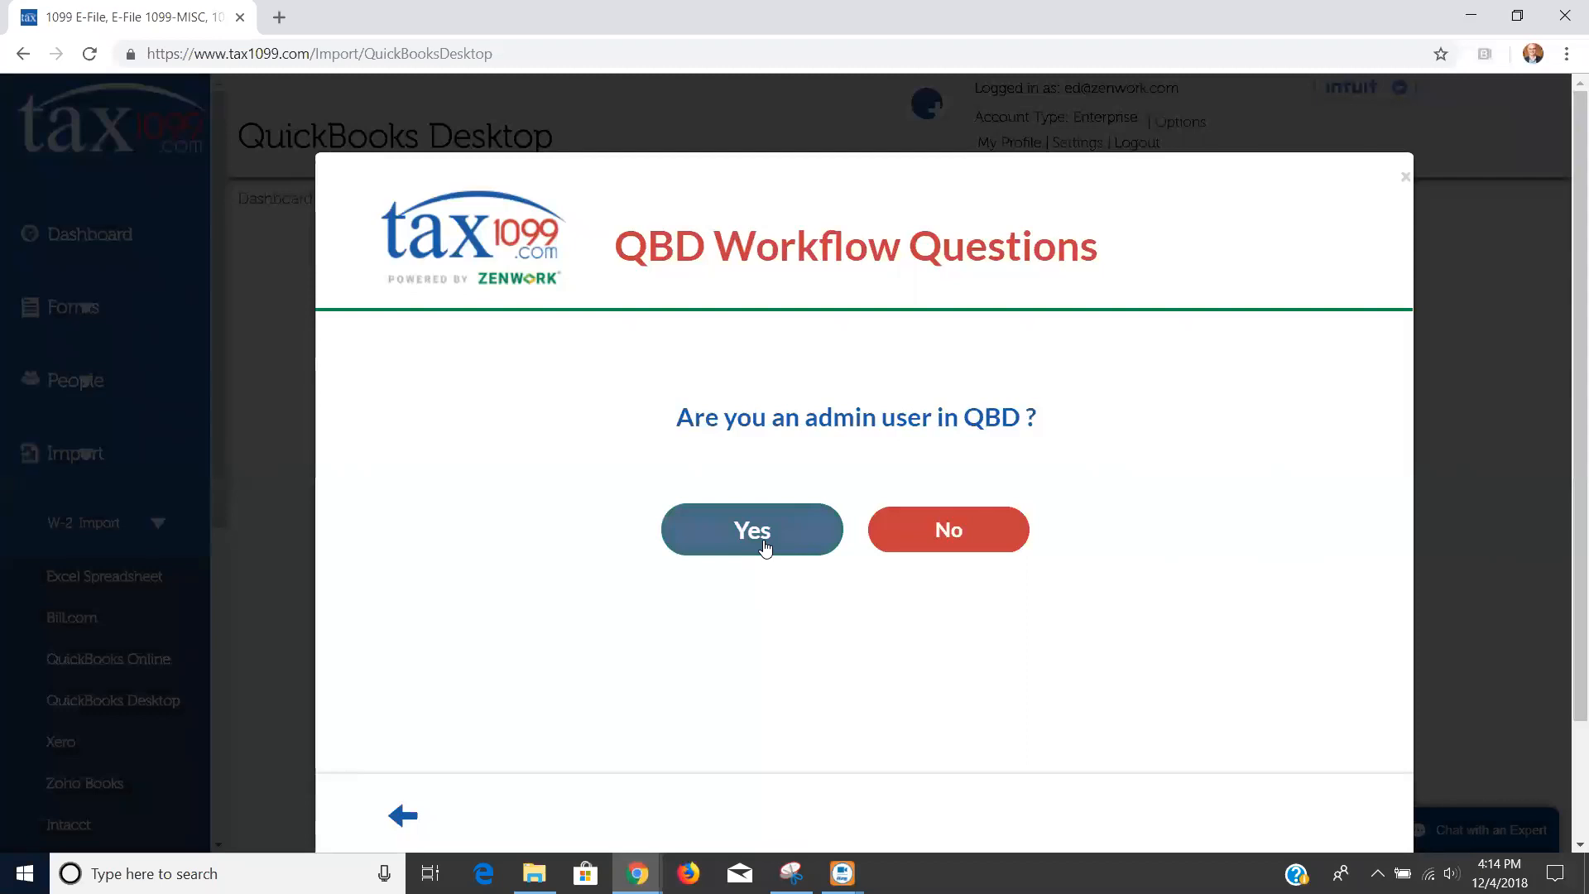
{"action": "left_click", "coordinate": [752, 529]}
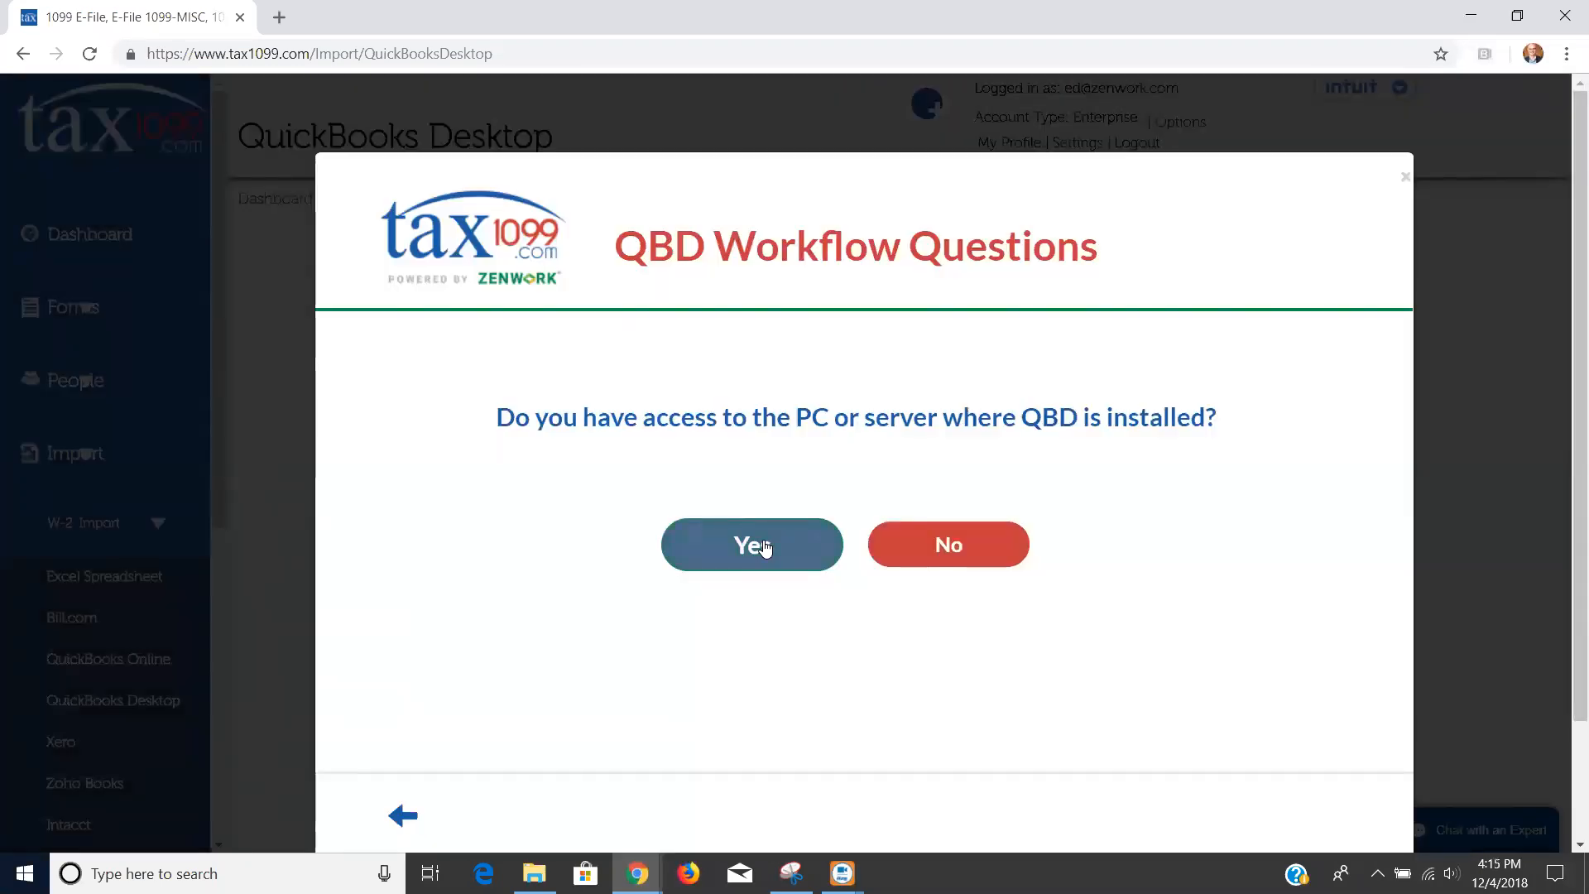
{"action": "left_click", "coordinate": [751, 545]}
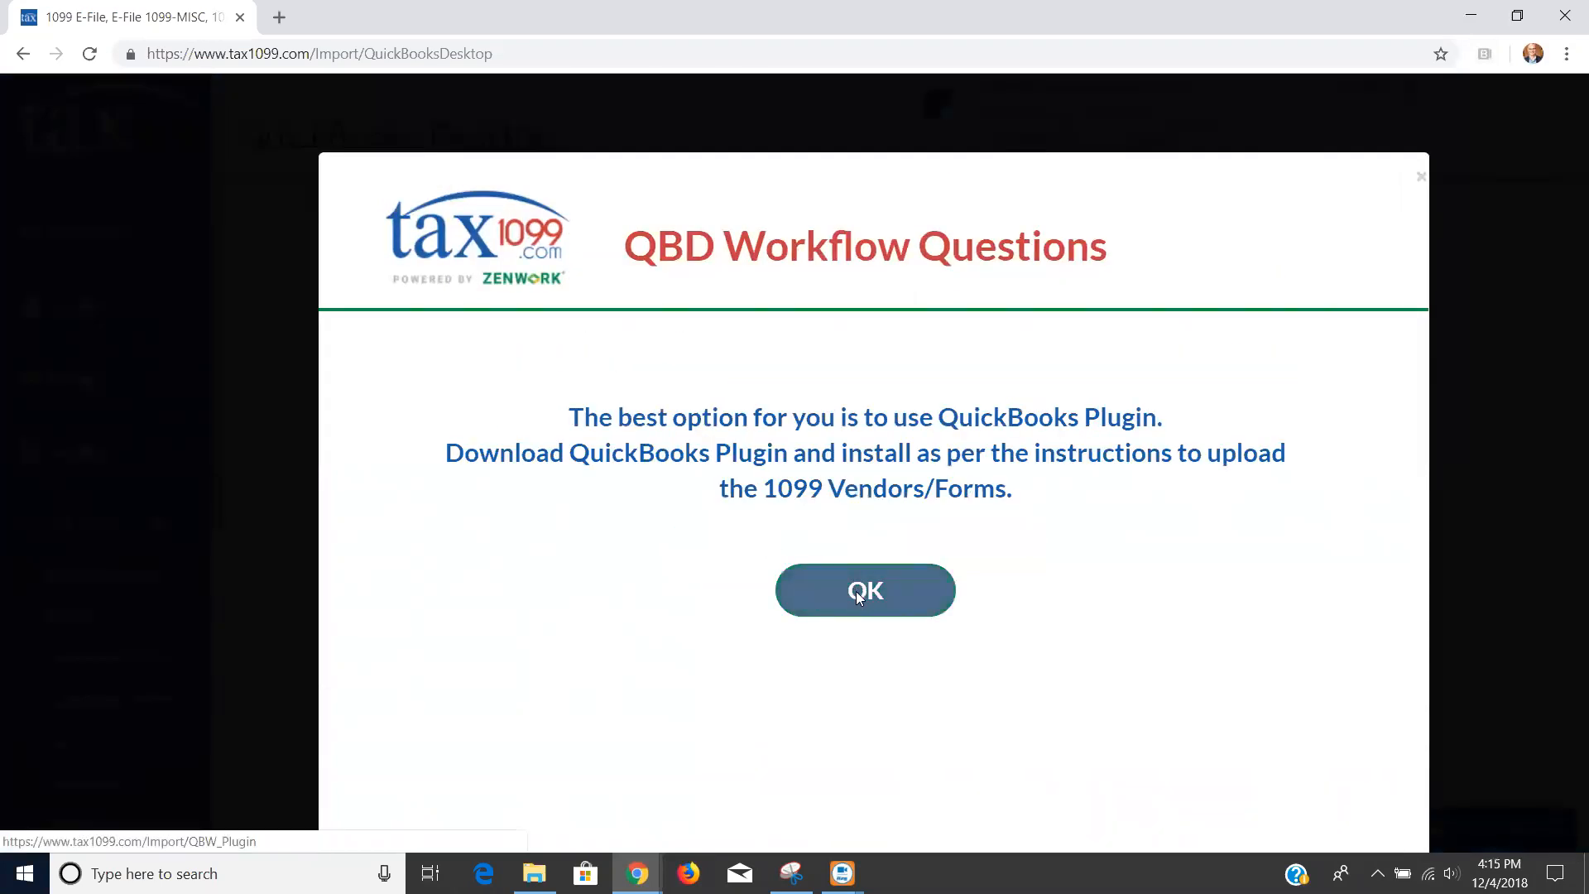
Accept the plugin recommendation and download 'QB Services & instructions'
{"action": "left_click", "coordinate": [864, 591]}
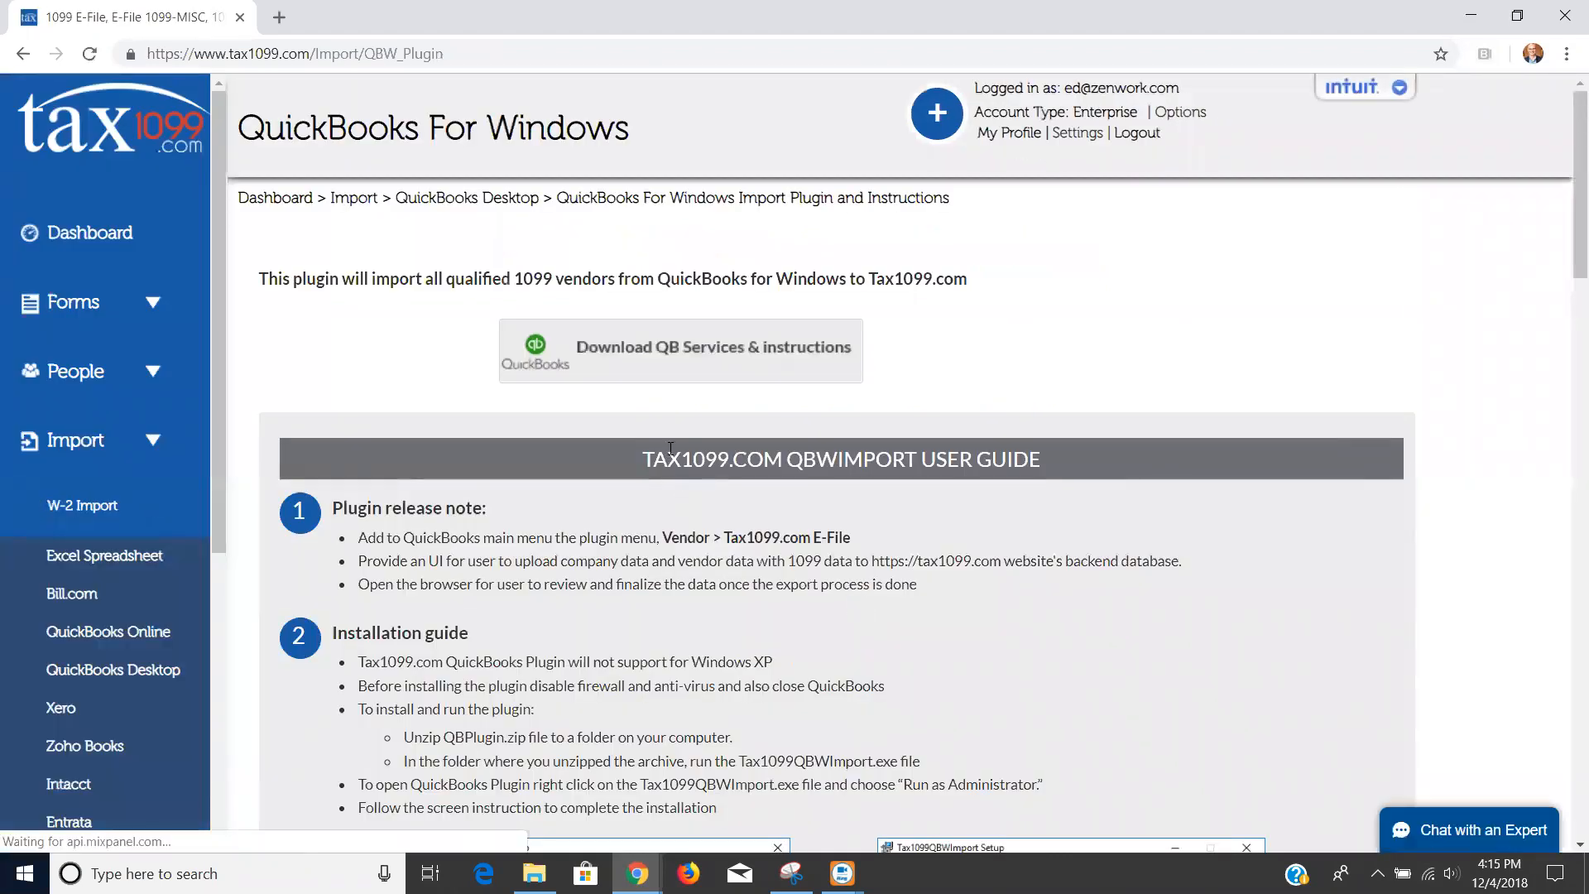
{"action": "mouse_move", "coordinate": [685, 360]}
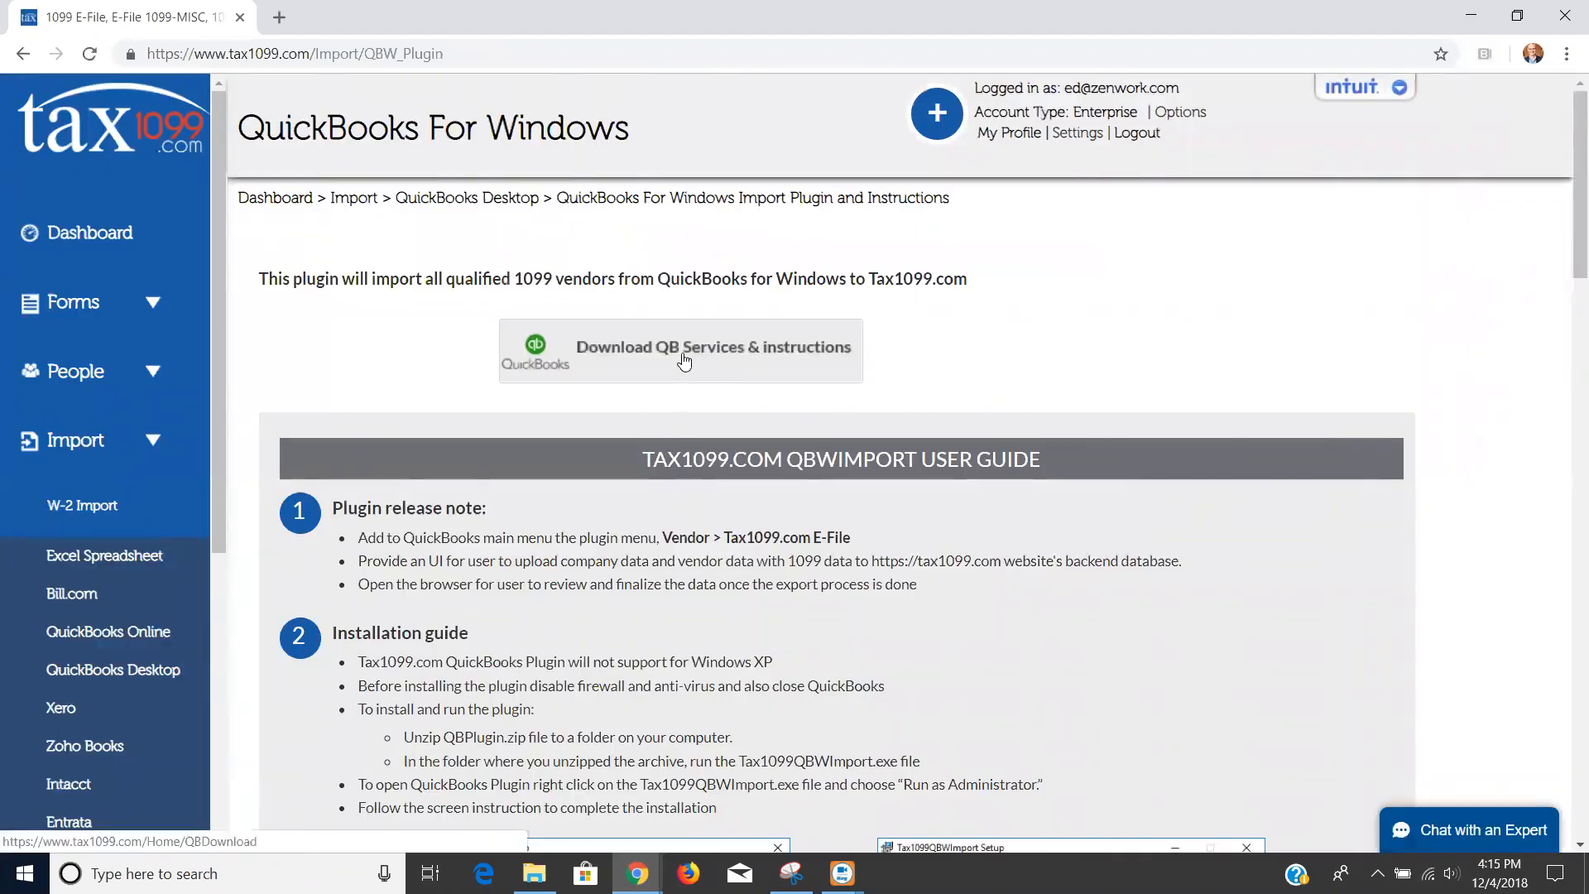
{"action": "left_click", "coordinate": [680, 347]}
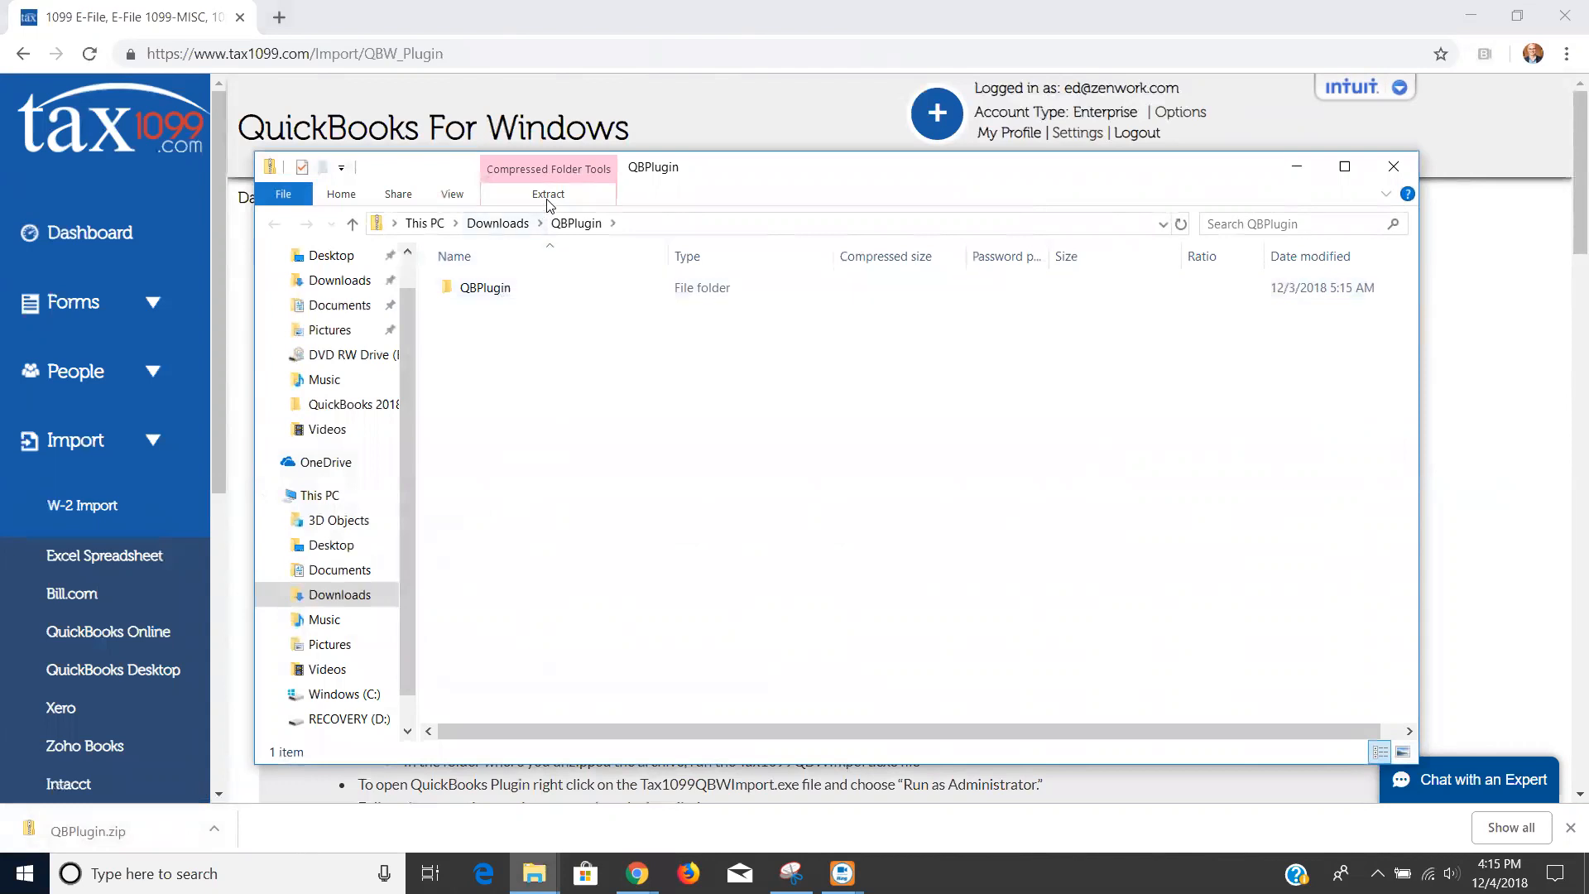
Extract all files from QBPlugin.zip into Downloads\QBPlugin
{"action": "left_click", "coordinate": [547, 193]}
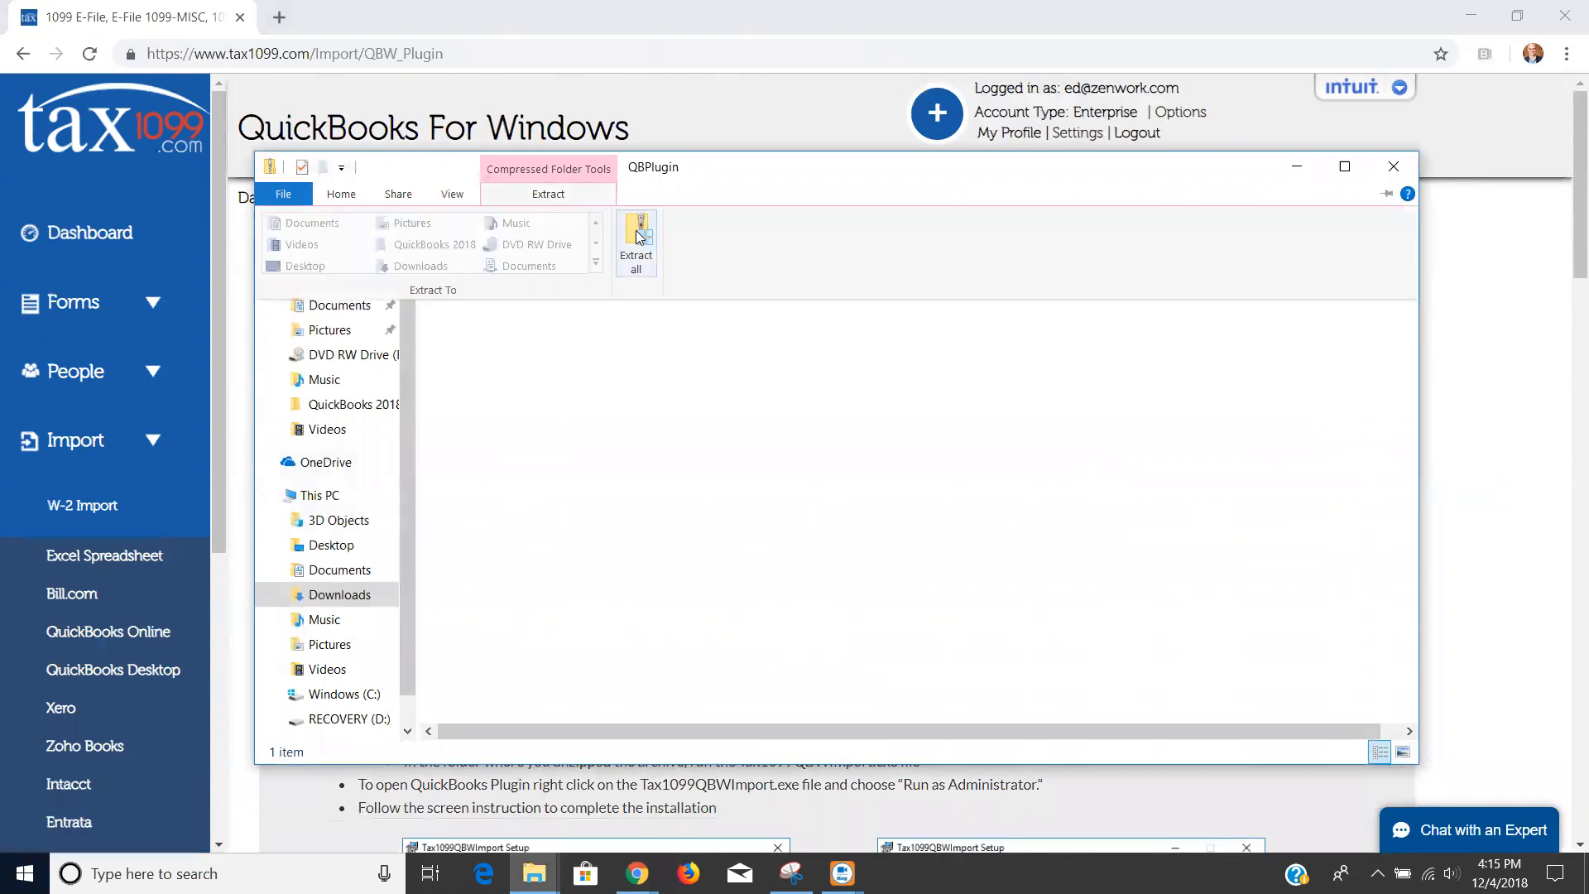
{"action": "left_click", "coordinate": [636, 243]}
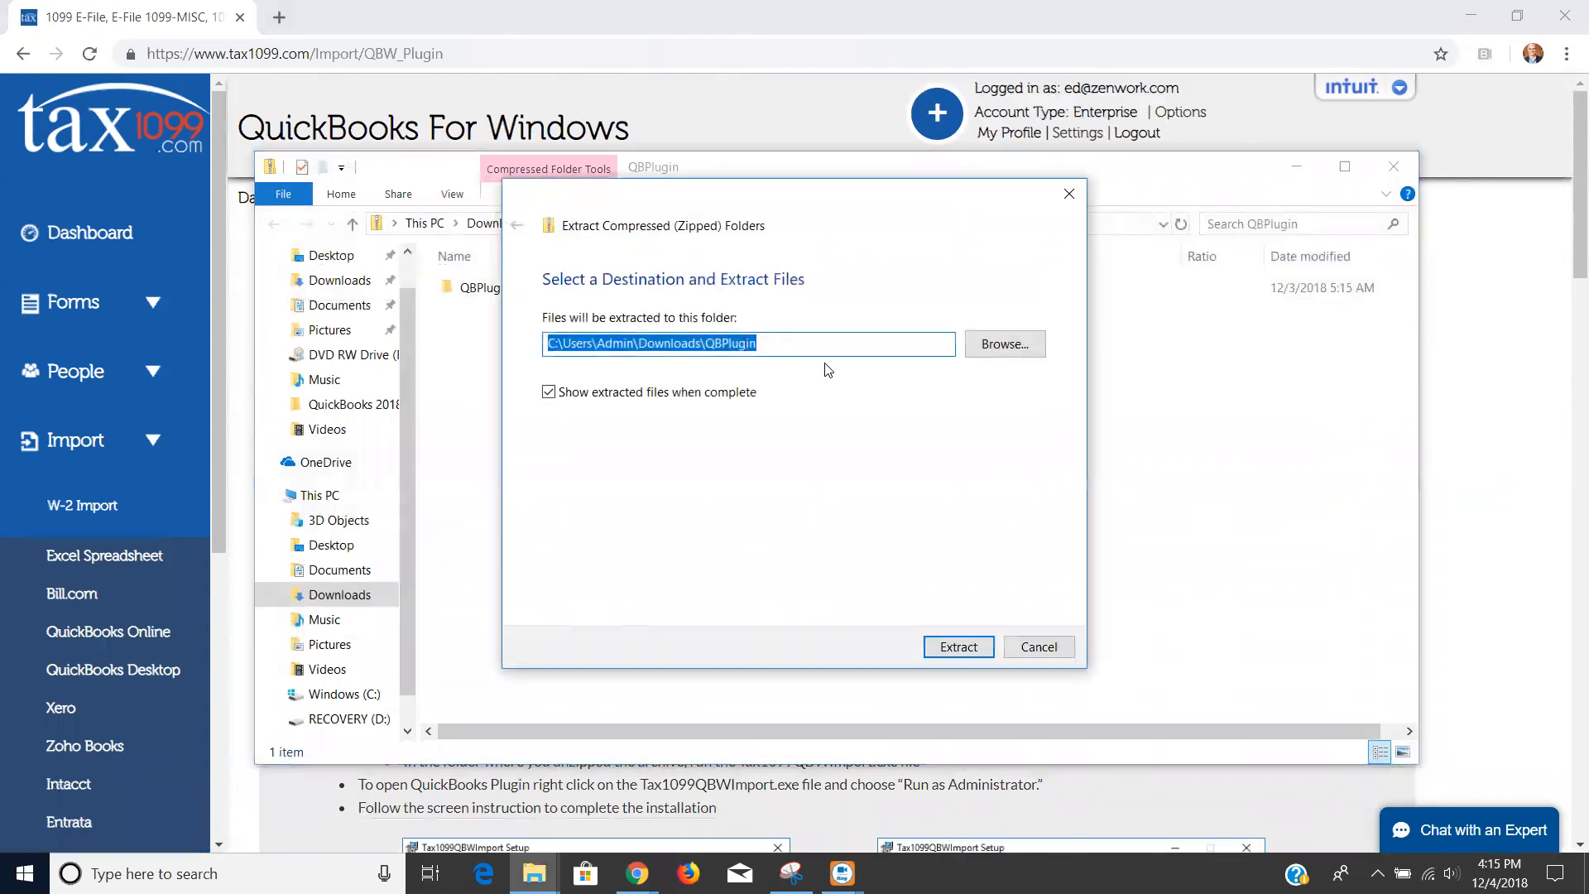
{"action": "mouse_move", "coordinate": [687, 363]}
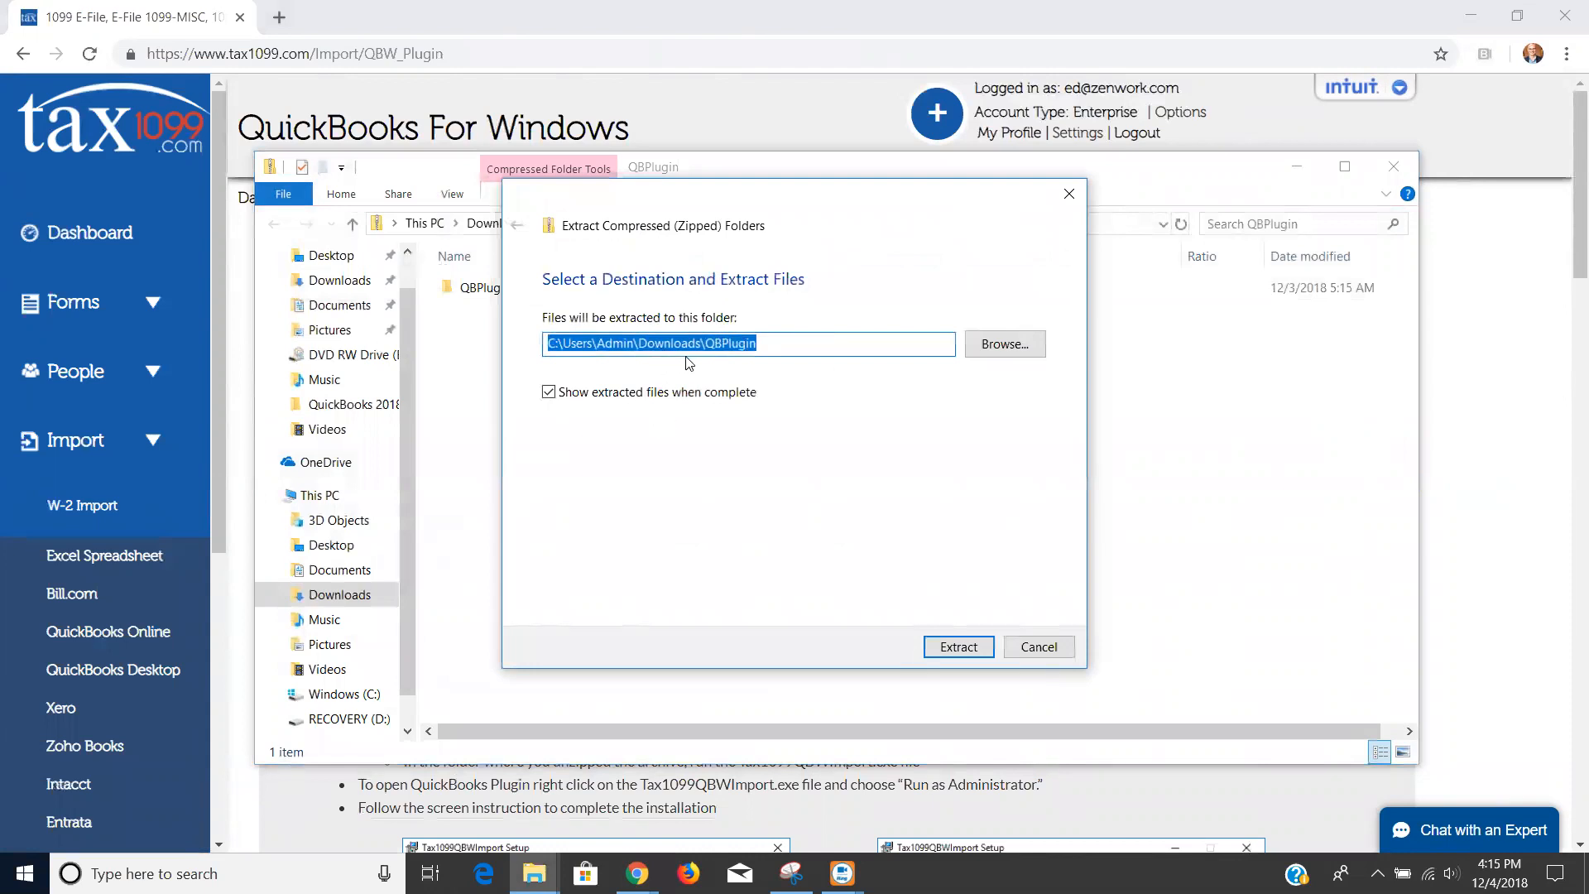
{"action": "mouse_move", "coordinate": [706, 421]}
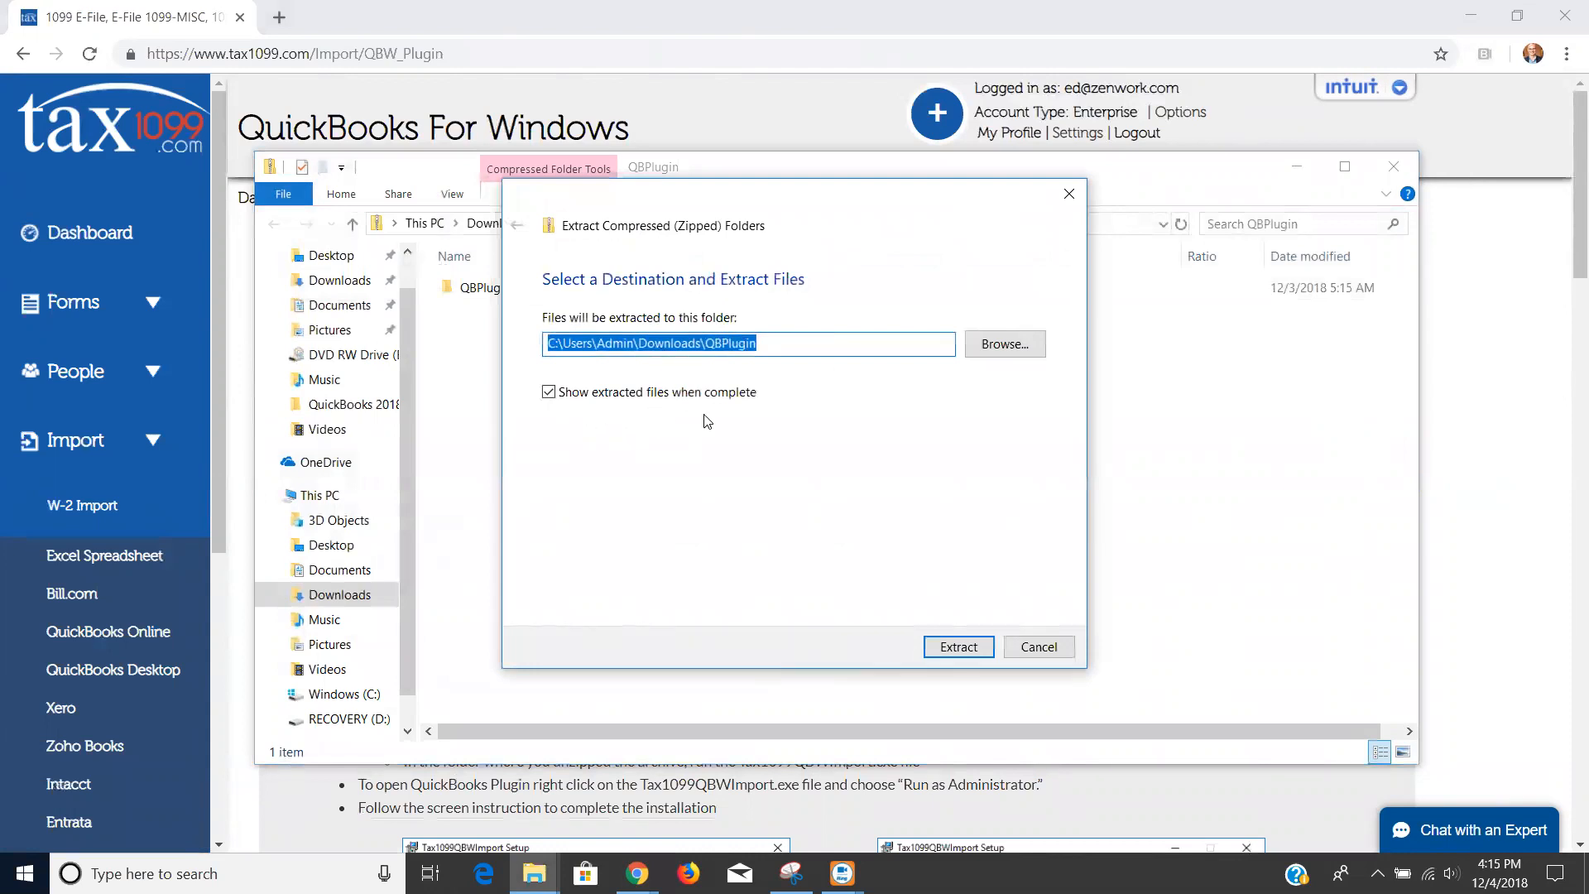
{"action": "left_click", "coordinate": [957, 647]}
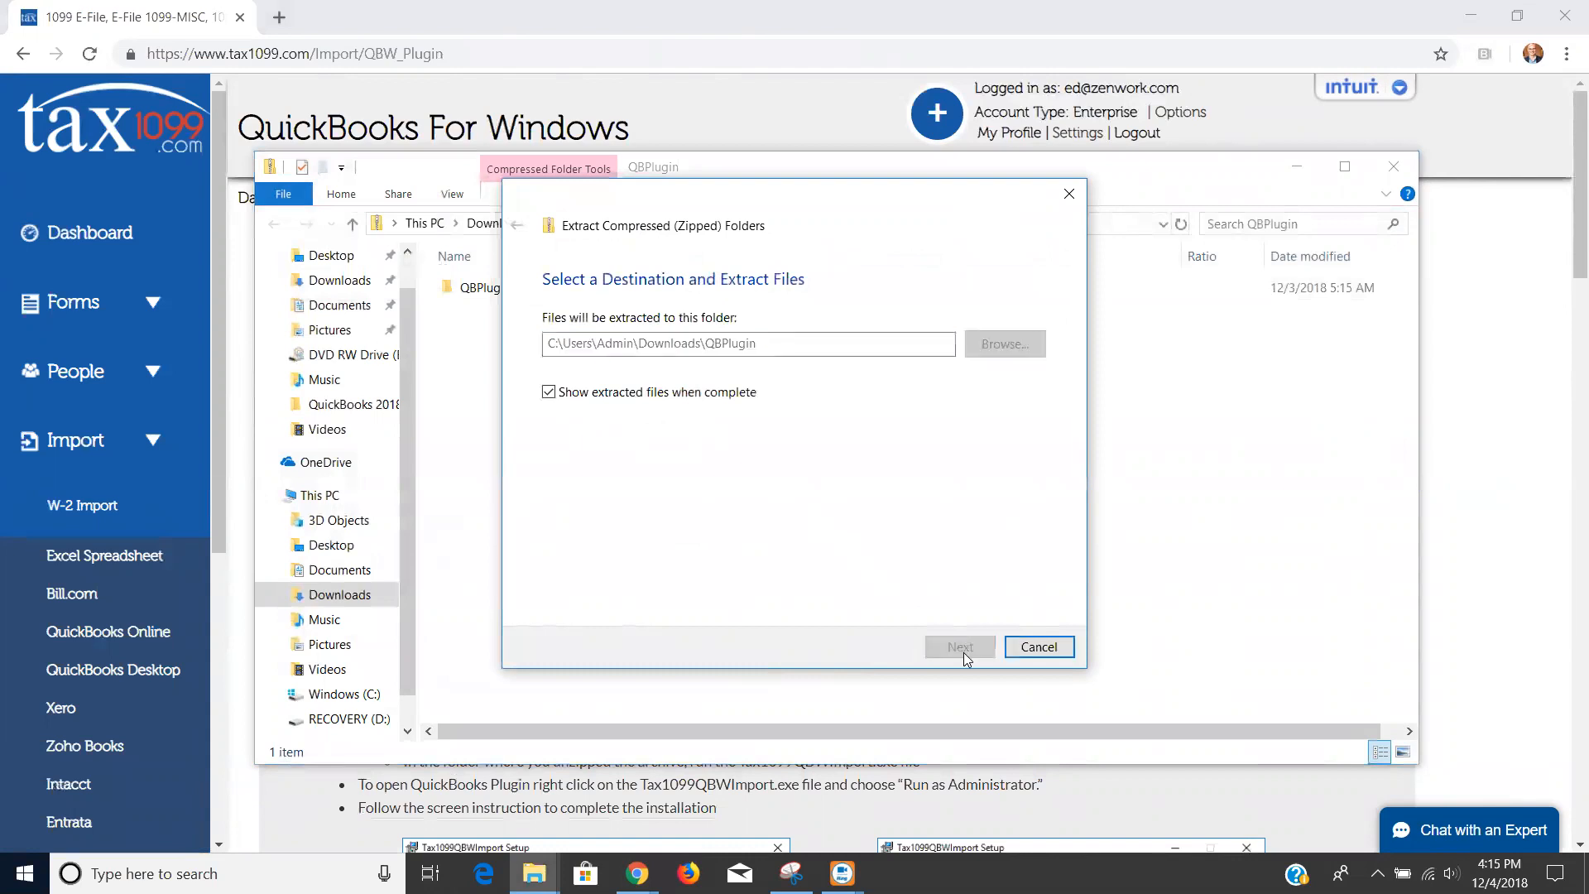
{"action": "left_click", "coordinate": [959, 647]}
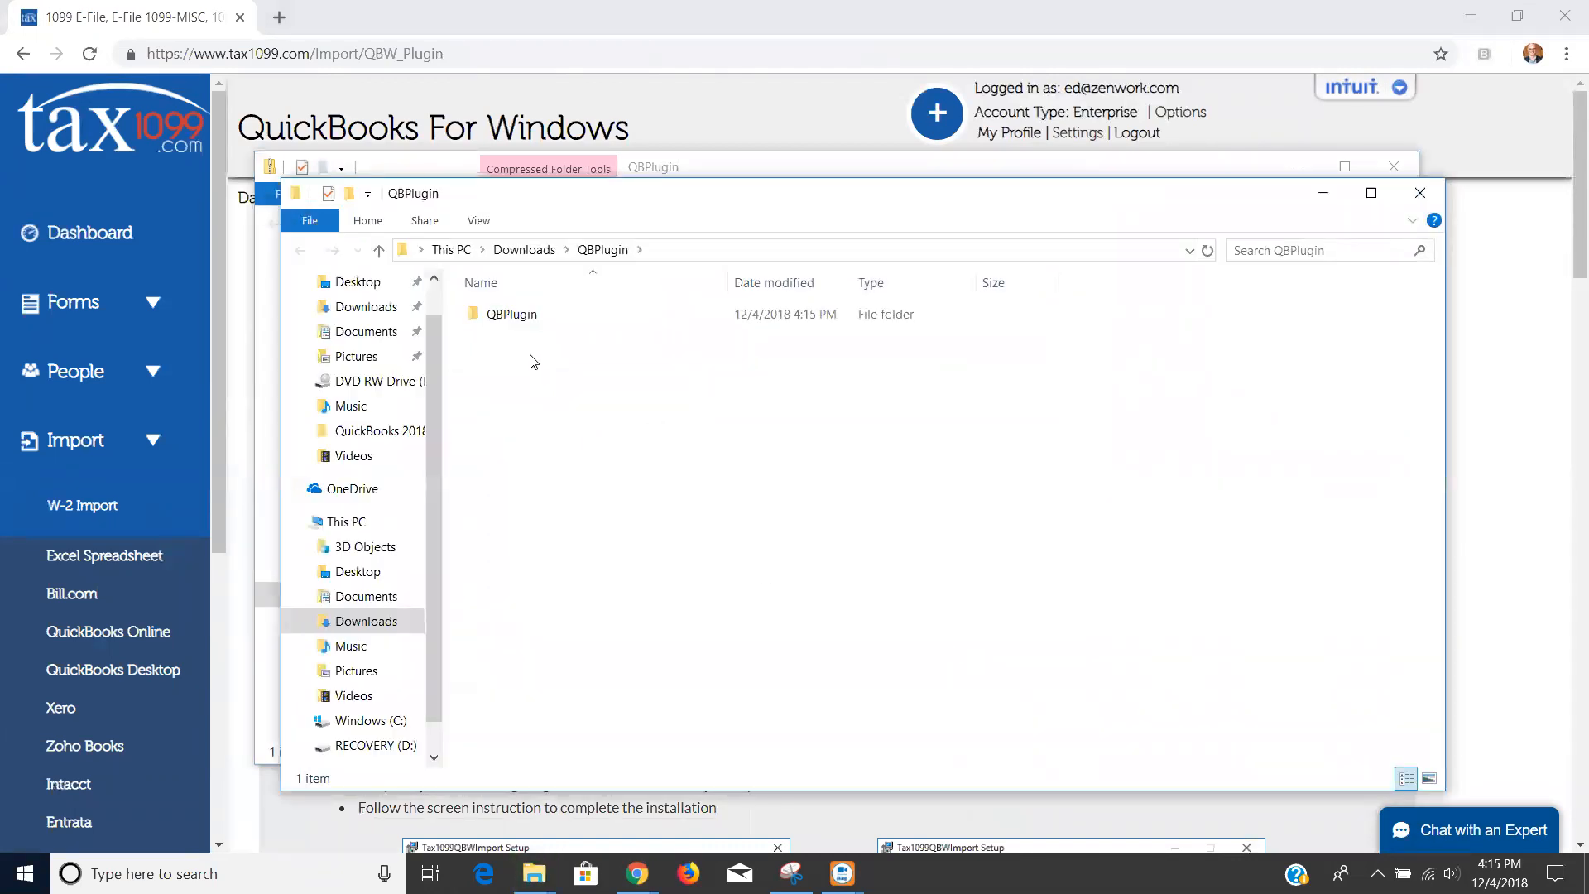
{"action": "mouse_move", "coordinate": [511, 314]}
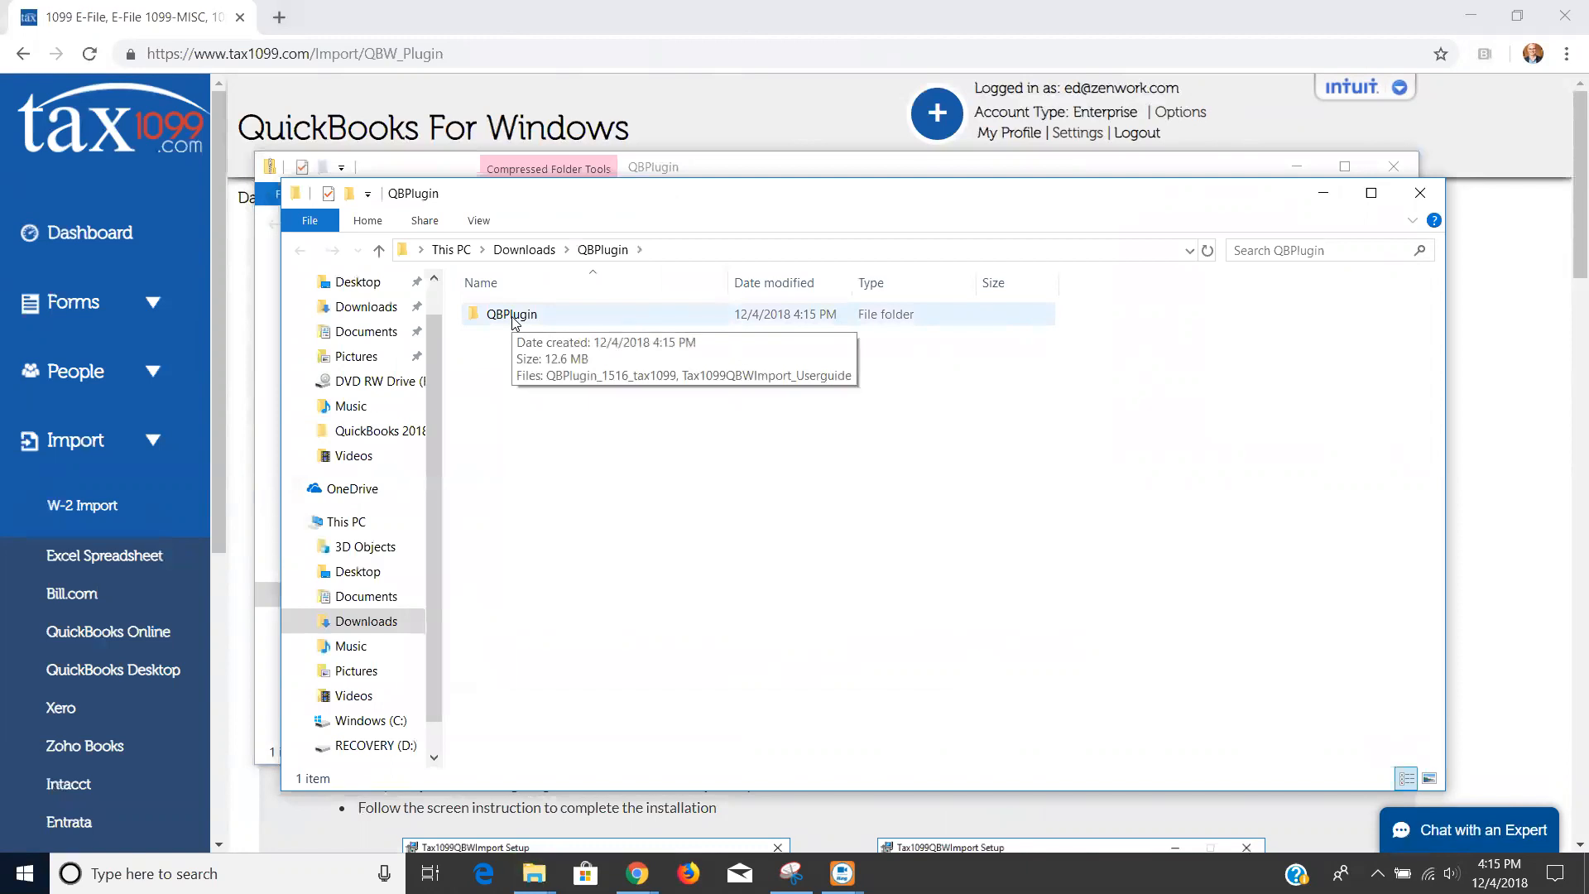
Open the QBPlugin folder and run the QBPlugin_1516_tax1099 installer
{"action": "double_click", "coordinate": [512, 312]}
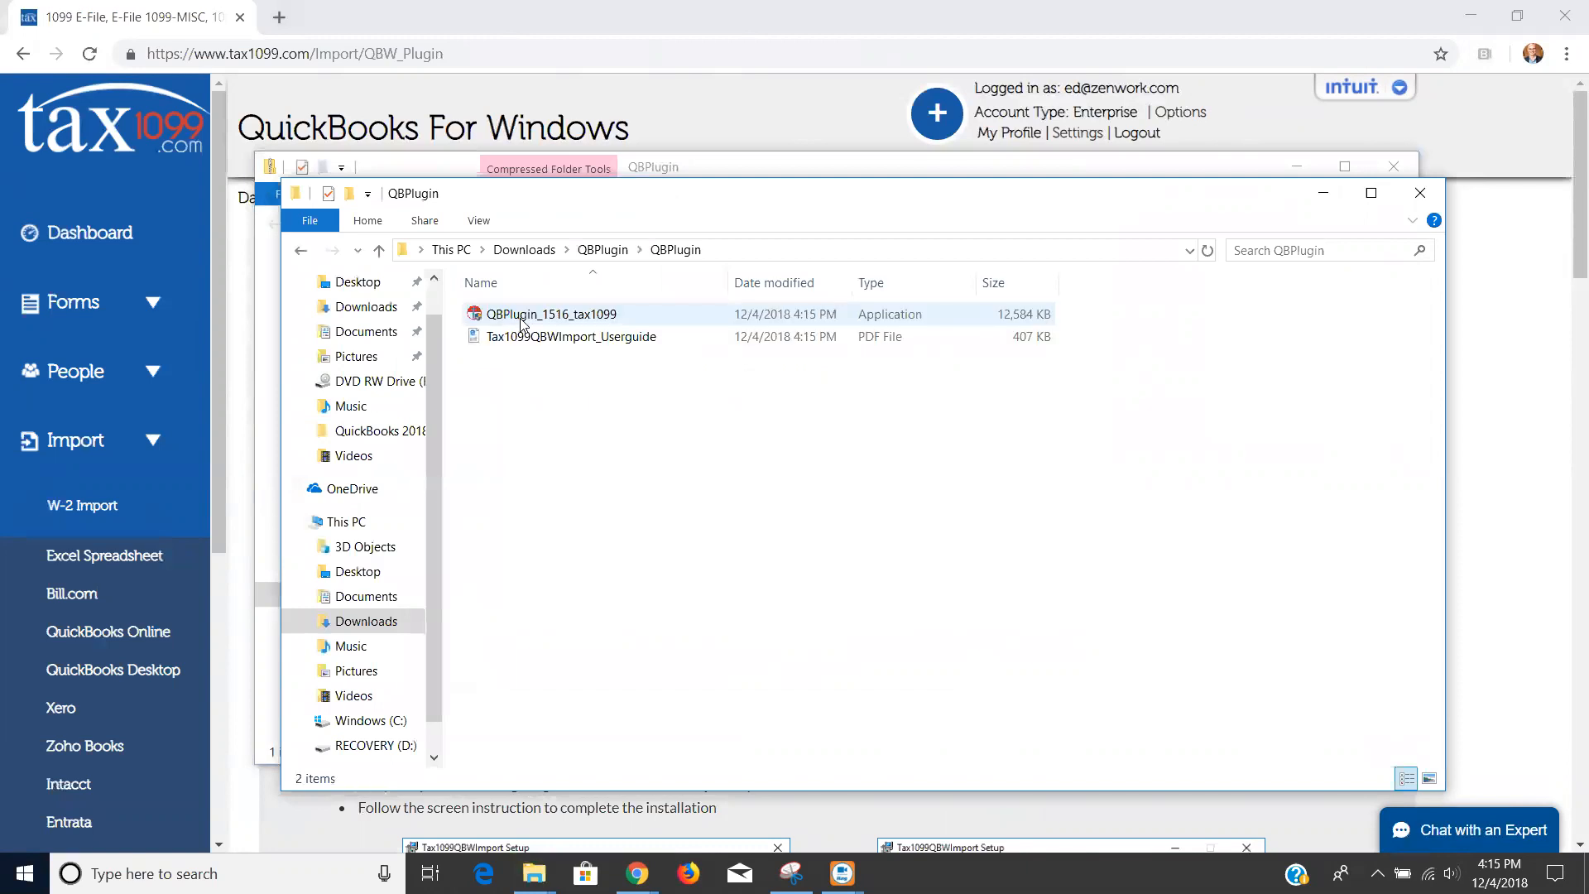
{"action": "mouse_move", "coordinate": [552, 313]}
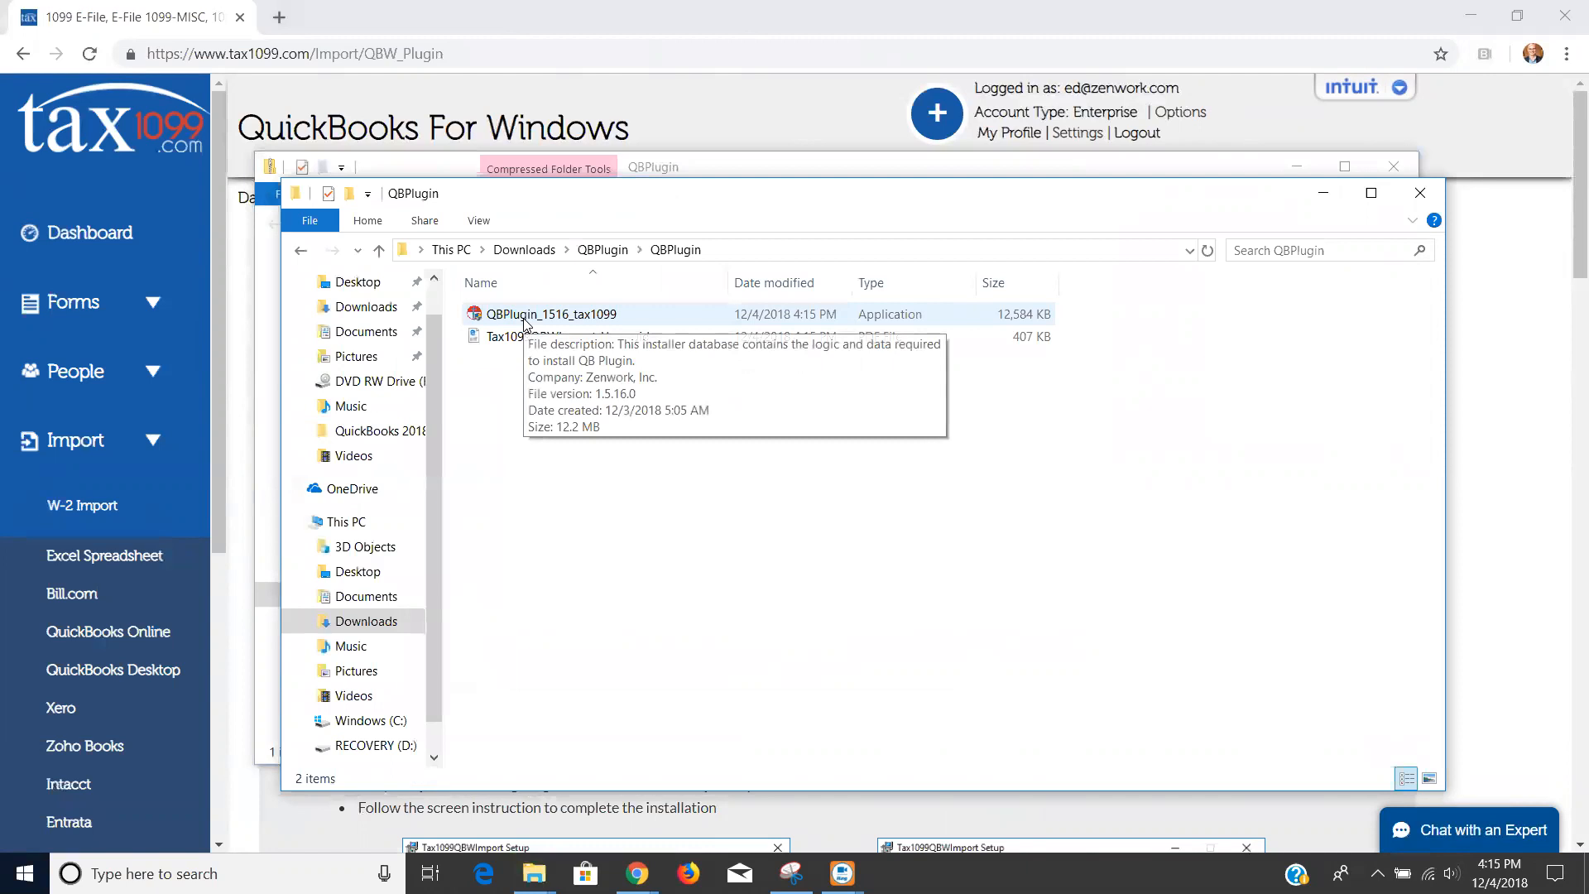
{"action": "mouse_move", "coordinate": [520, 341]}
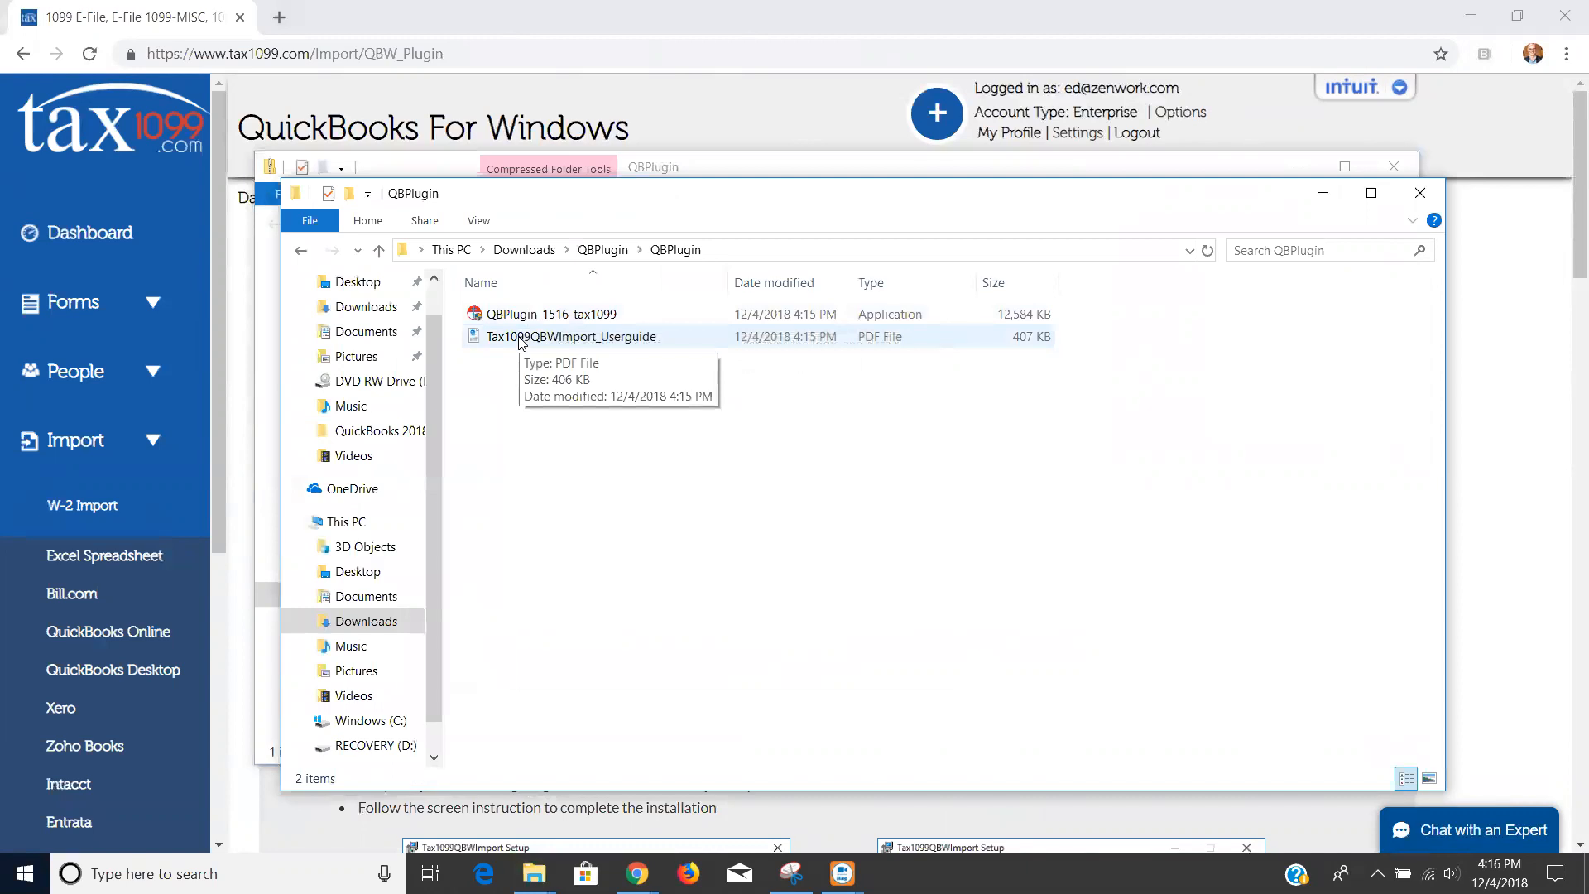
{"action": "mouse_move", "coordinate": [524, 320]}
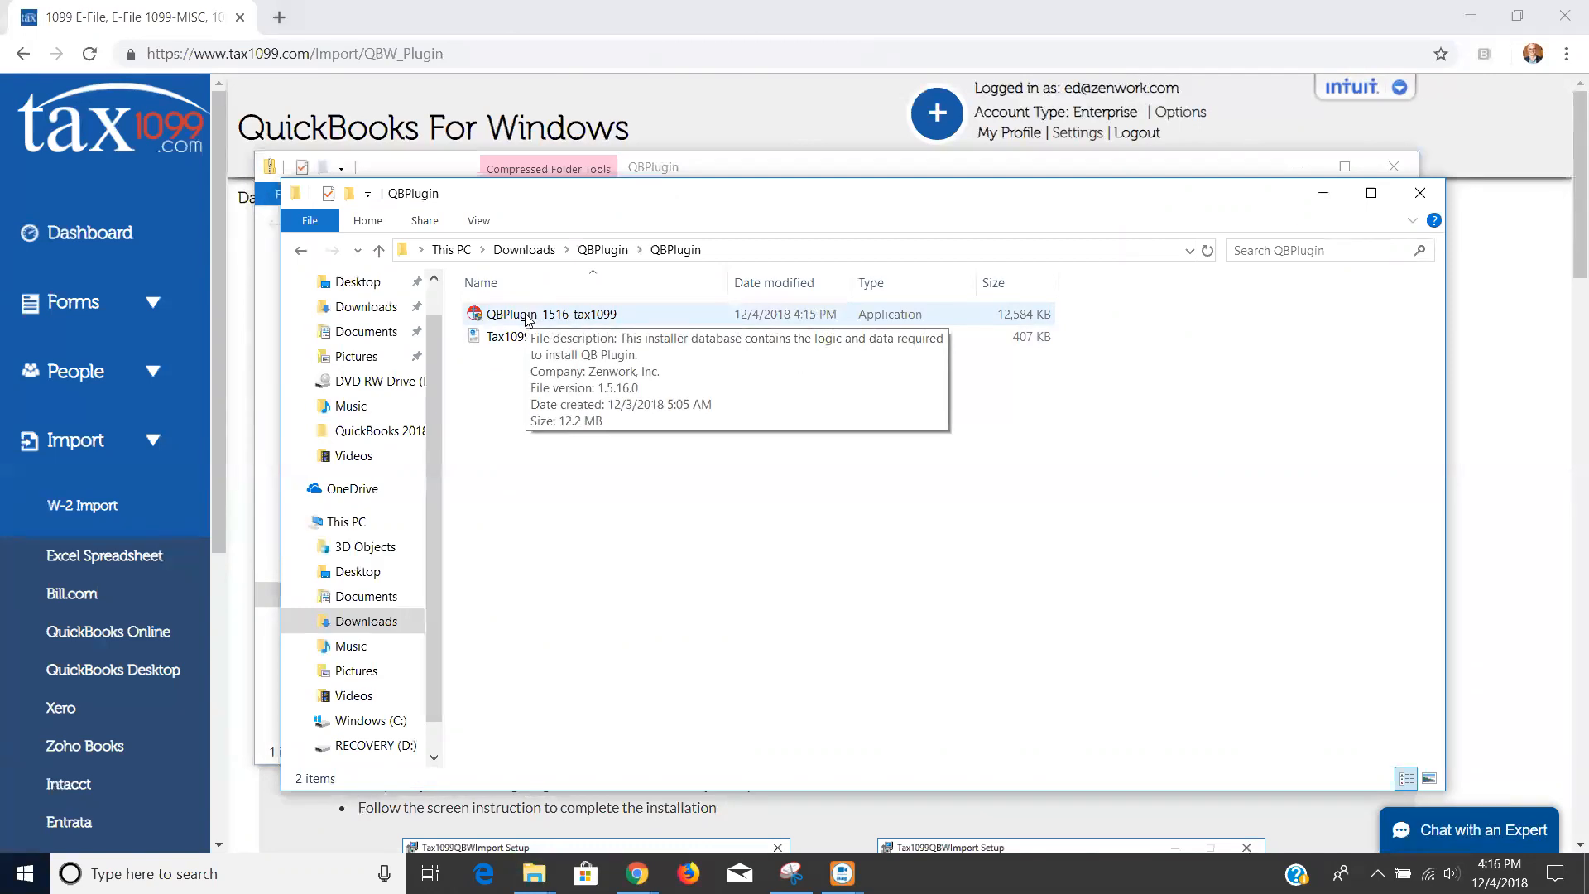
{"action": "left_click", "coordinate": [550, 313]}
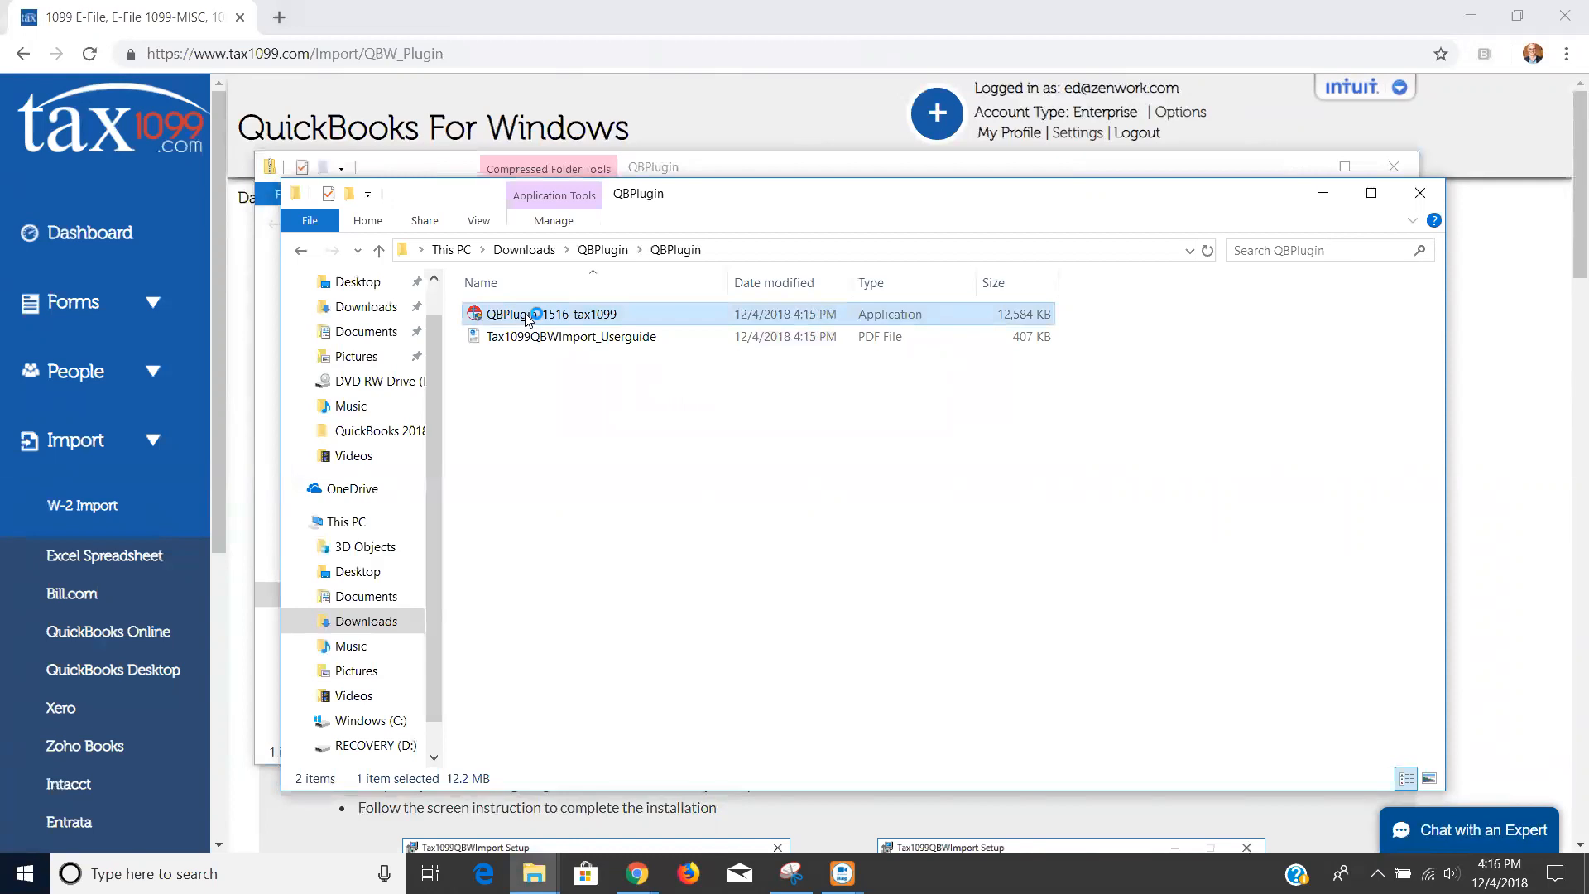
{"action": "double_click", "coordinate": [544, 313]}
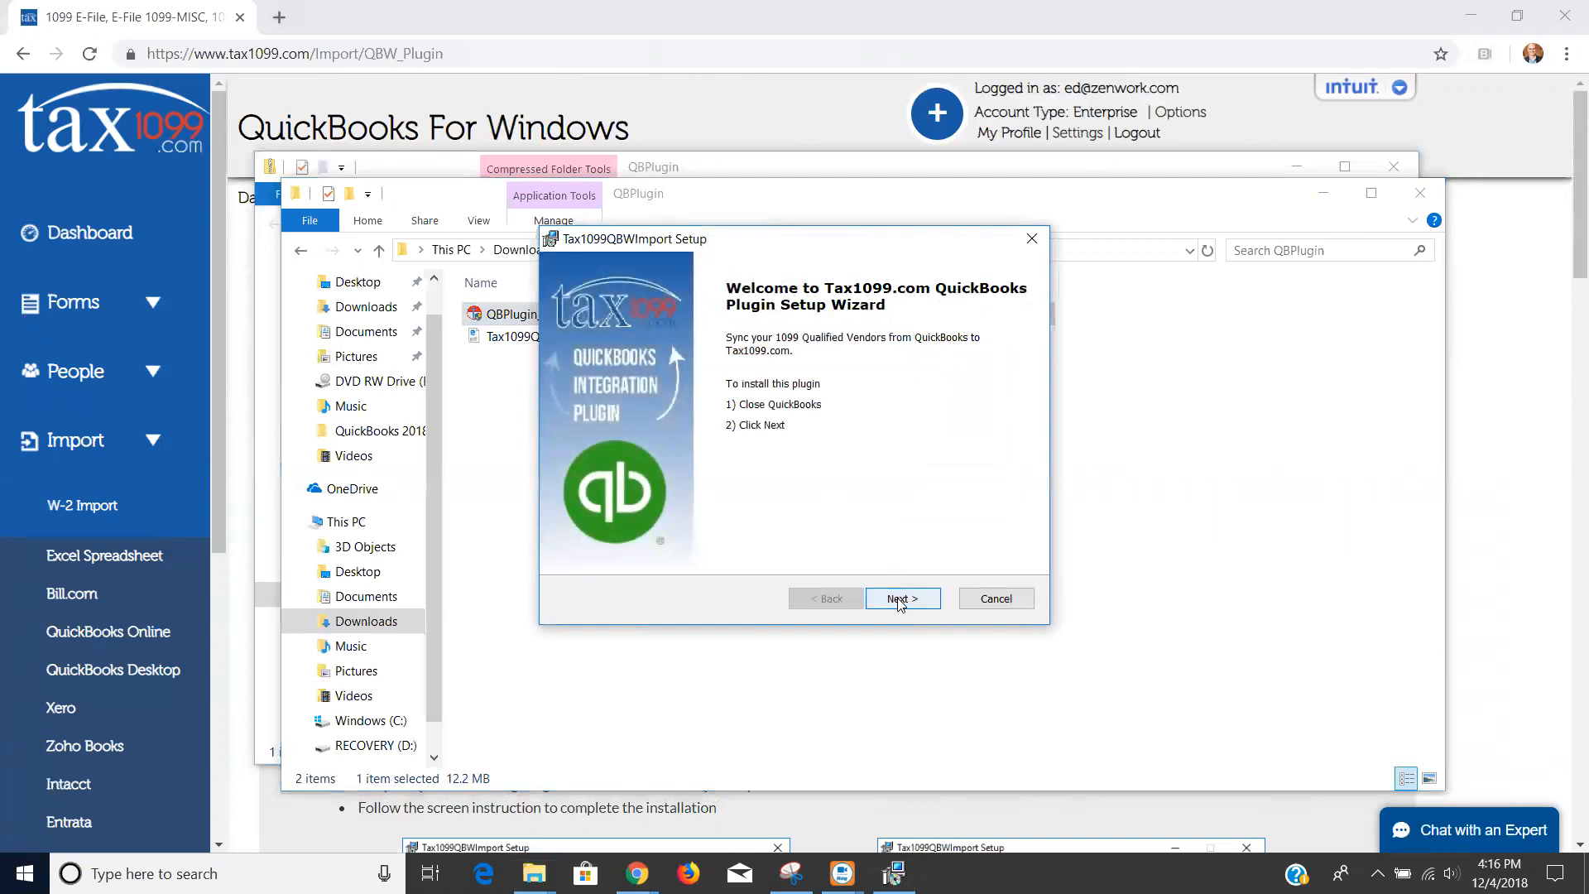
Install the Tax1099 QuickBooks Plugin to the default folder and close the finished wizard
{"action": "left_click", "coordinate": [902, 598]}
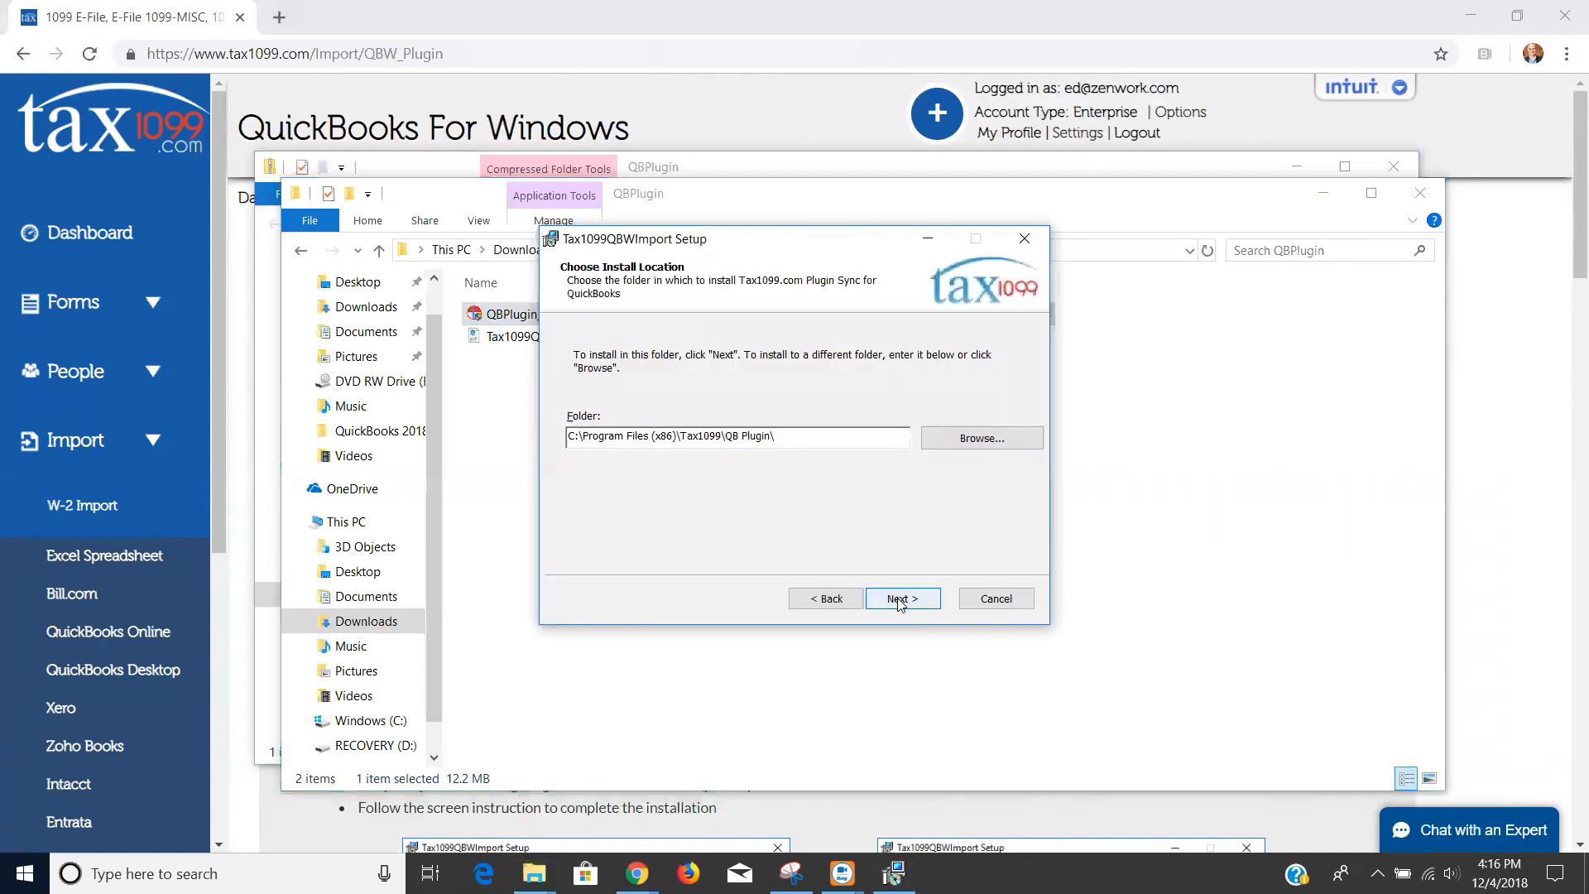
{"action": "left_click", "coordinate": [902, 598]}
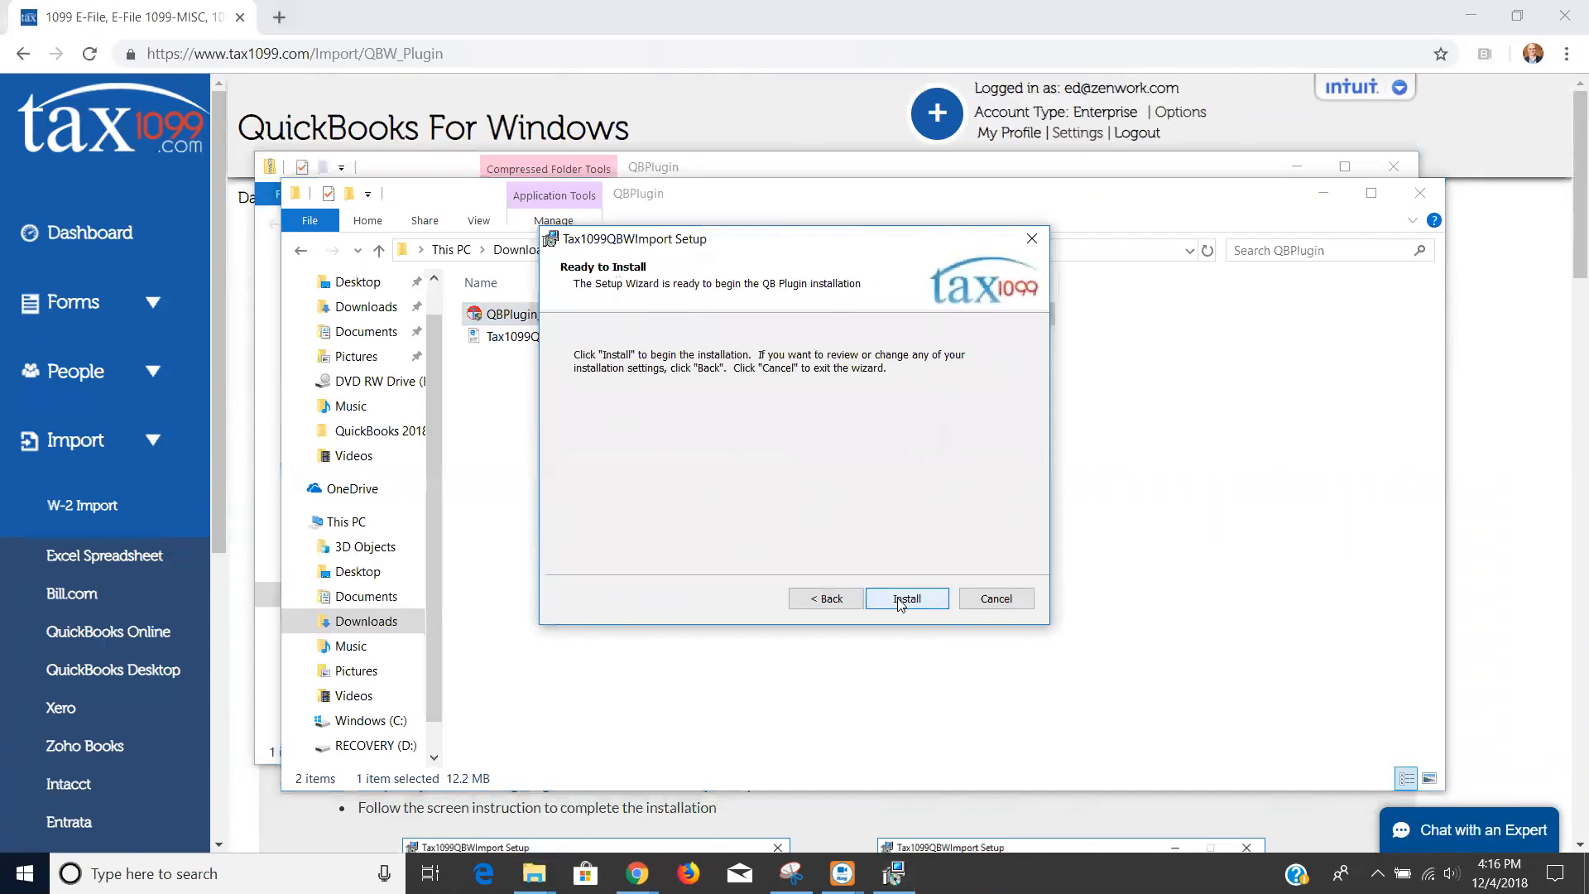
{"action": "left_click", "coordinate": [905, 598]}
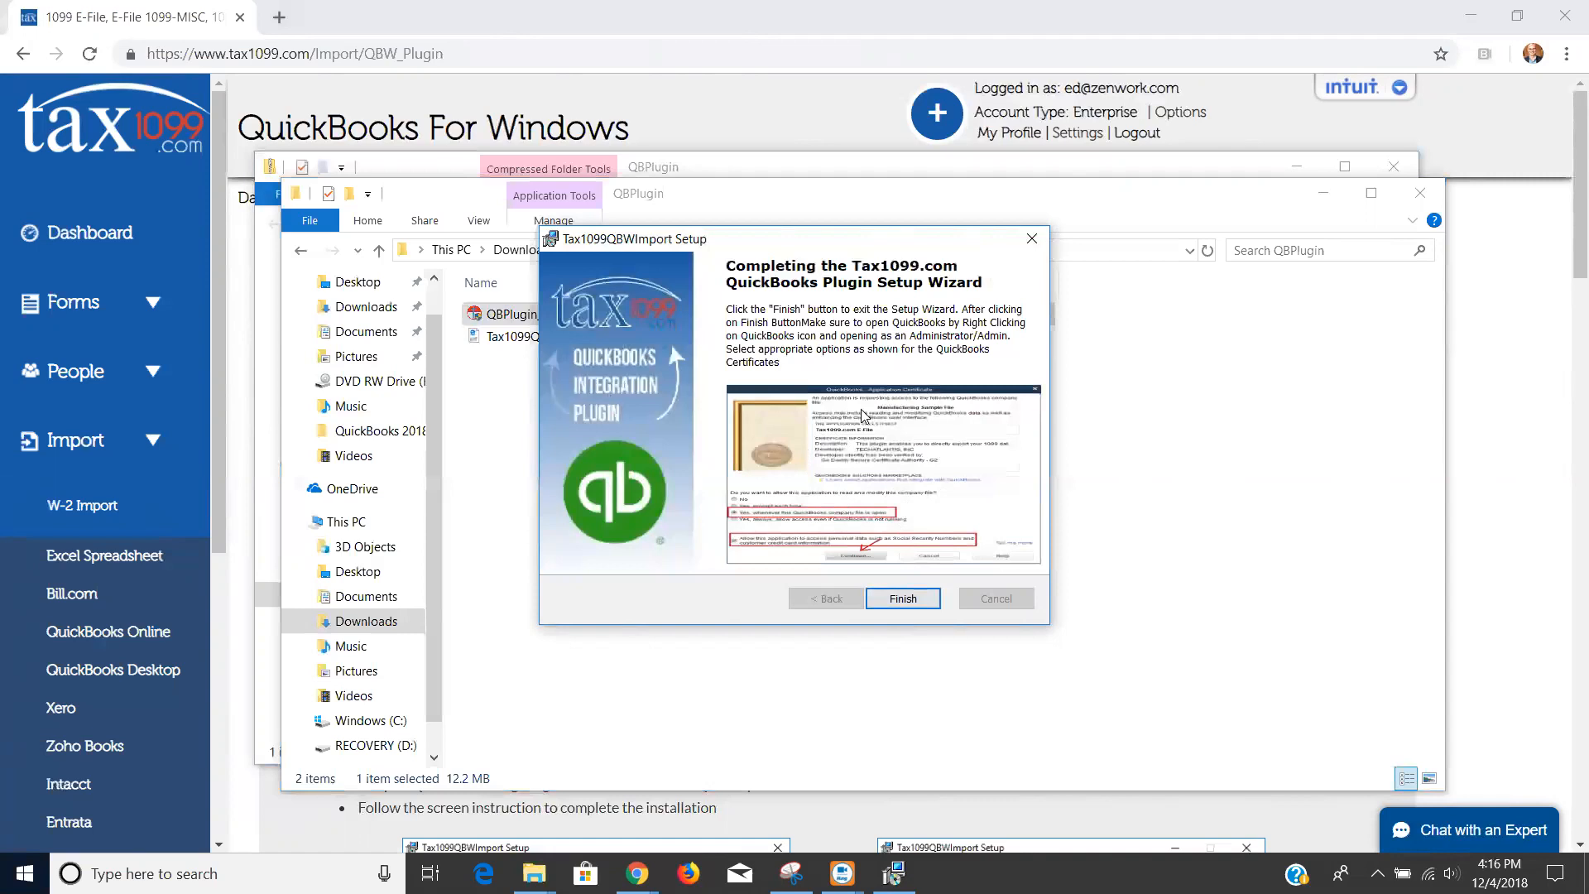
{"action": "mouse_move", "coordinate": [861, 464]}
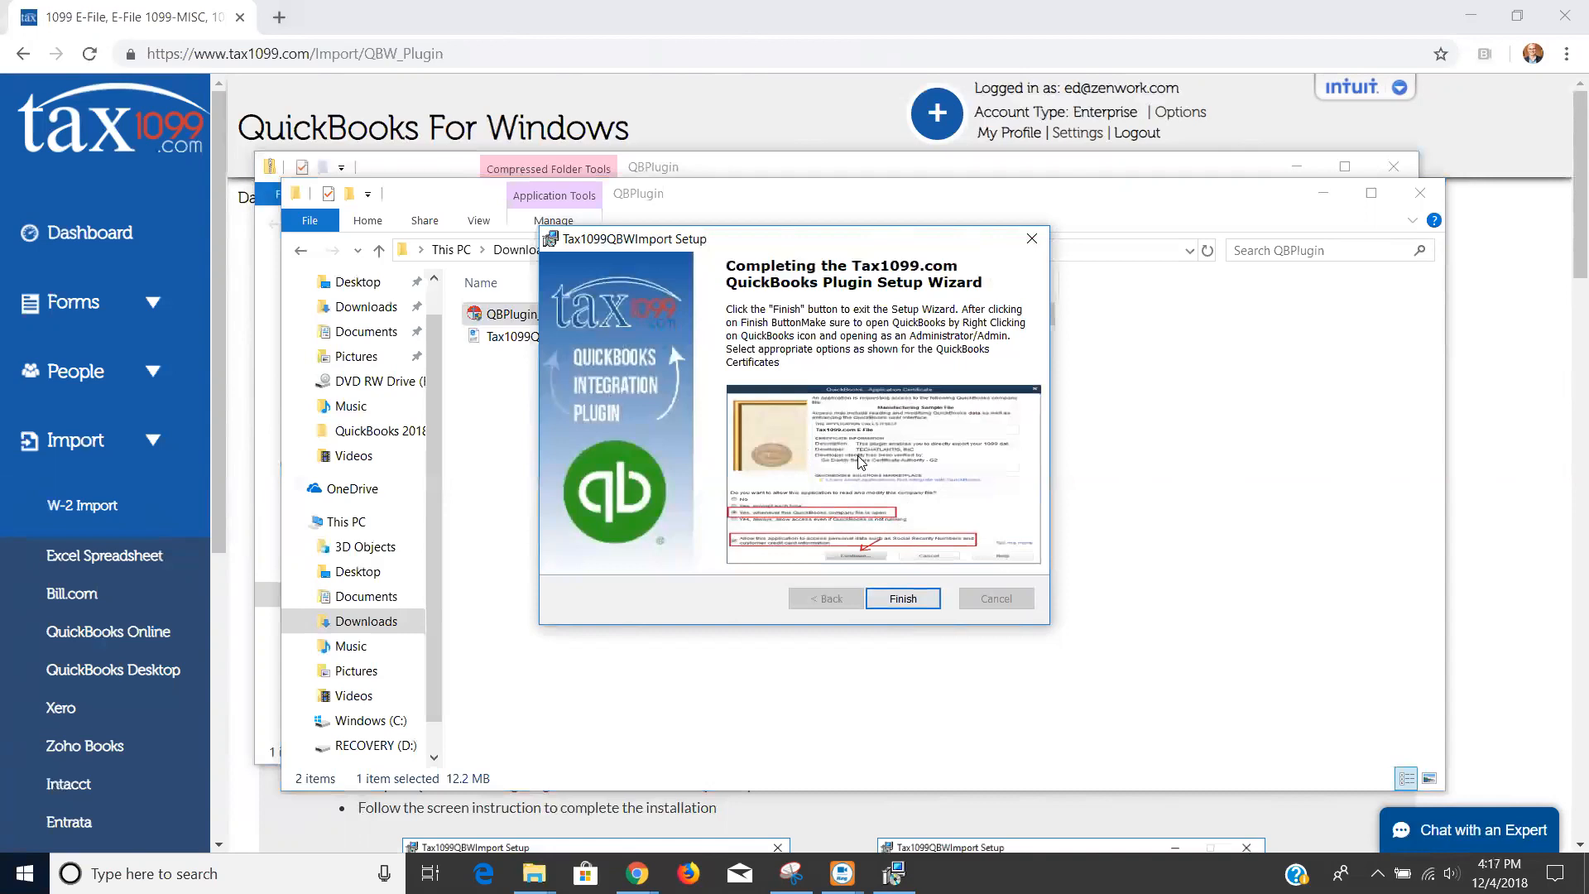
{"action": "mouse_move", "coordinate": [895, 582]}
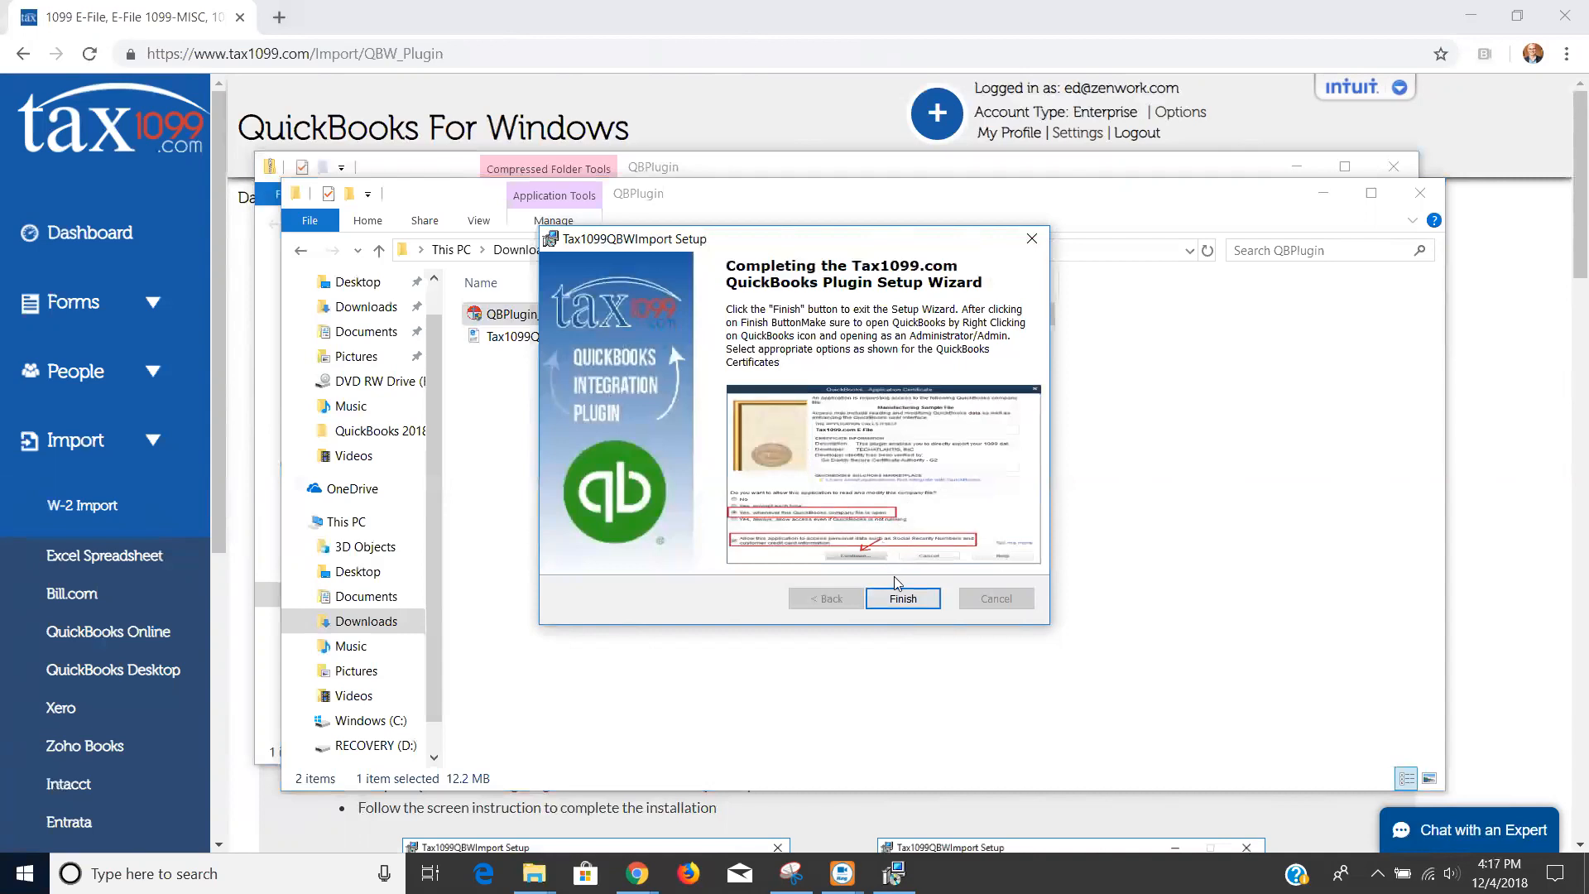
{"action": "mouse_move", "coordinate": [901, 597]}
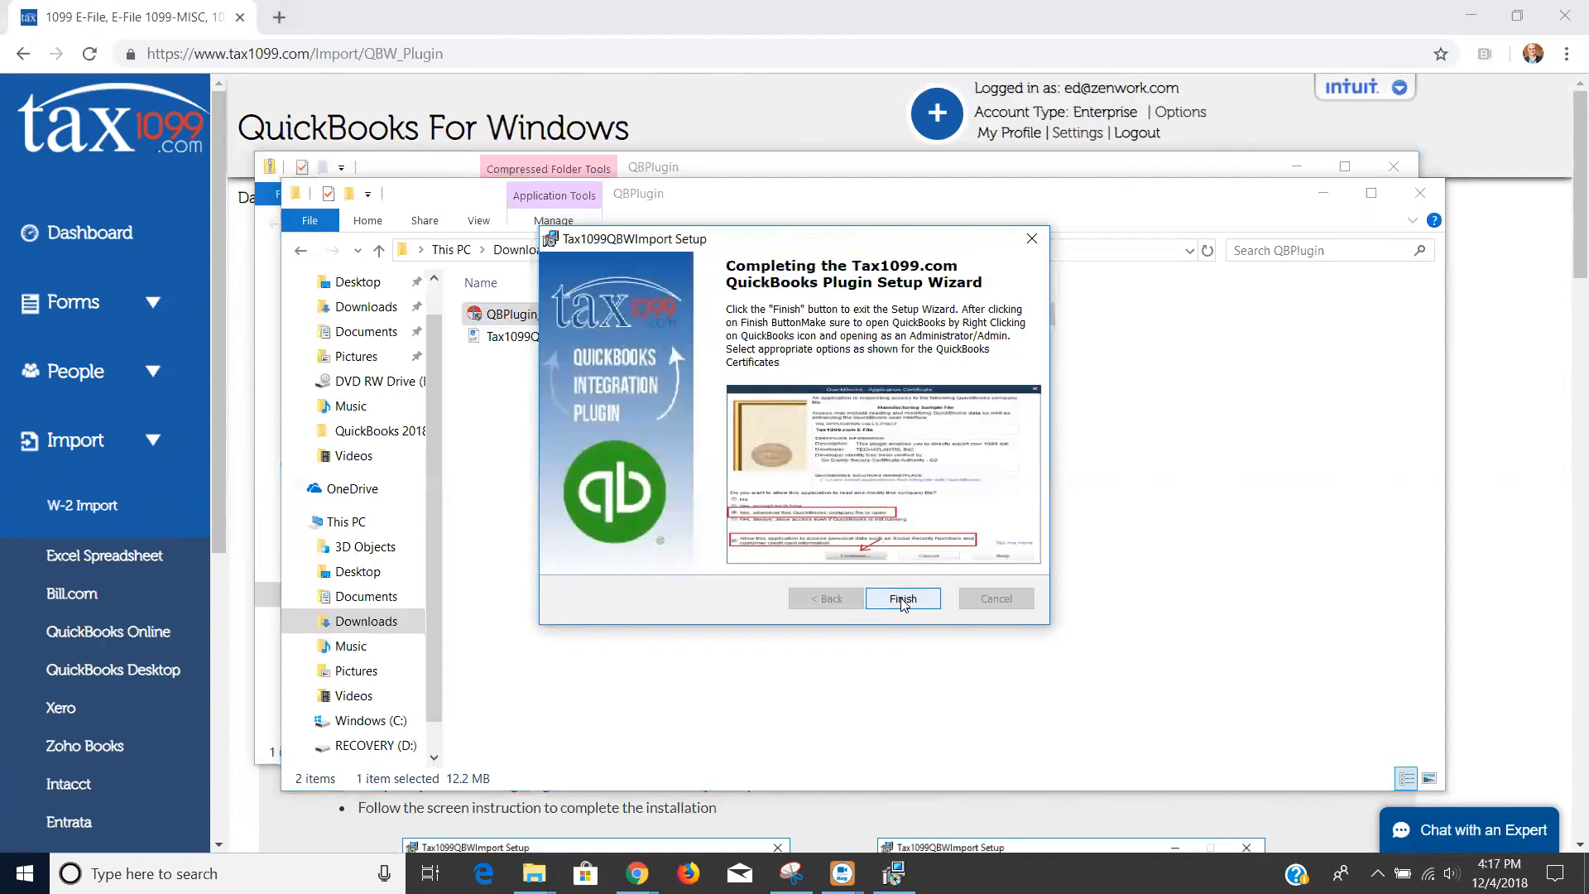
{"action": "left_click", "coordinate": [902, 598]}
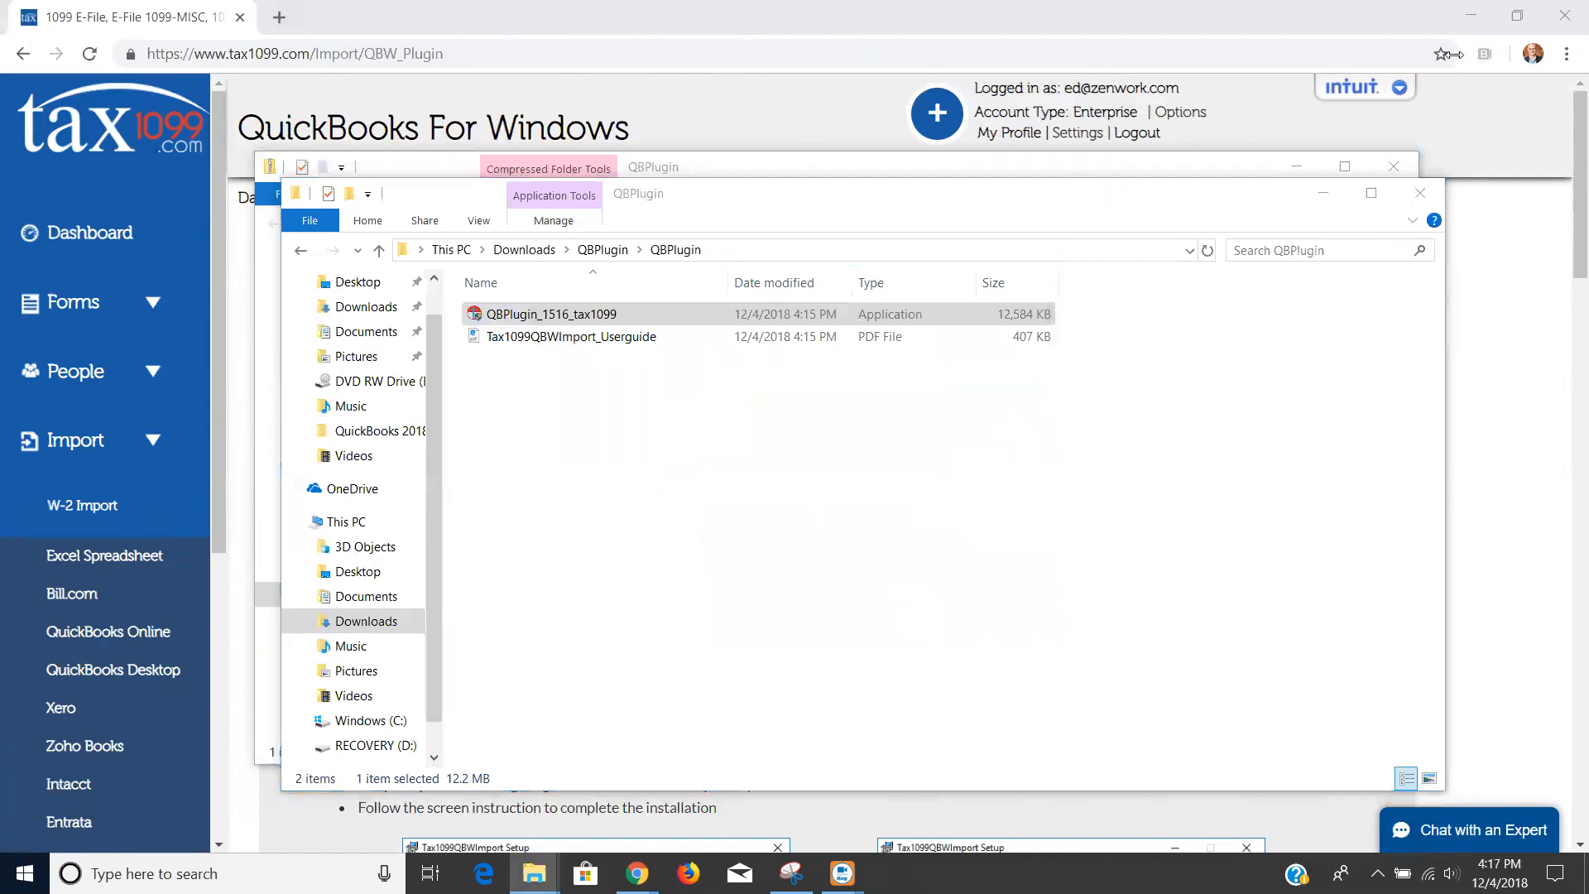
{"action": "mouse_move", "coordinate": [1332, 486]}
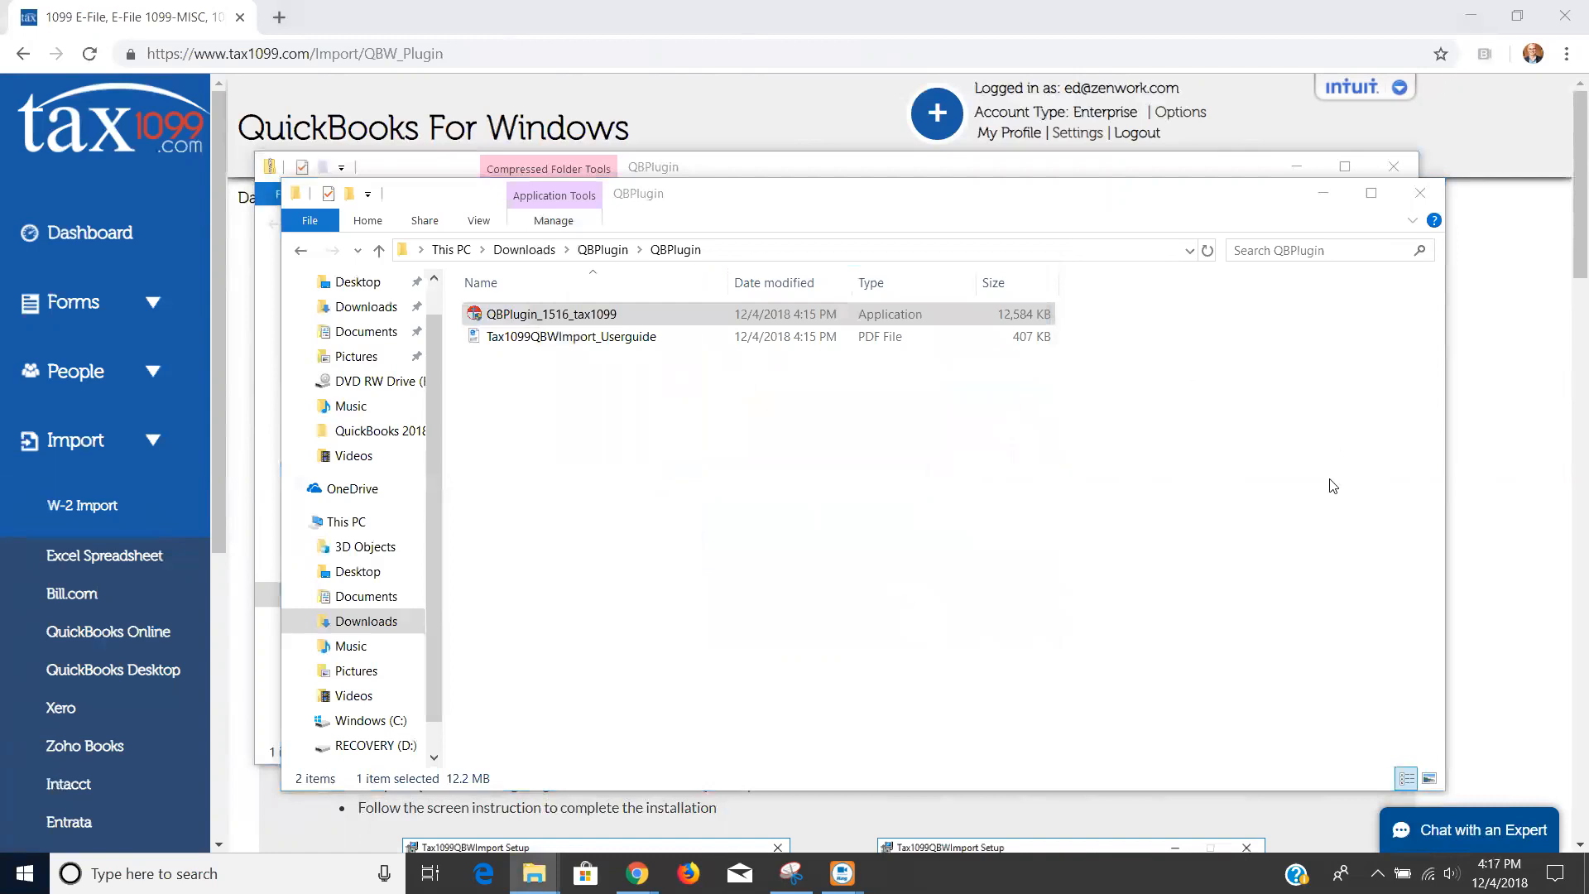
{"action": "mouse_move", "coordinate": [983, 867]}
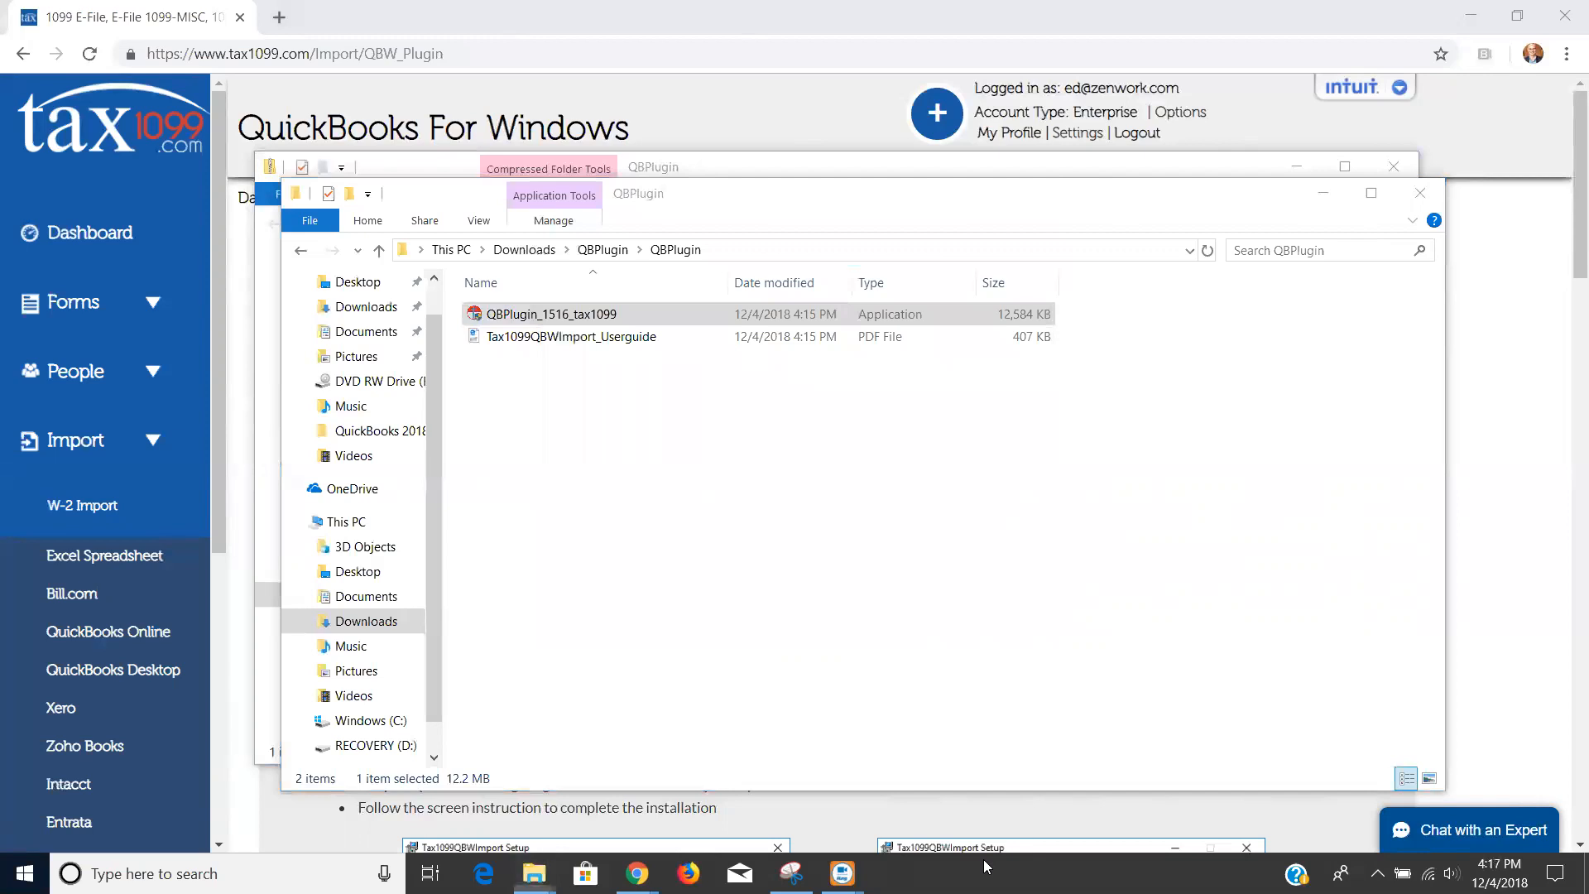
Show the desktop and bring up the QuickBooks Premier Accountant 2018 shortcut's context menu
{"action": "right_click", "coordinate": [983, 867]}
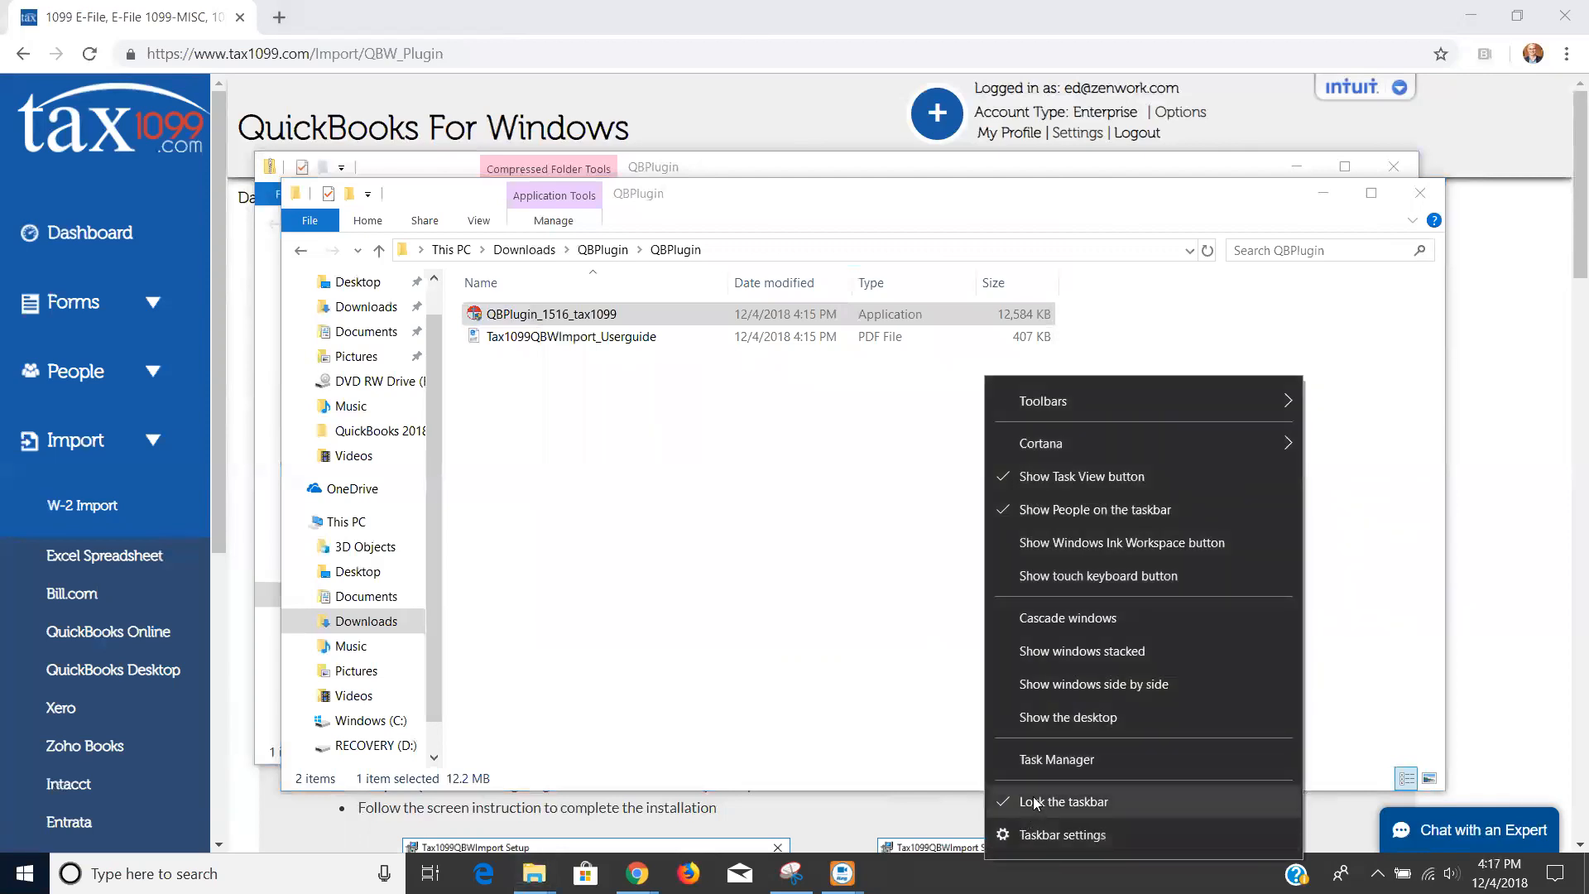
{"action": "left_click", "coordinate": [1066, 716]}
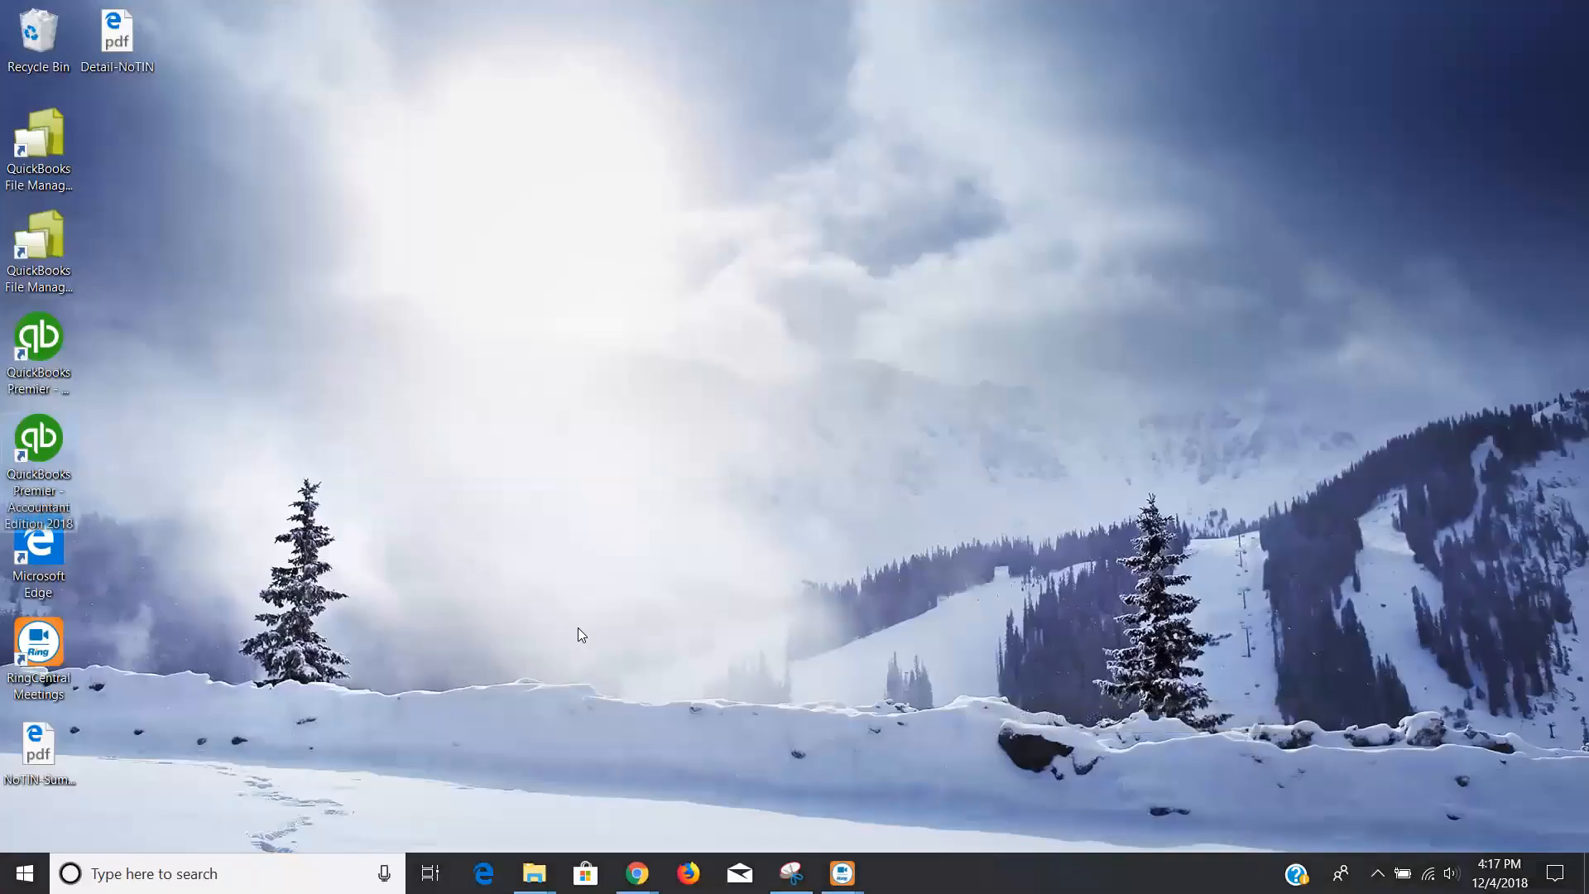
{"action": "mouse_move", "coordinate": [39, 456]}
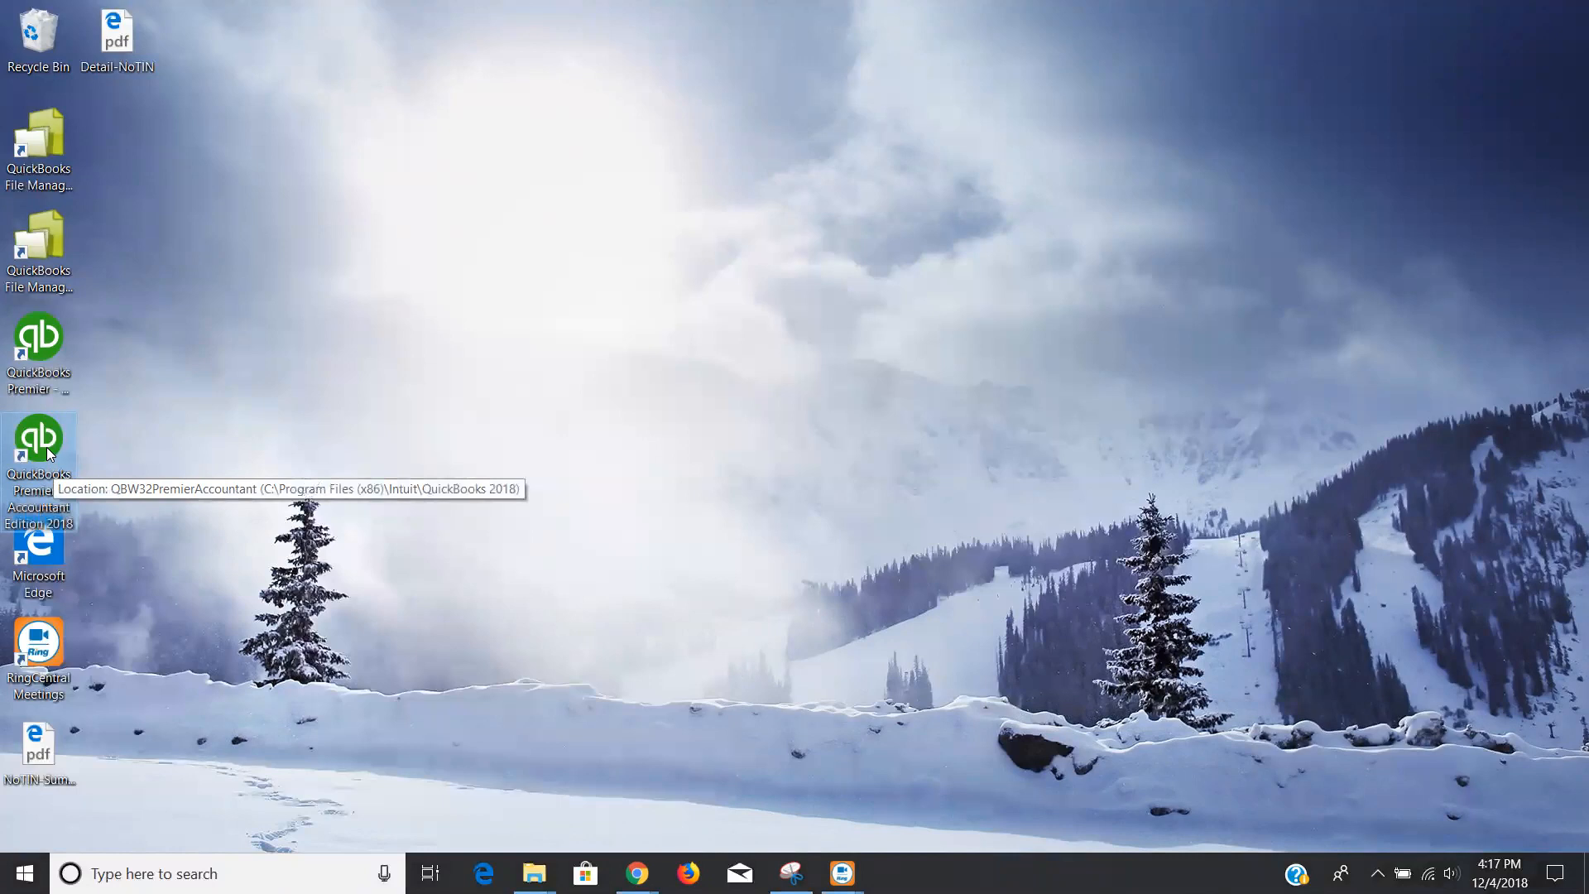
{"action": "right_click", "coordinate": [39, 453]}
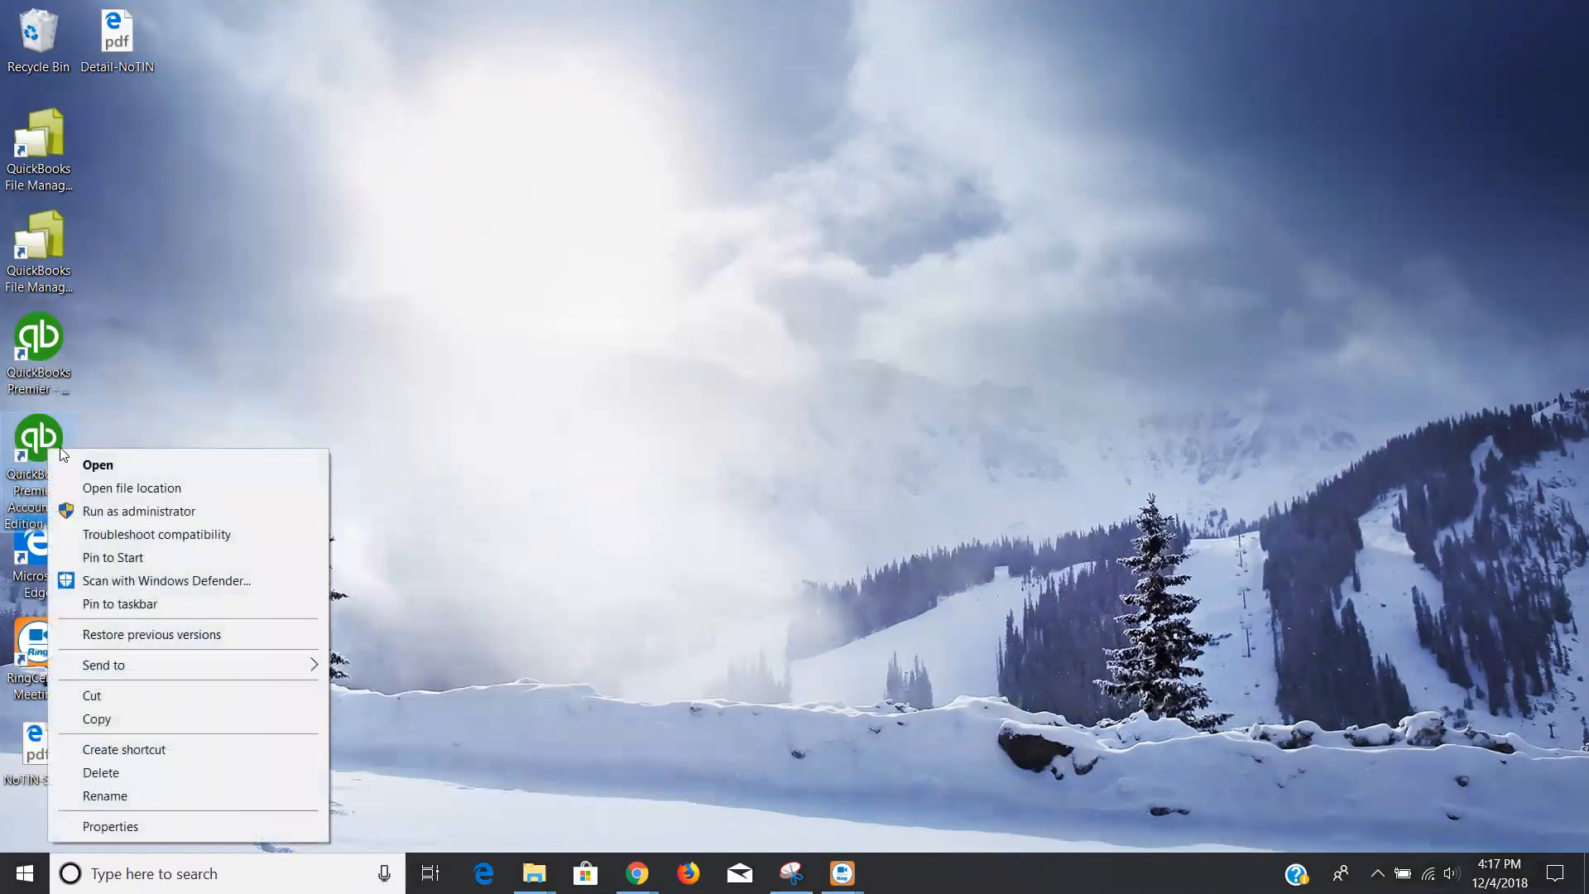
{"action": "mouse_move", "coordinate": [139, 511]}
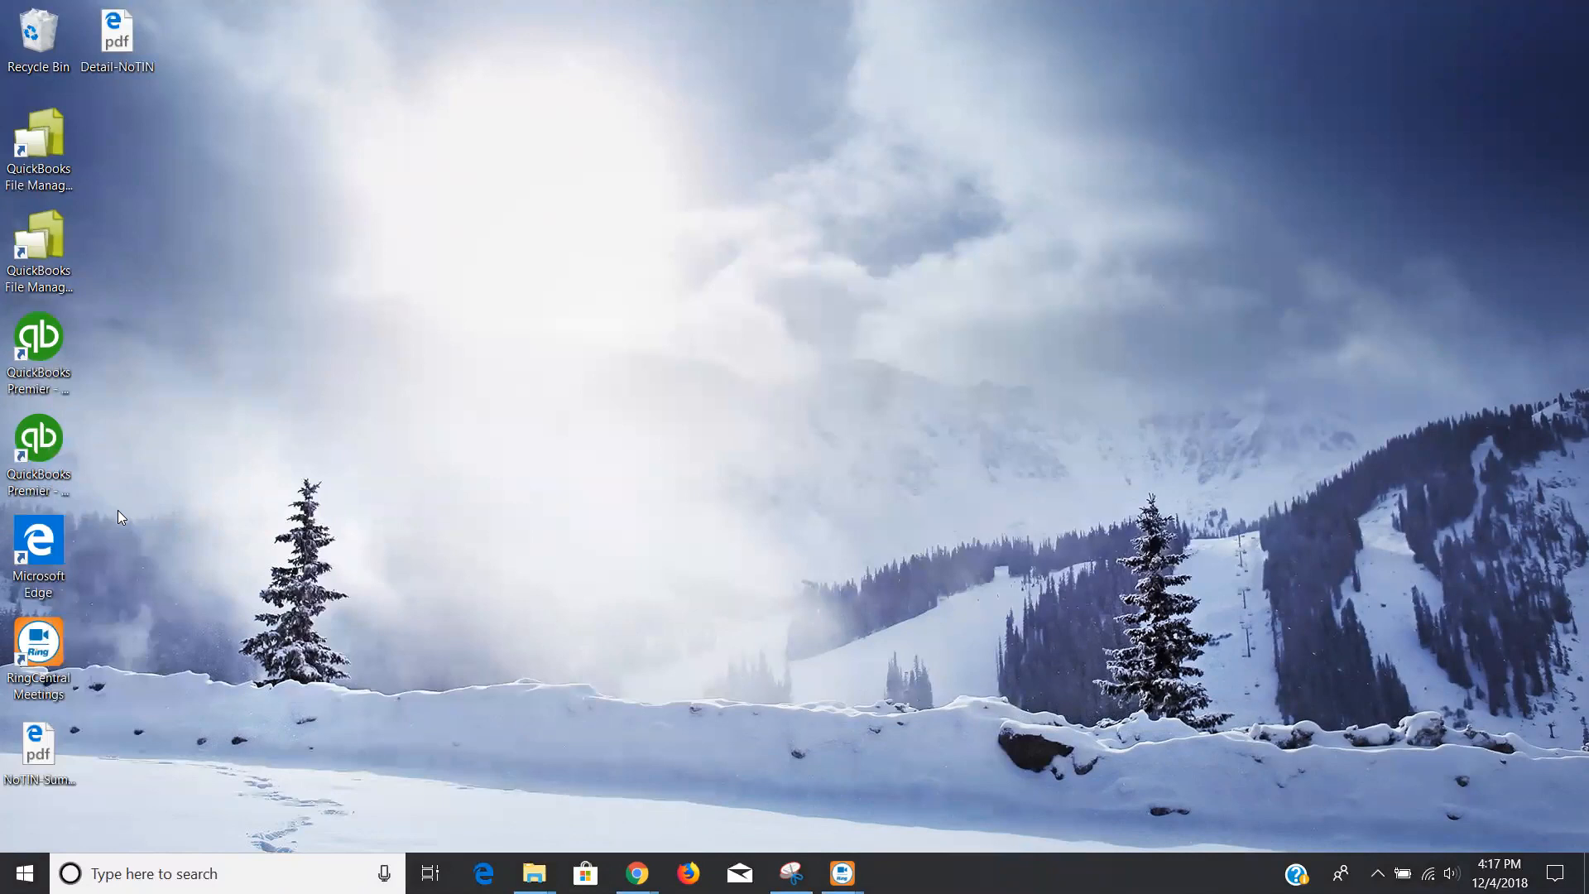
Launch QuickBooks 2018, open sample_service-based business.qbw, and dismiss the sample file notice
{"action": "double_click", "coordinate": [39, 446]}
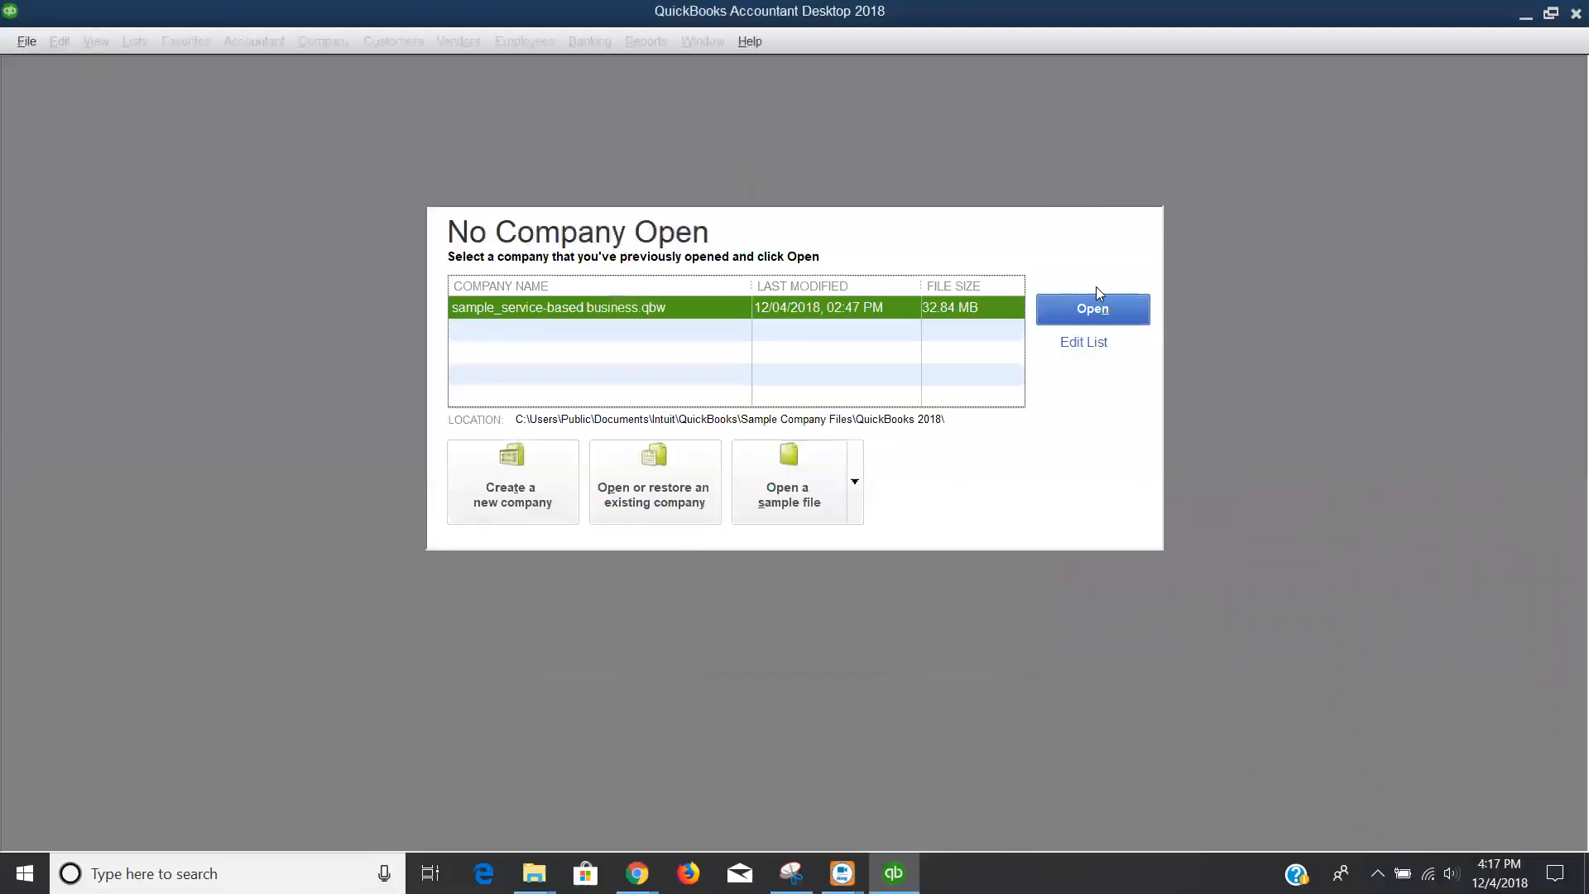
{"action": "left_click", "coordinate": [1092, 308]}
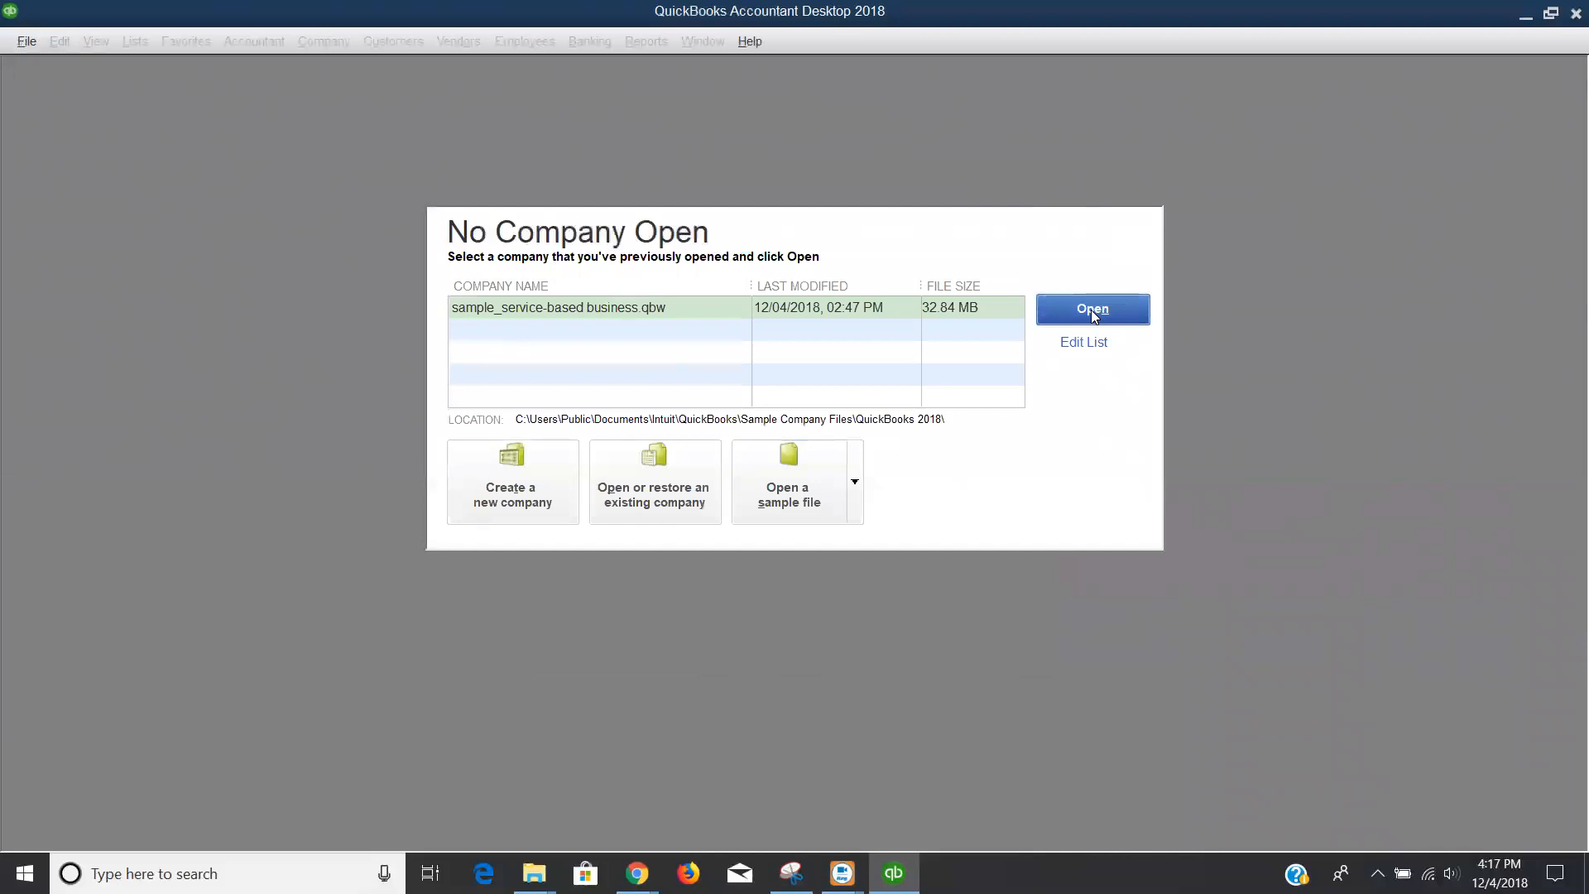
{"action": "left_click", "coordinate": [1092, 308]}
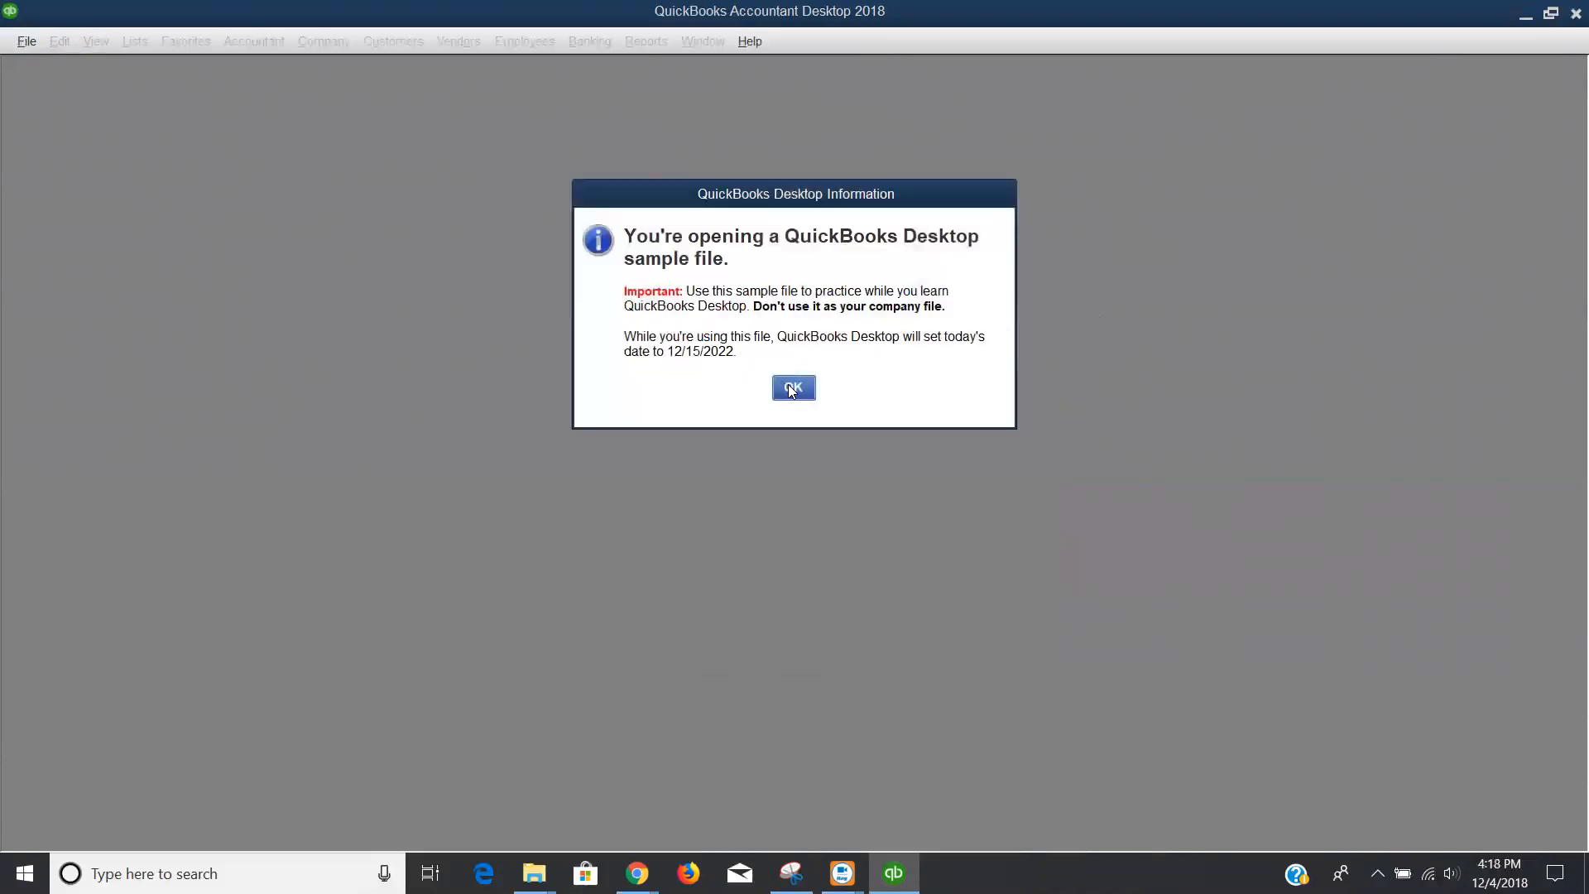
{"action": "left_click", "coordinate": [793, 388]}
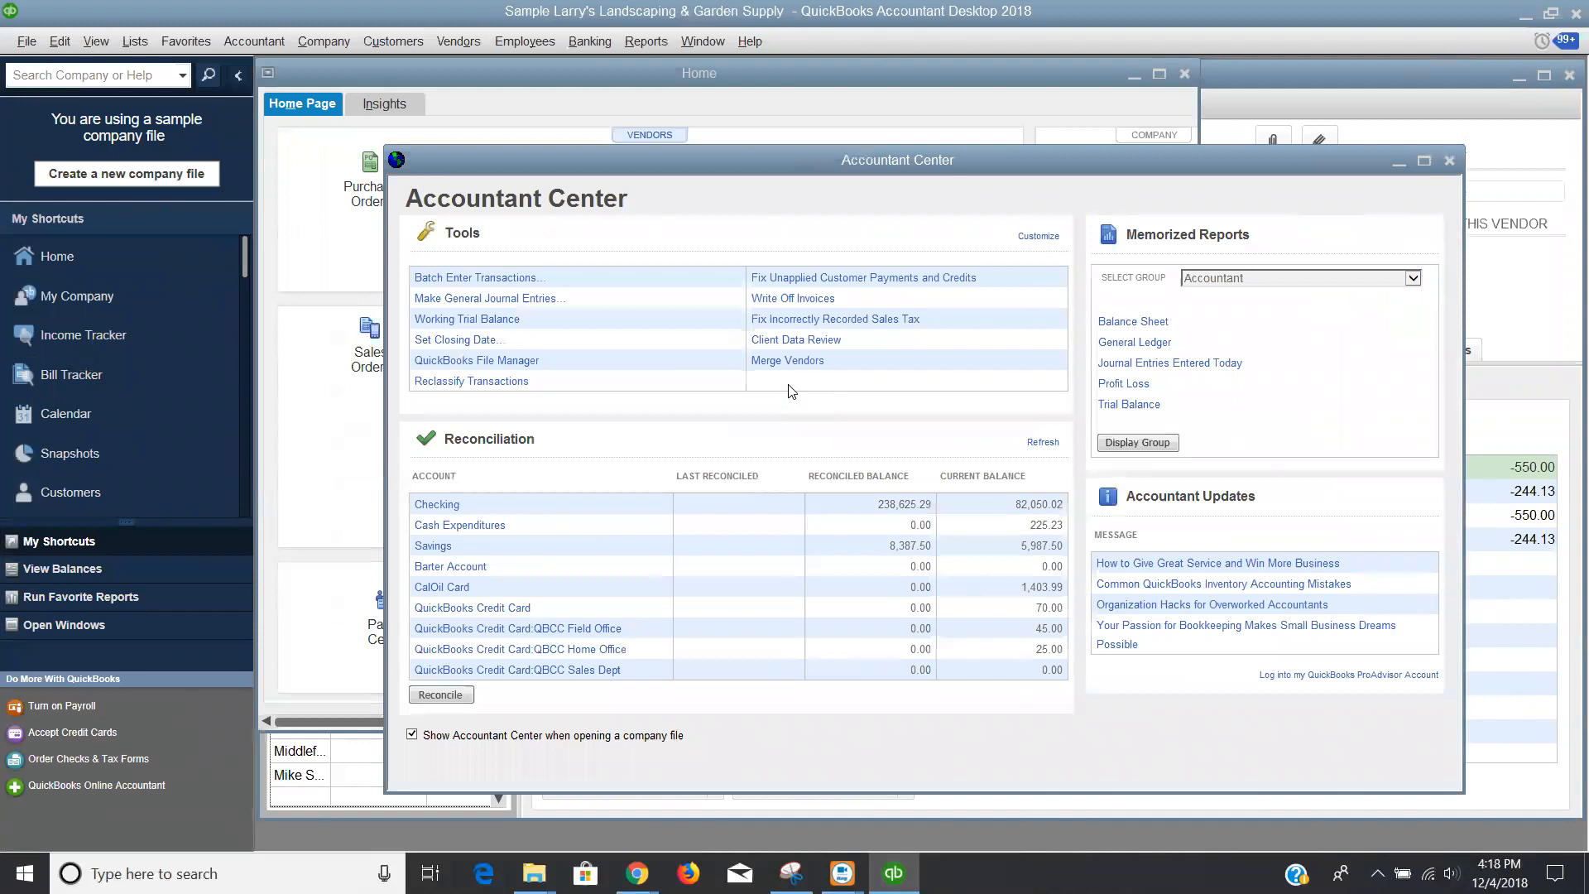
{"action": "mouse_move", "coordinate": [464, 64]}
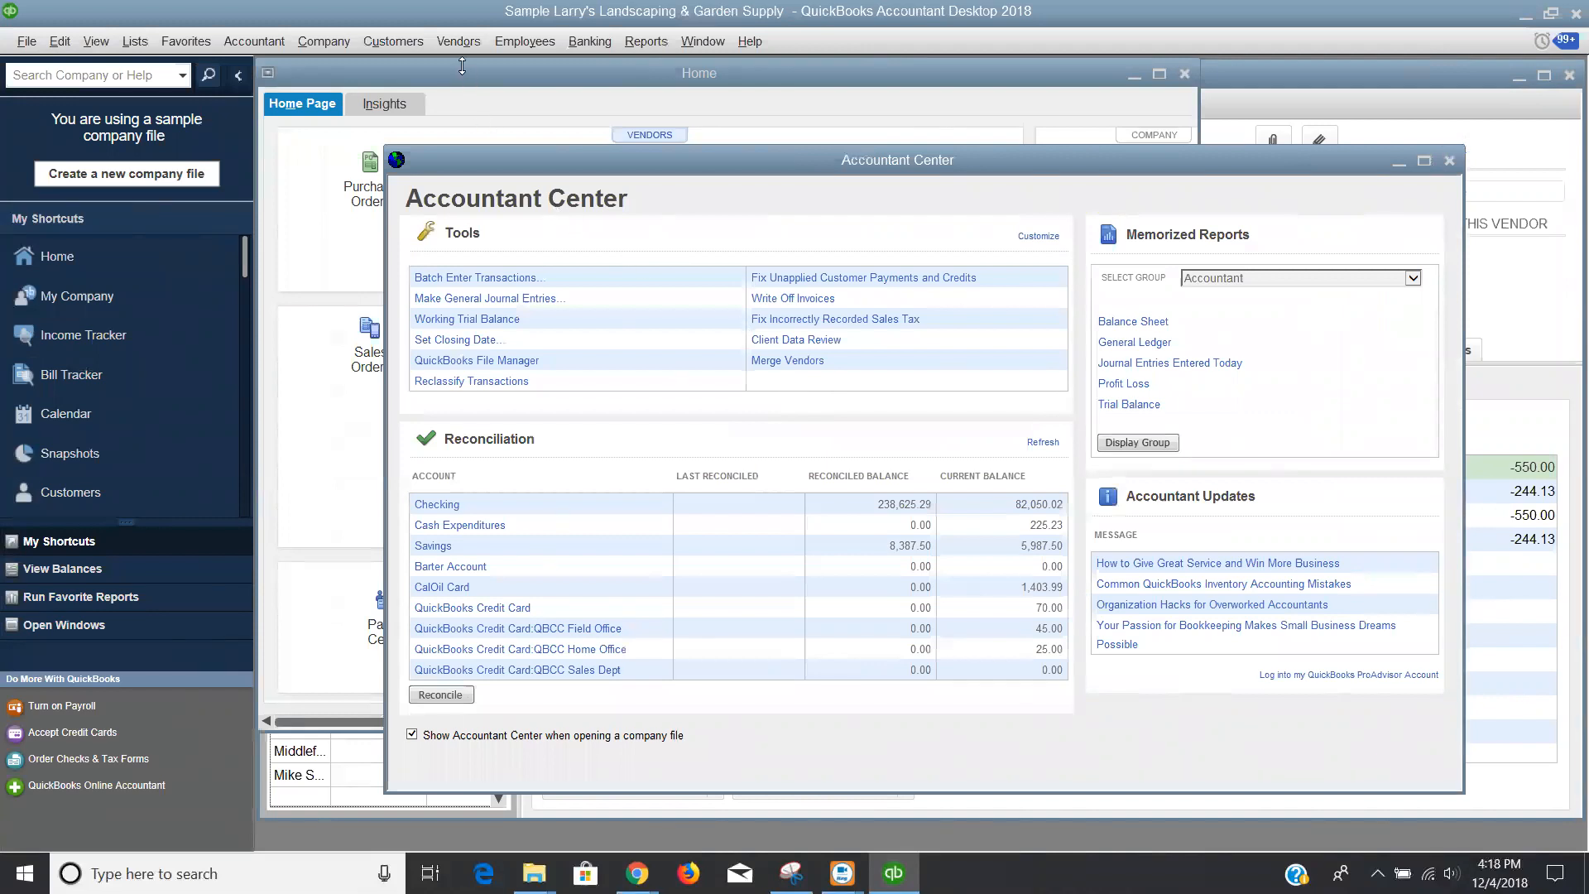
Open the Vendors menu in QuickBooks Desktop
{"action": "left_click", "coordinate": [458, 41]}
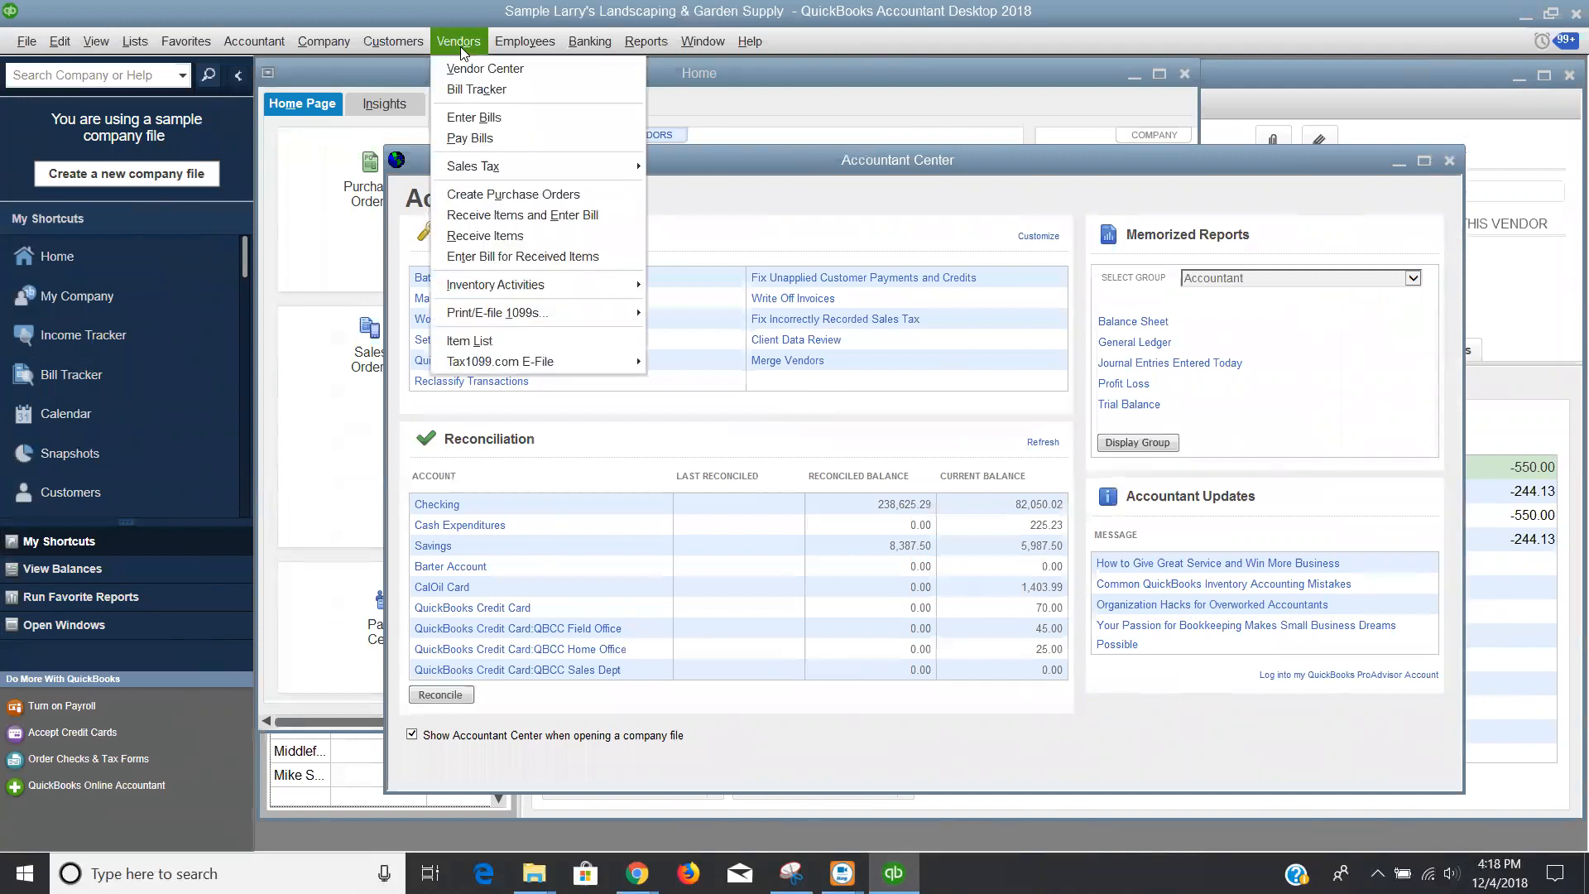
{"action": "mouse_move", "coordinate": [500, 361]}
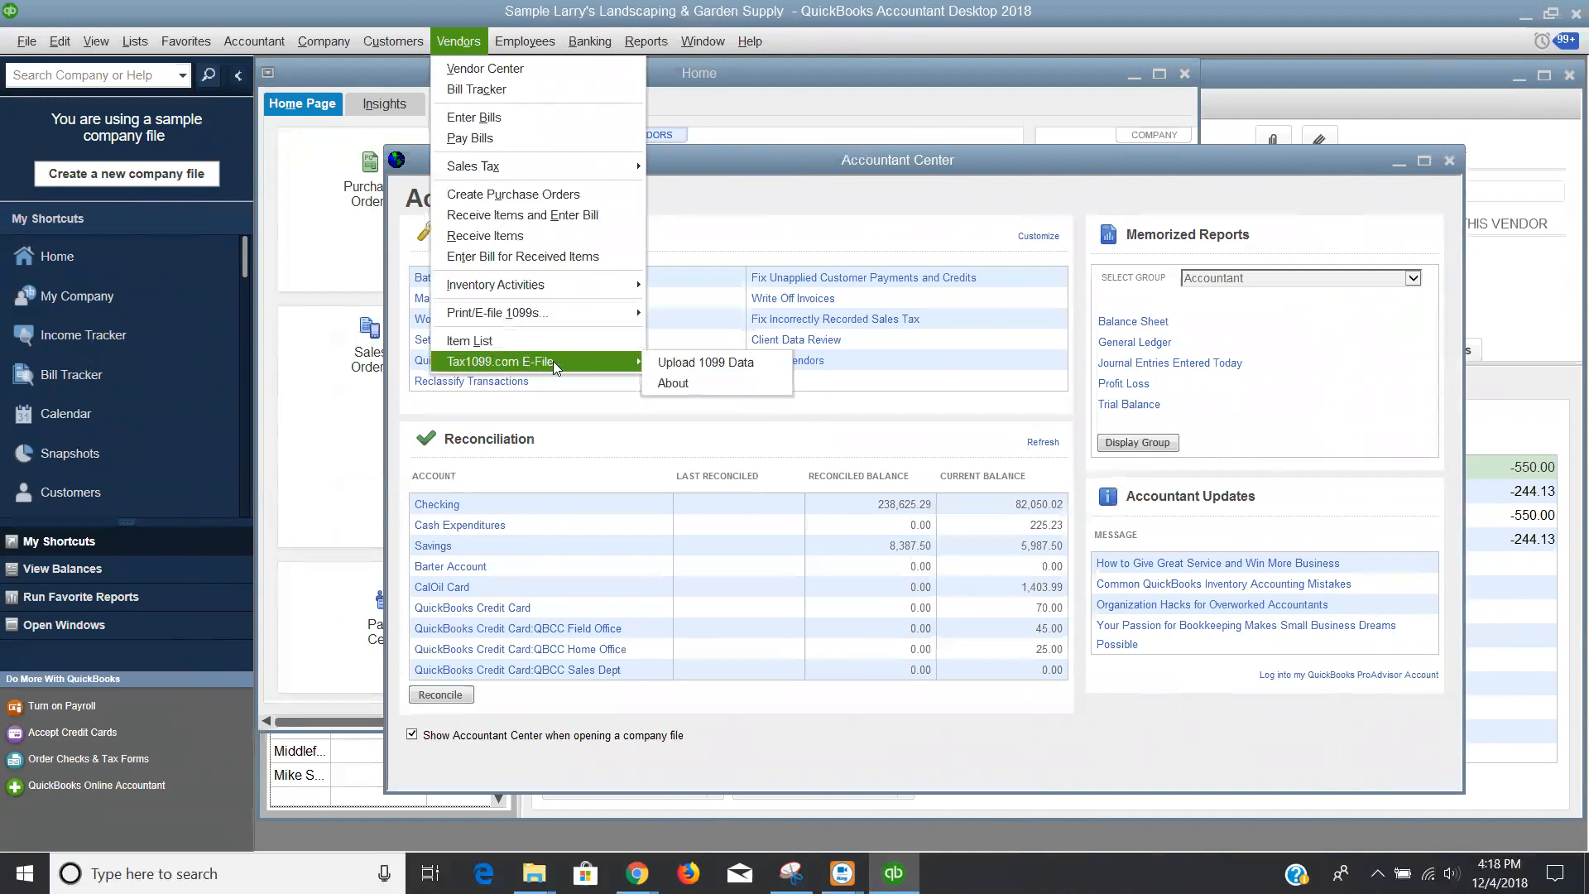
{"action": "mouse_move", "coordinate": [705, 362]}
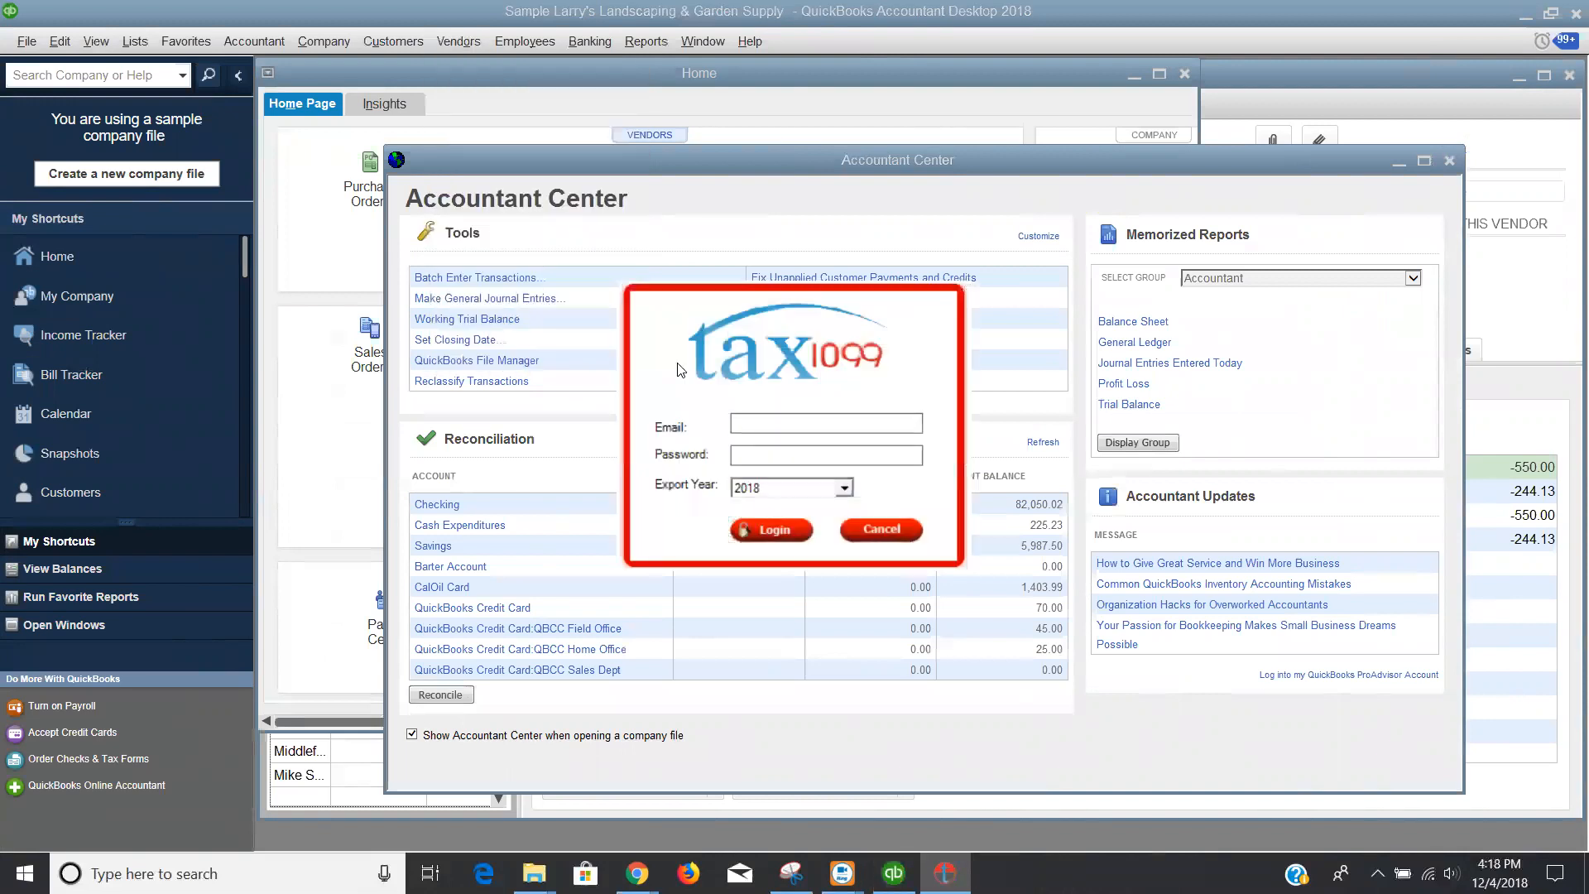
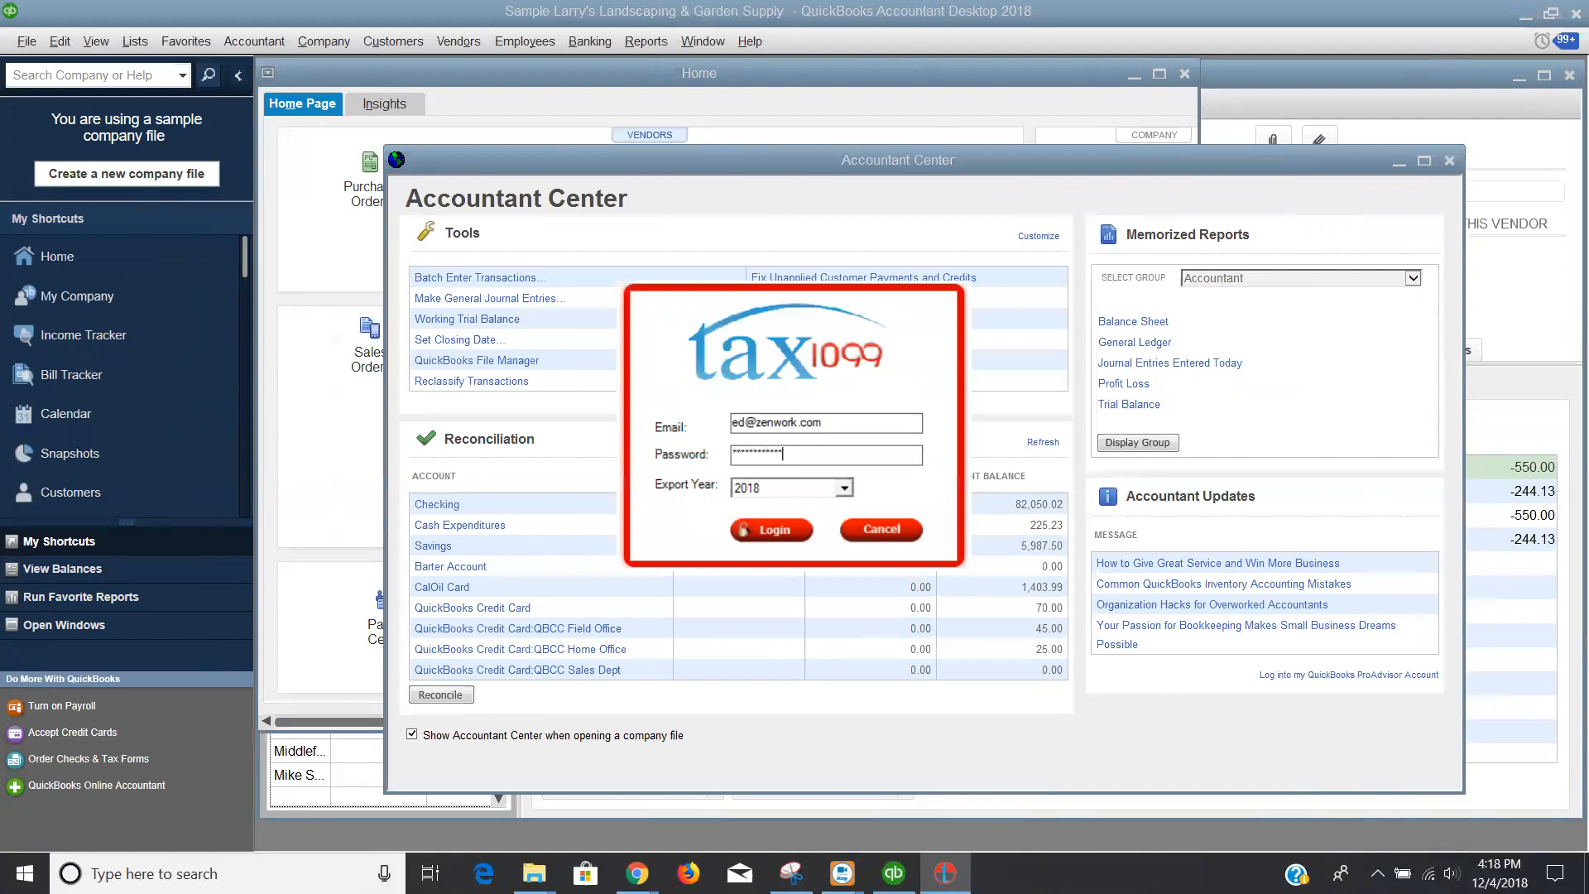
{"action": "mouse_move", "coordinate": [794, 521]}
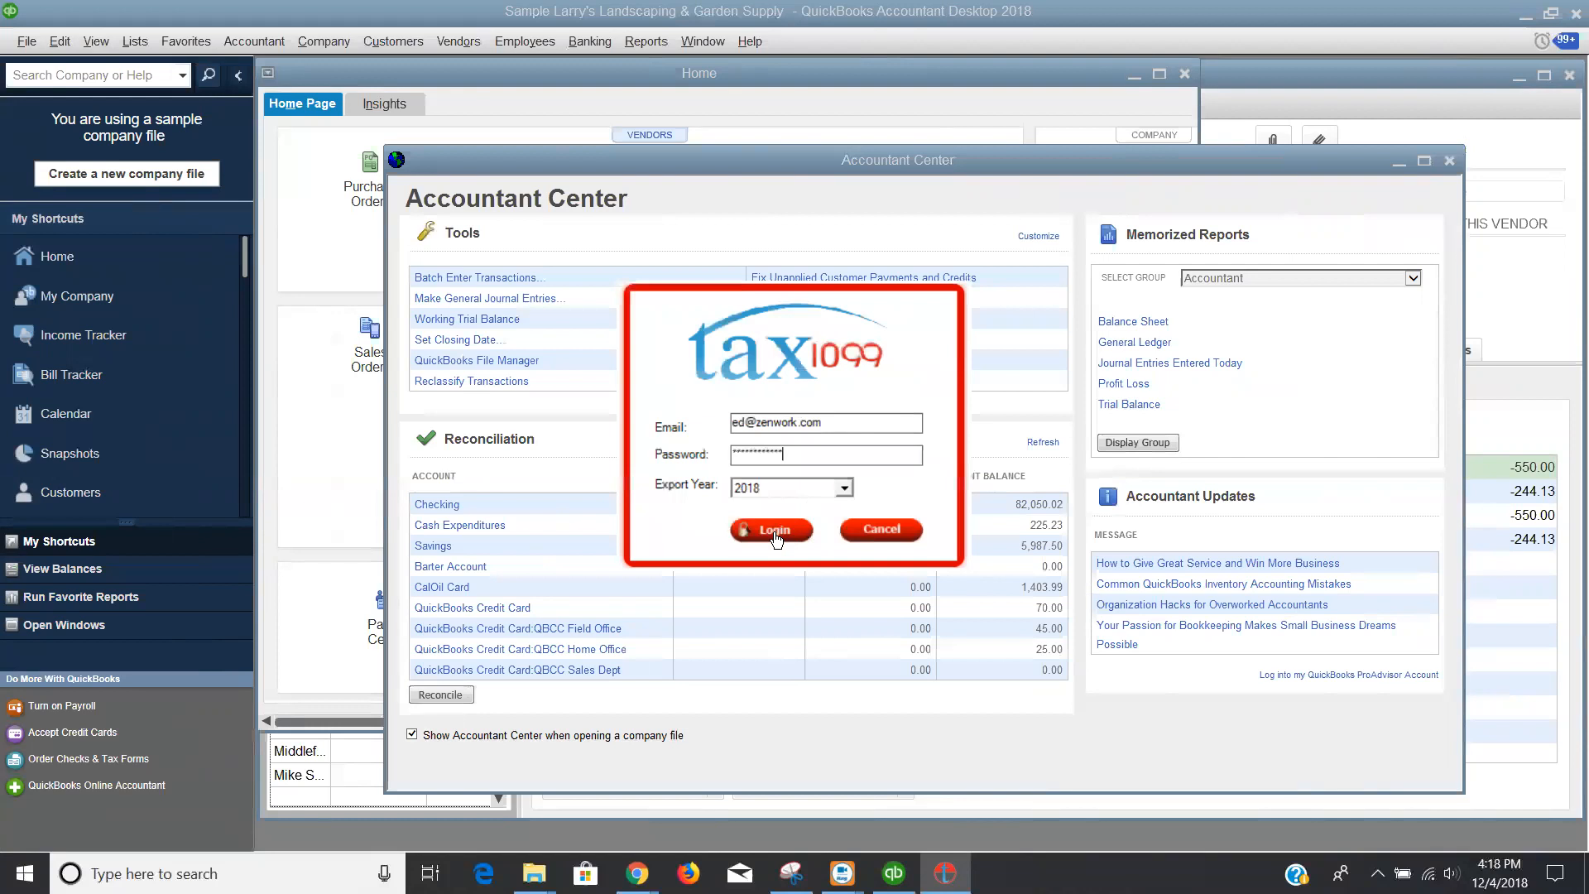
{"action": "left_click", "coordinate": [770, 529]}
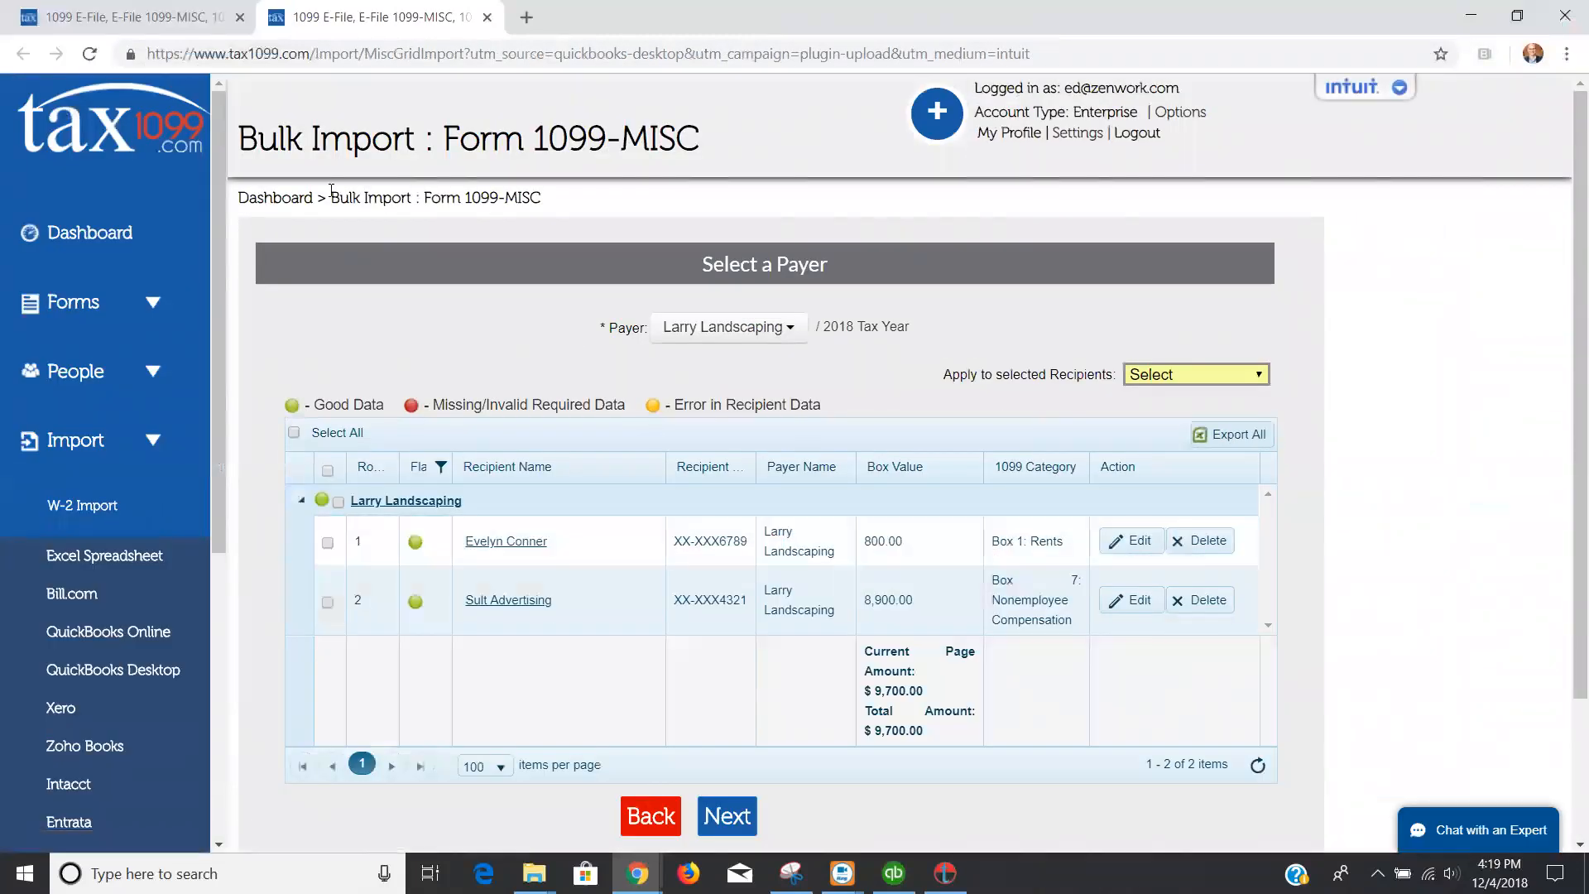
{"action": "mouse_move", "coordinate": [636, 314]}
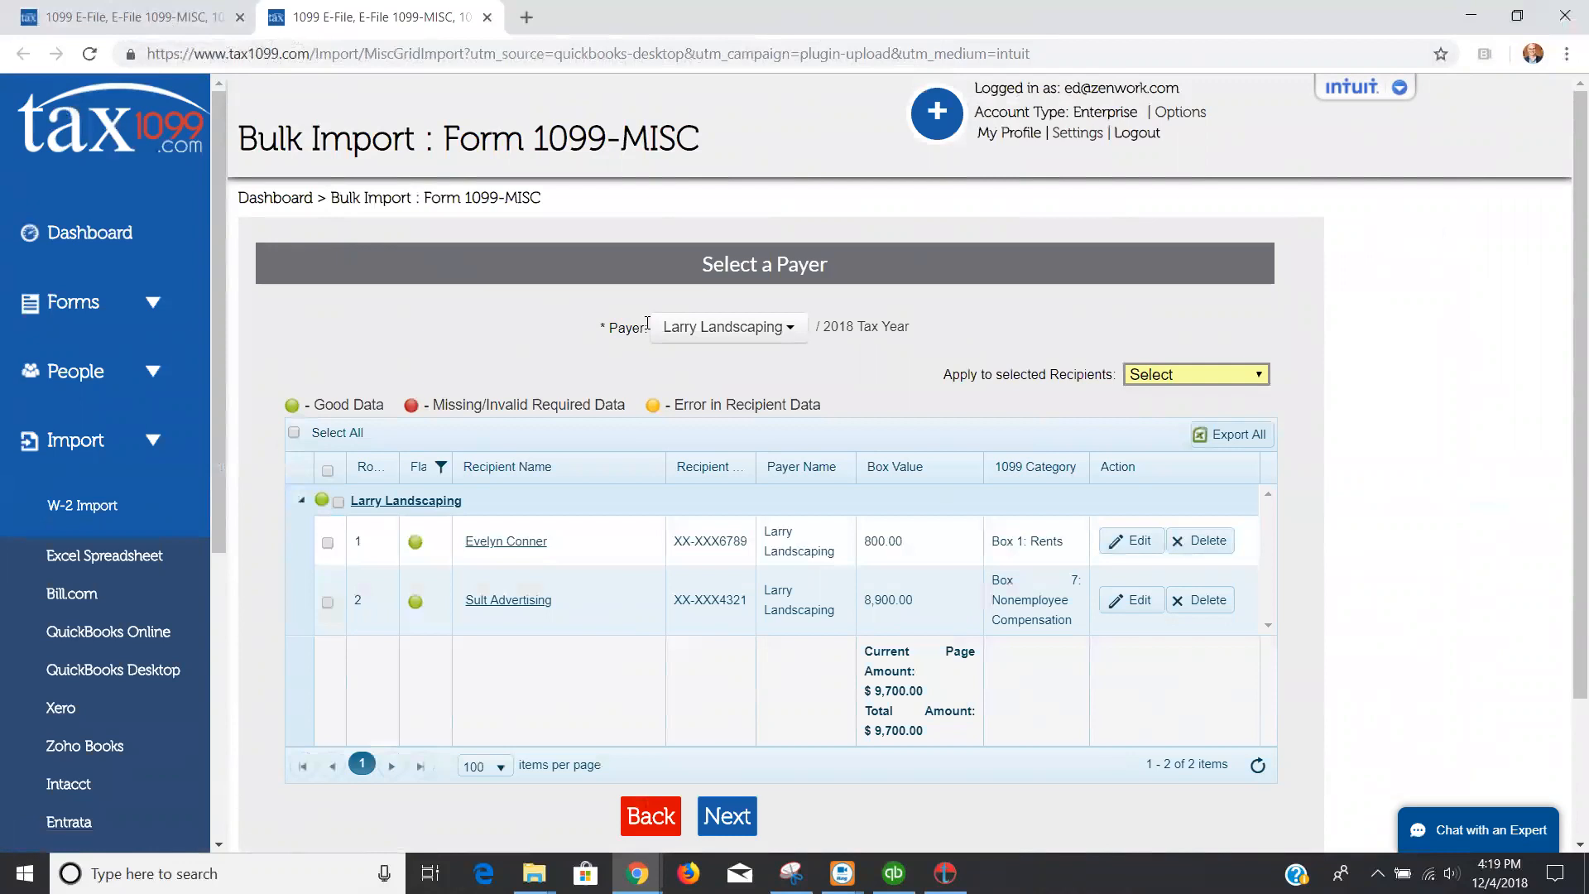
{"action": "mouse_move", "coordinate": [482, 477]}
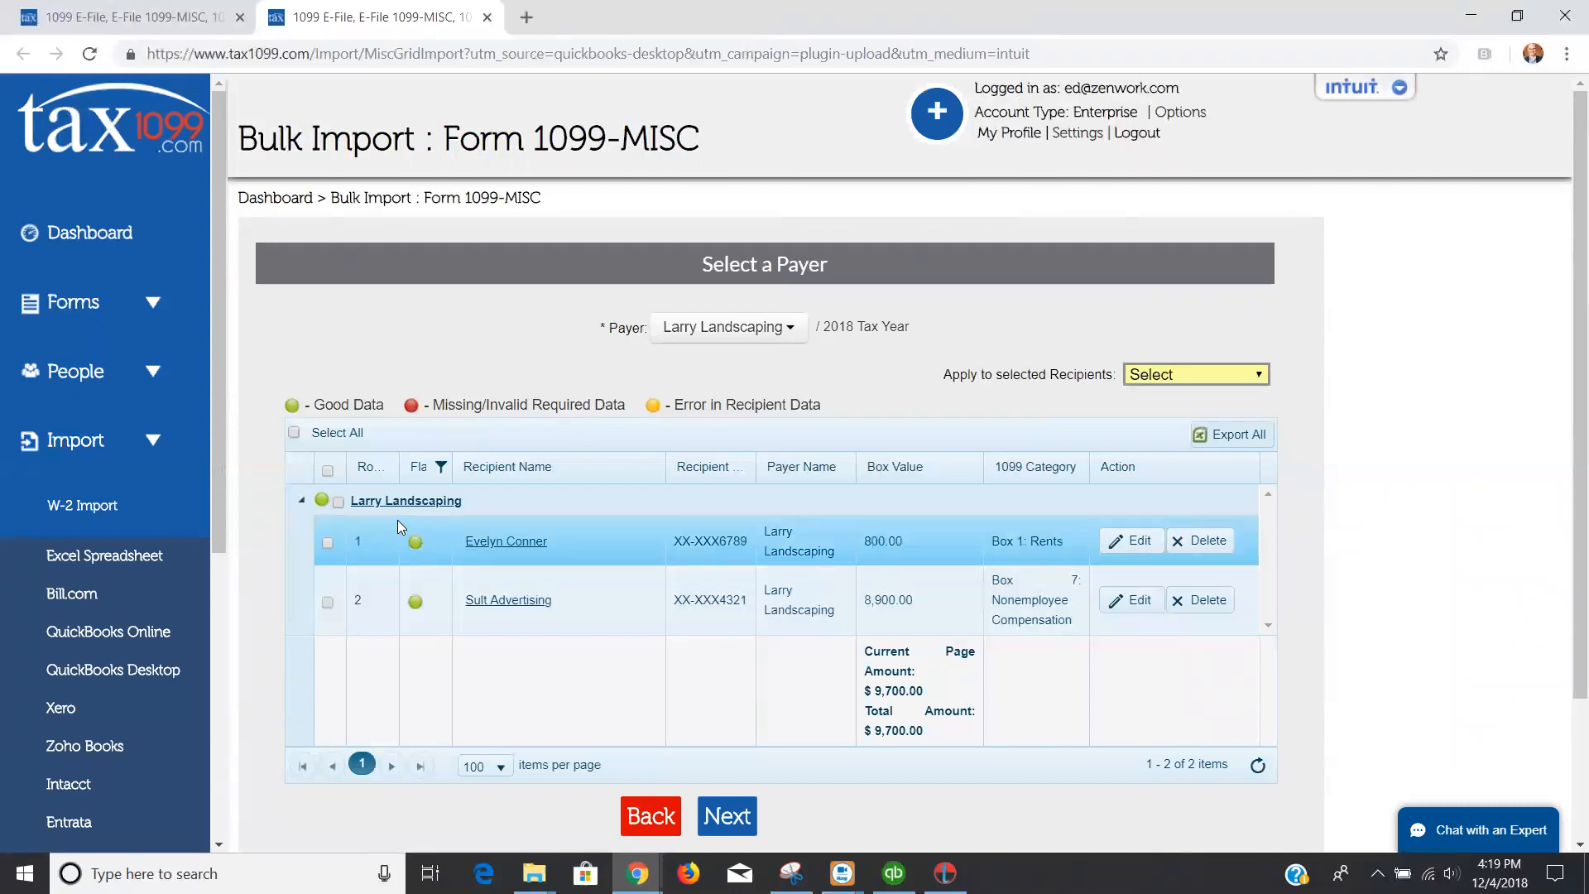
{"action": "mouse_move", "coordinate": [417, 572]}
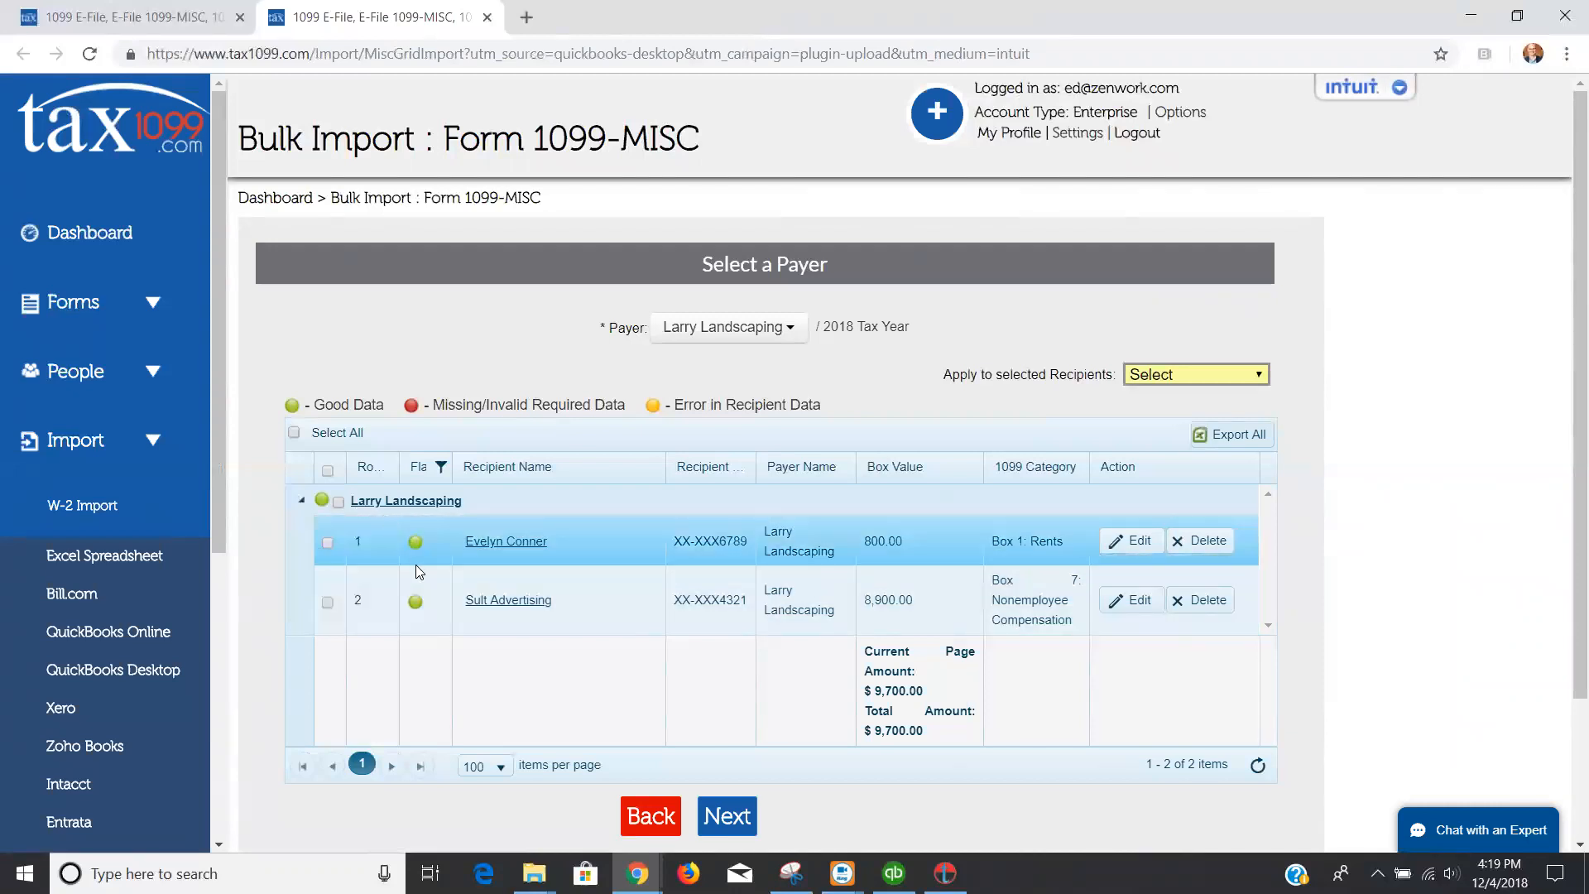
{"action": "mouse_move", "coordinate": [405, 525]}
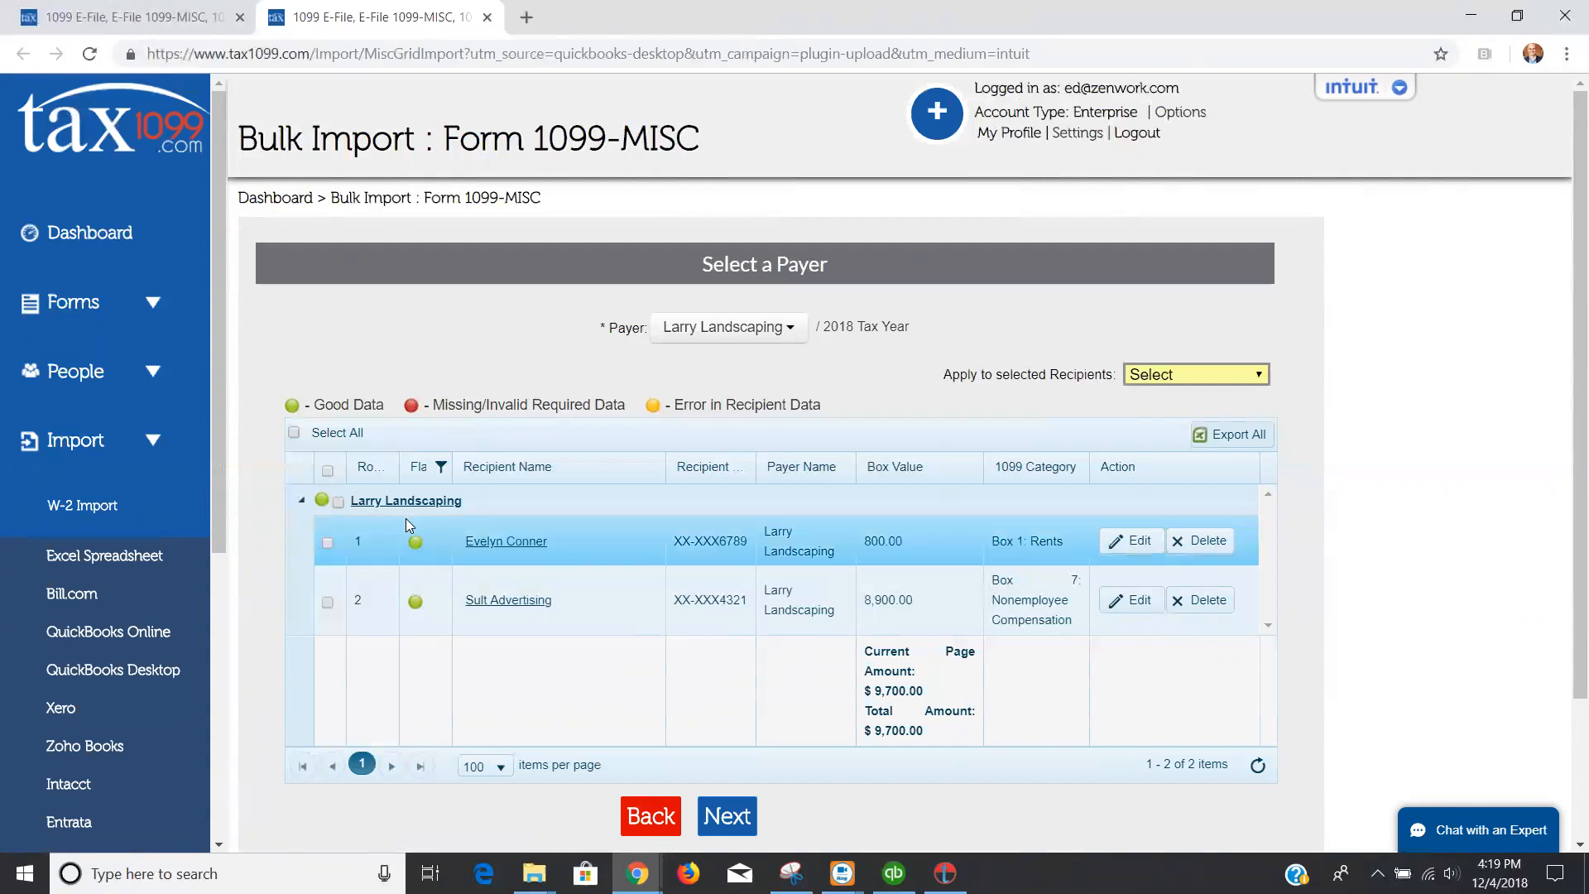
{"action": "mouse_move", "coordinate": [438, 556]}
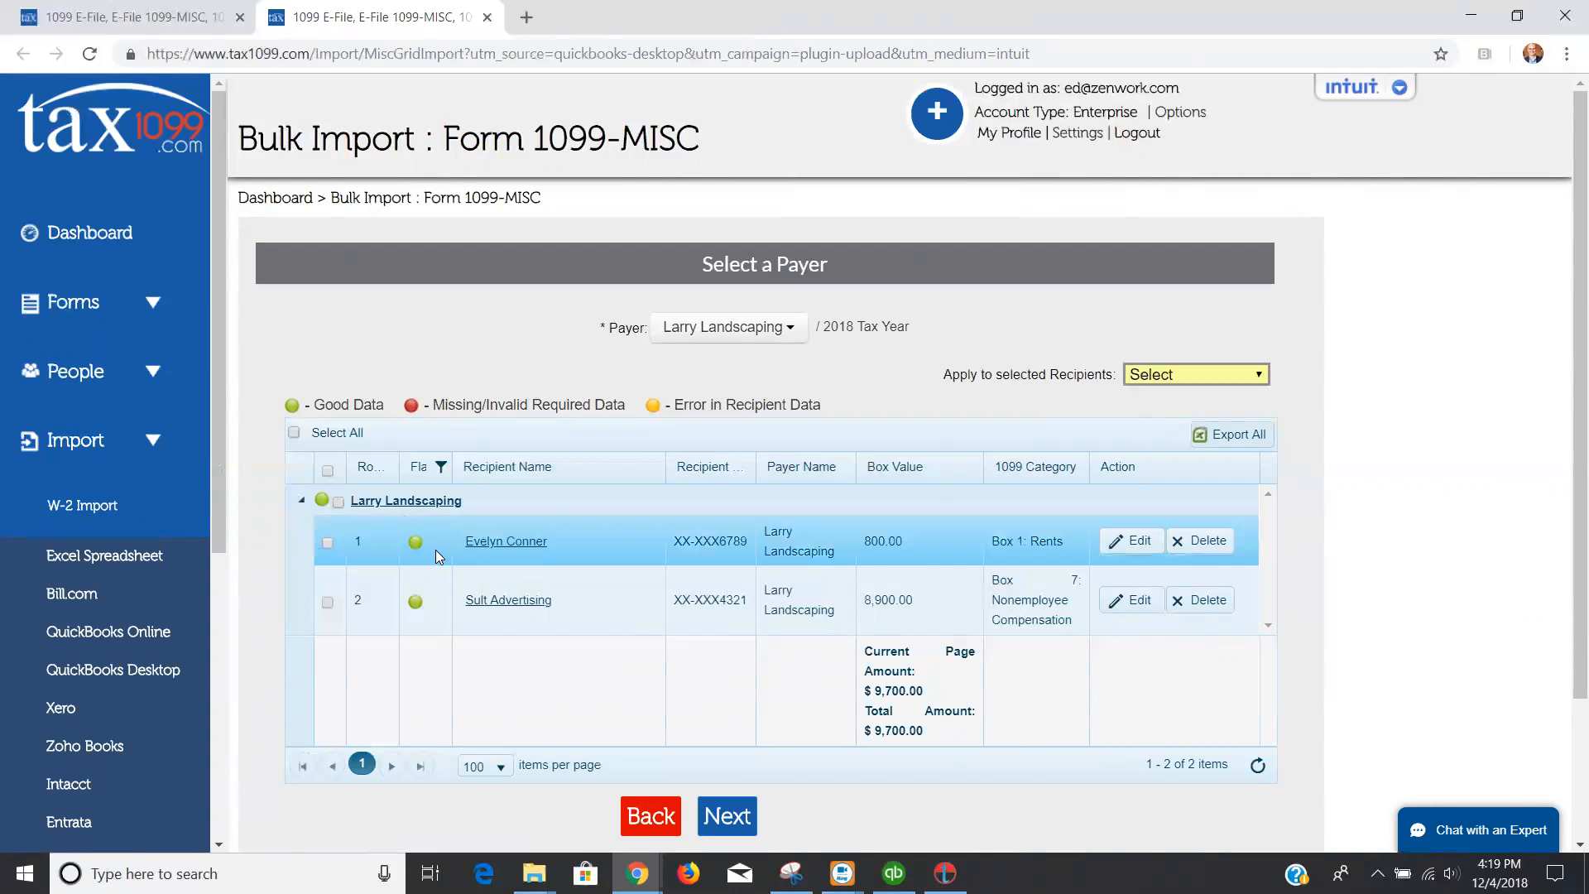
{"action": "mouse_move", "coordinate": [289, 429]}
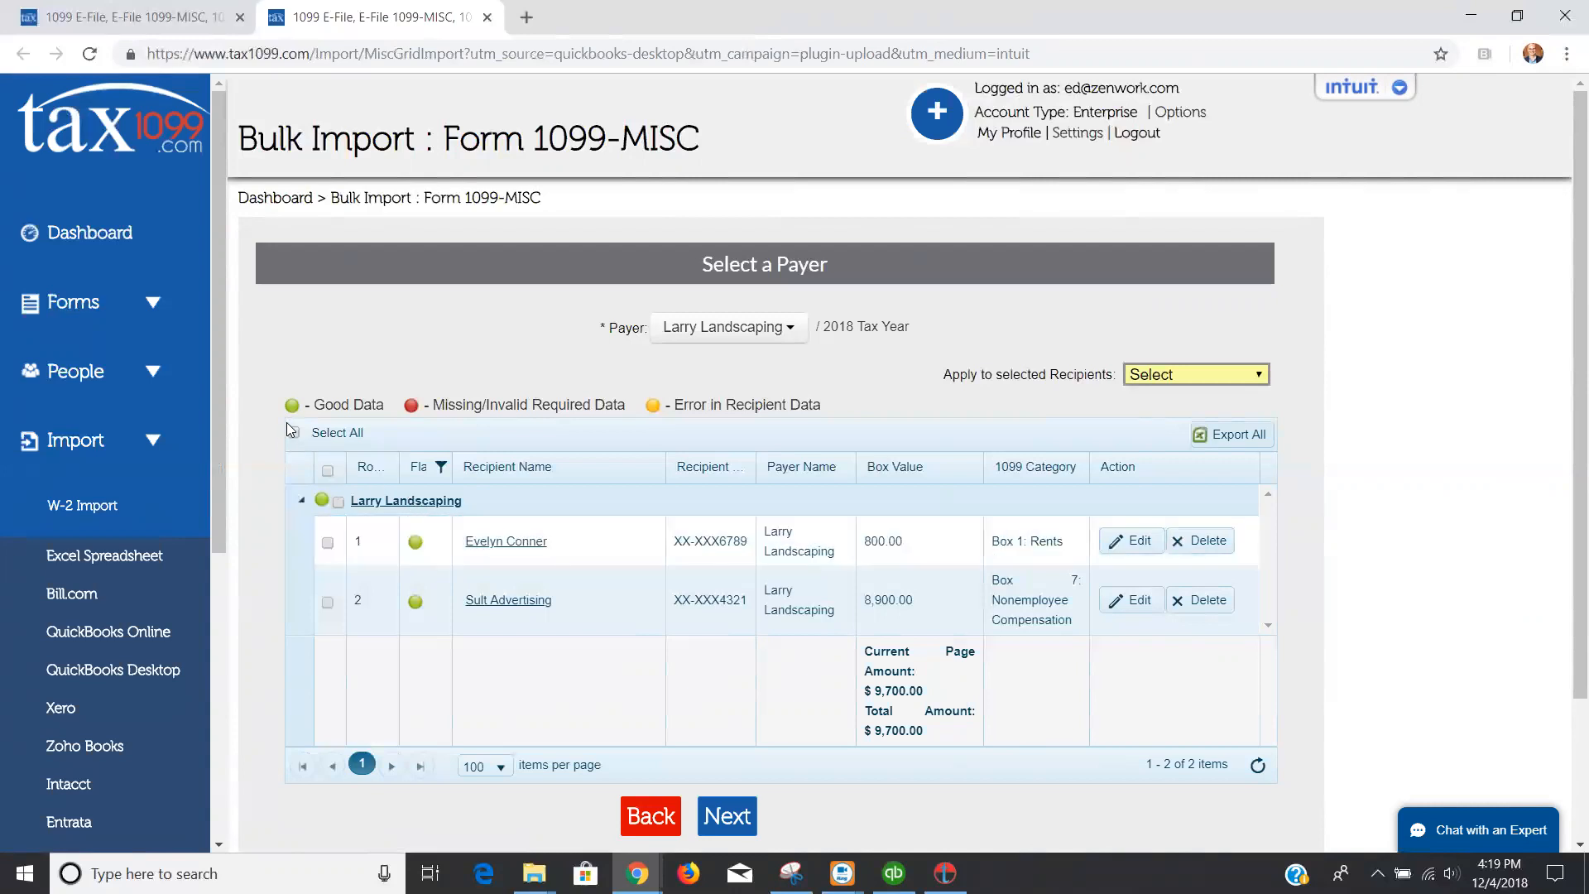
Select all imported Larry Landscaping recipients and submit them for upload
{"action": "left_click", "coordinate": [294, 432]}
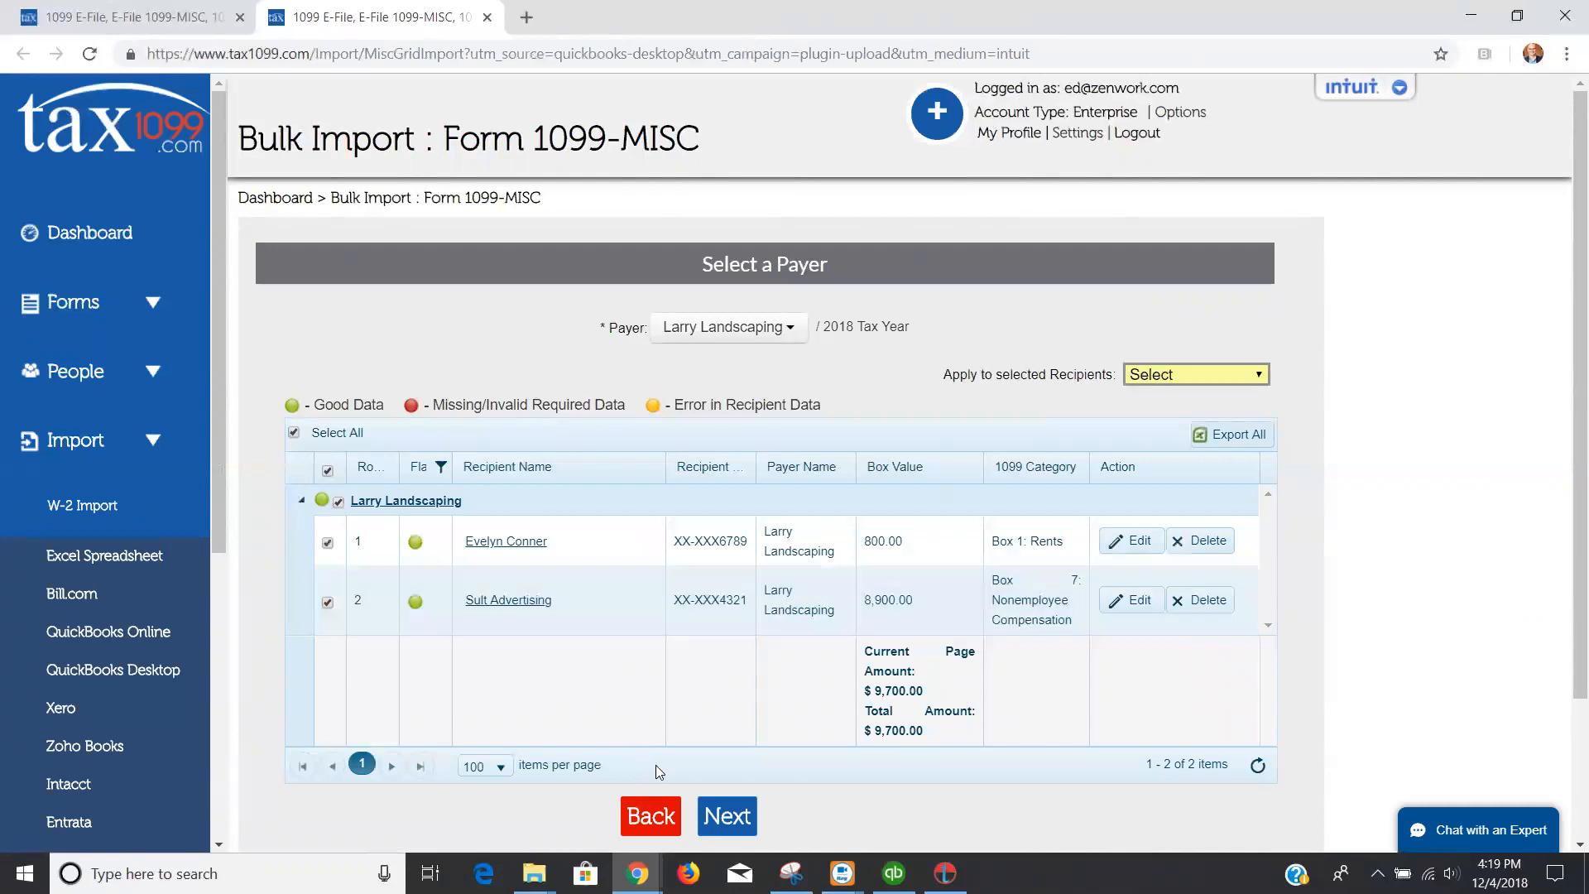
{"action": "left_click", "coordinate": [727, 816]}
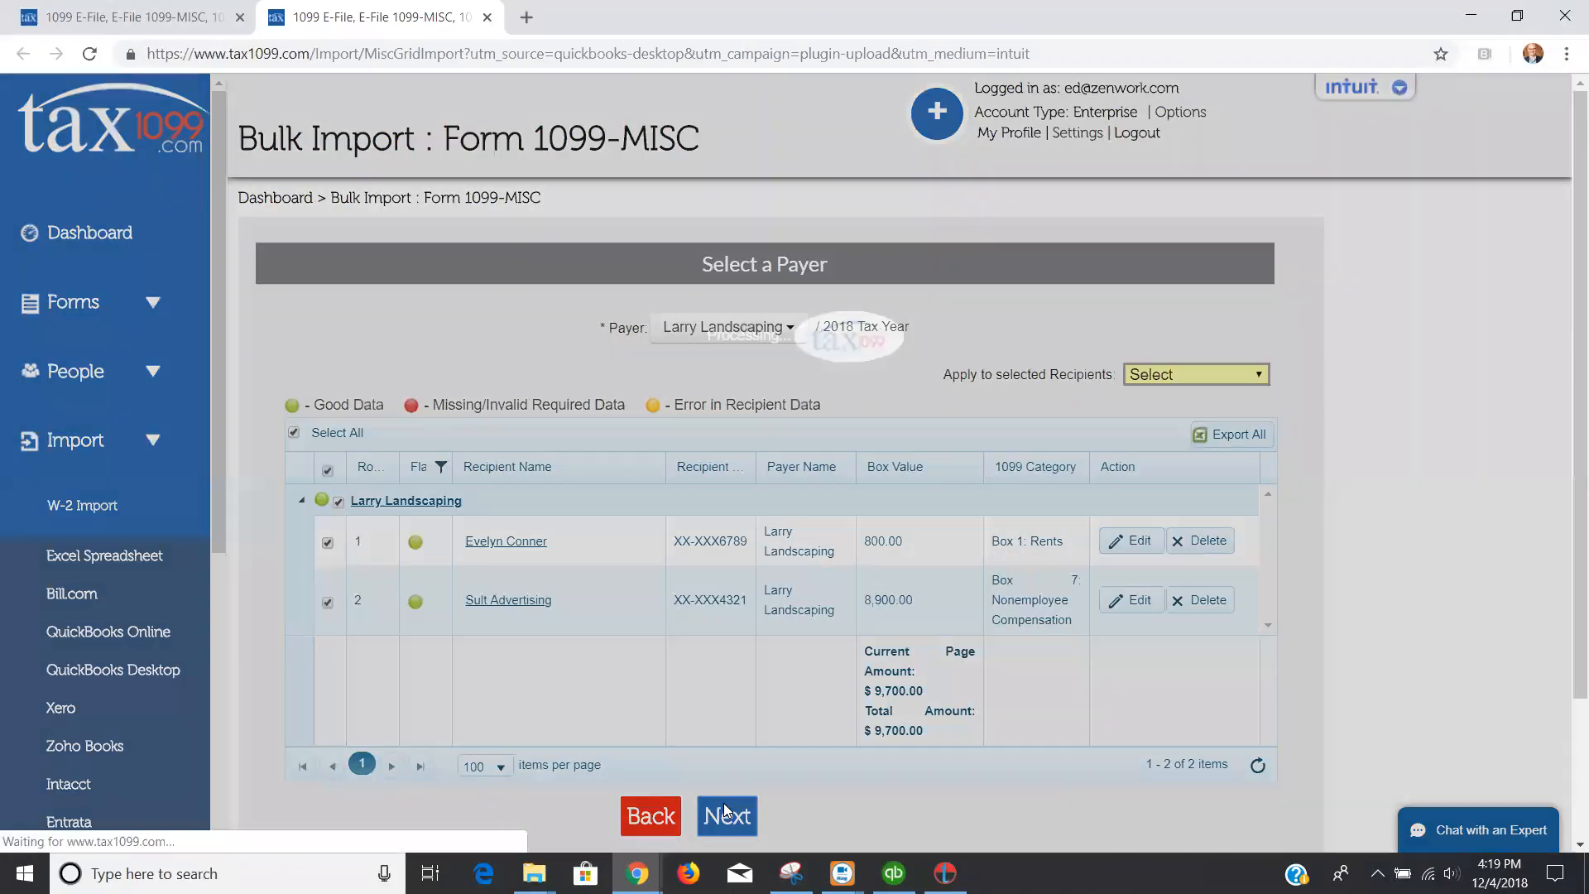
{"action": "left_click", "coordinate": [728, 816]}
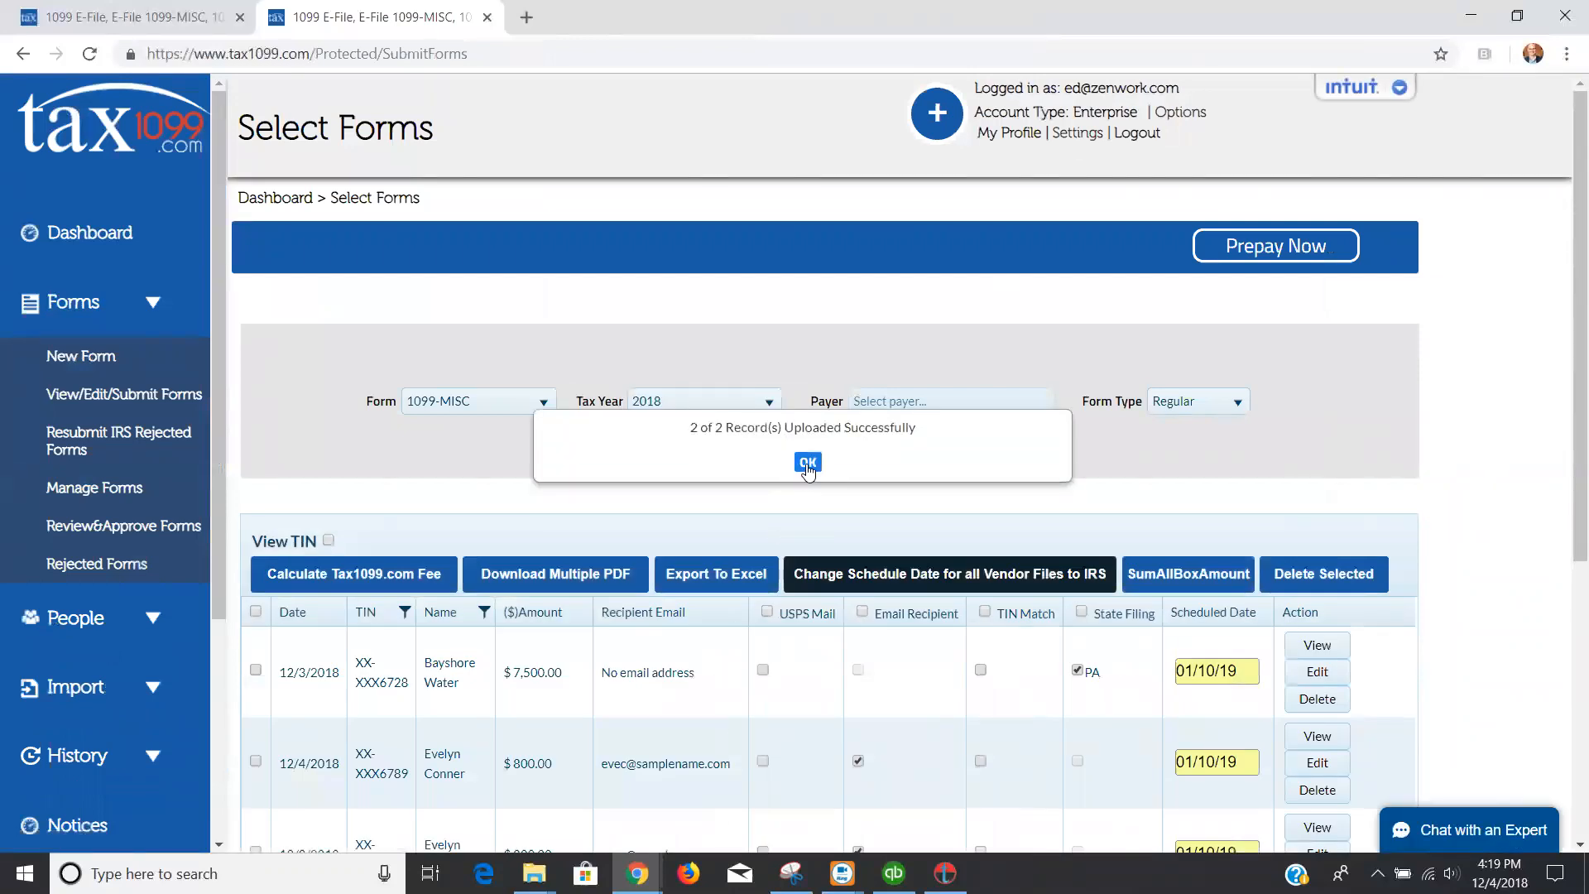
Dismiss the success message and review Larry Landscaping's five 2018 1099-MISC forms totaling $26,900
{"action": "left_click", "coordinate": [807, 464]}
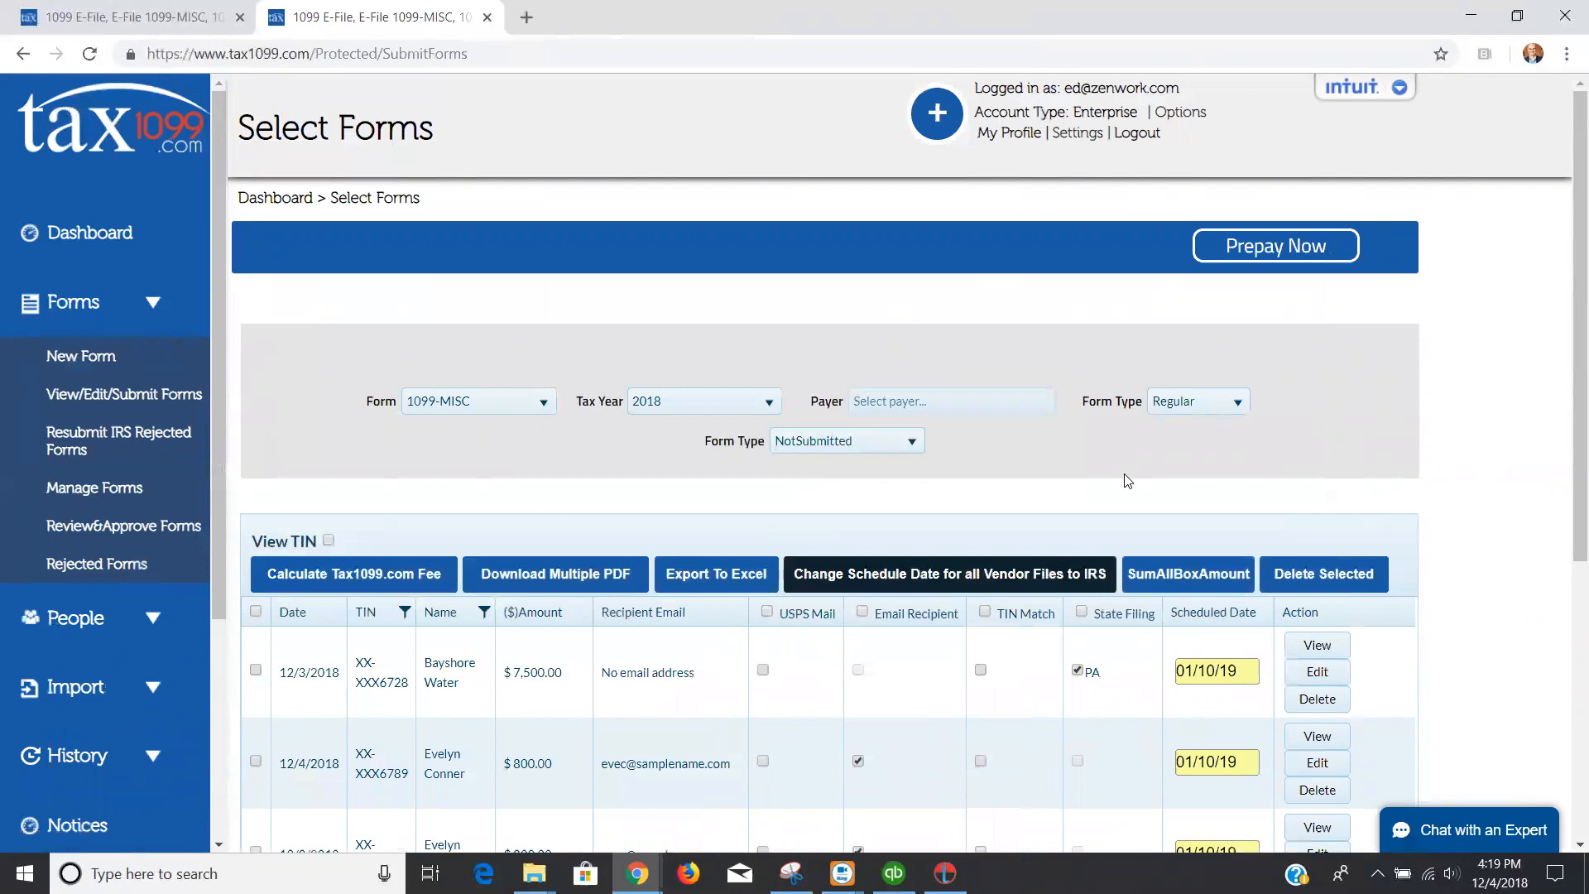
{"action": "mouse_move", "coordinate": [1566, 320]}
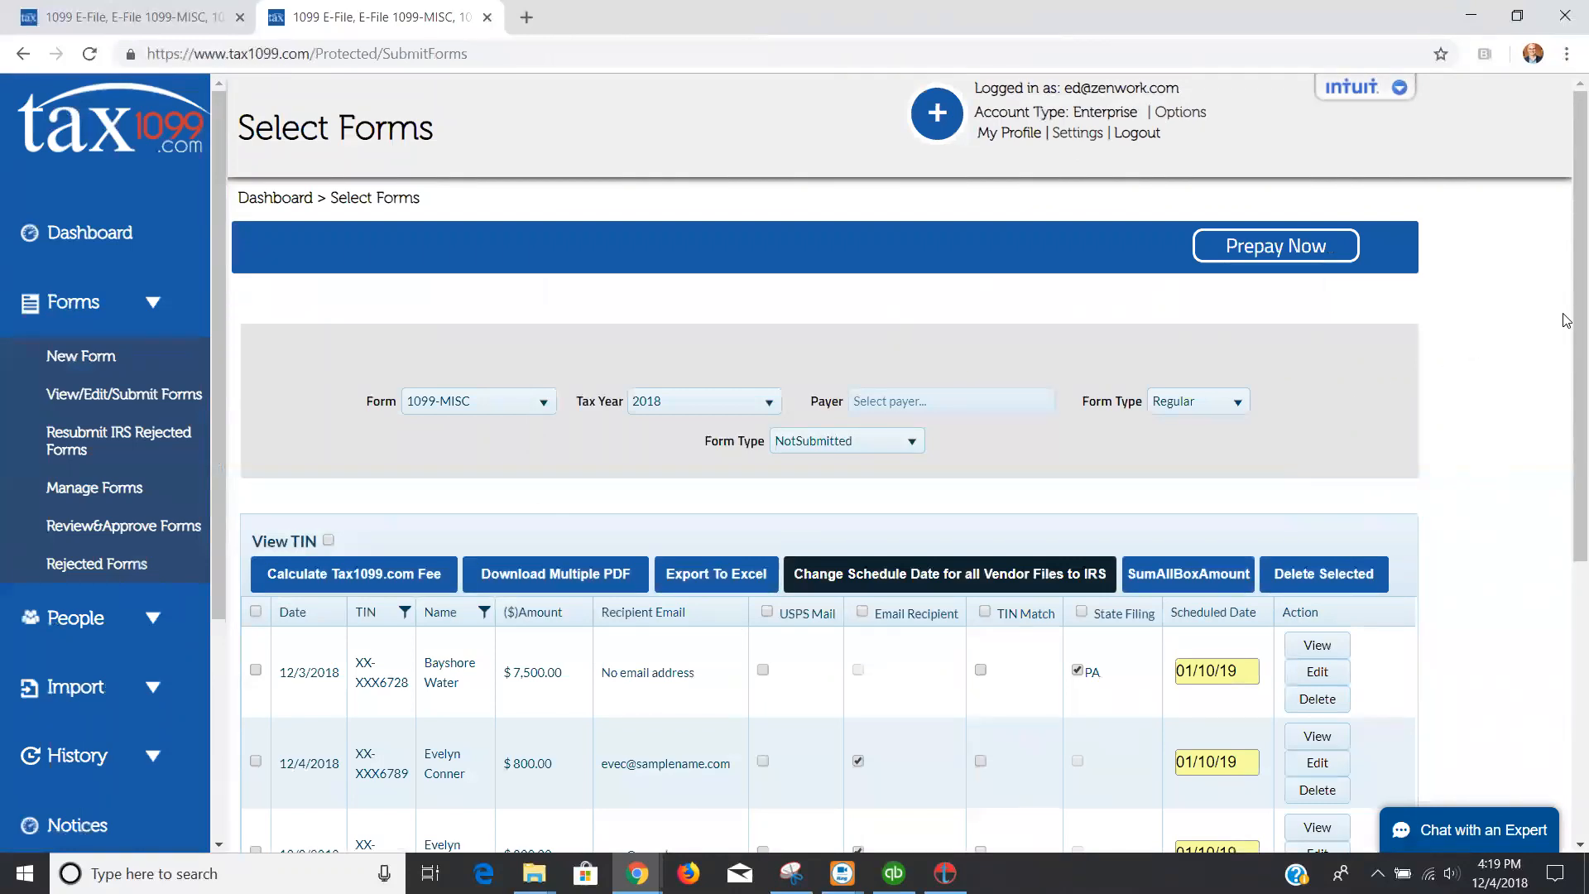
{"action": "left_click", "coordinate": [947, 401]}
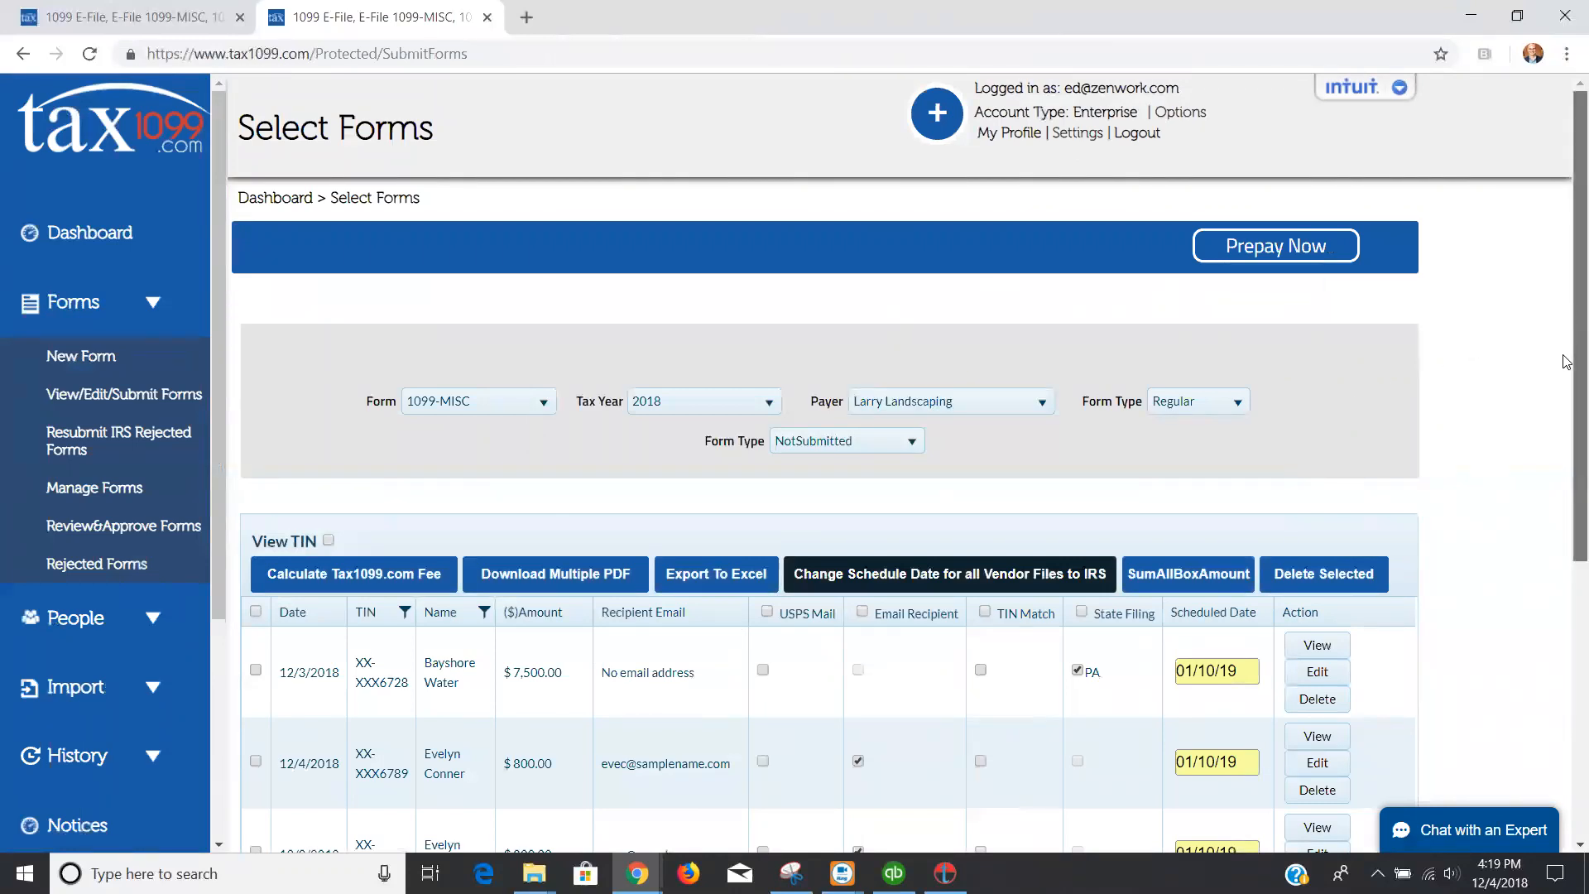
{"action": "scroll", "scroll_direction": "down", "scroll_amount": 3}
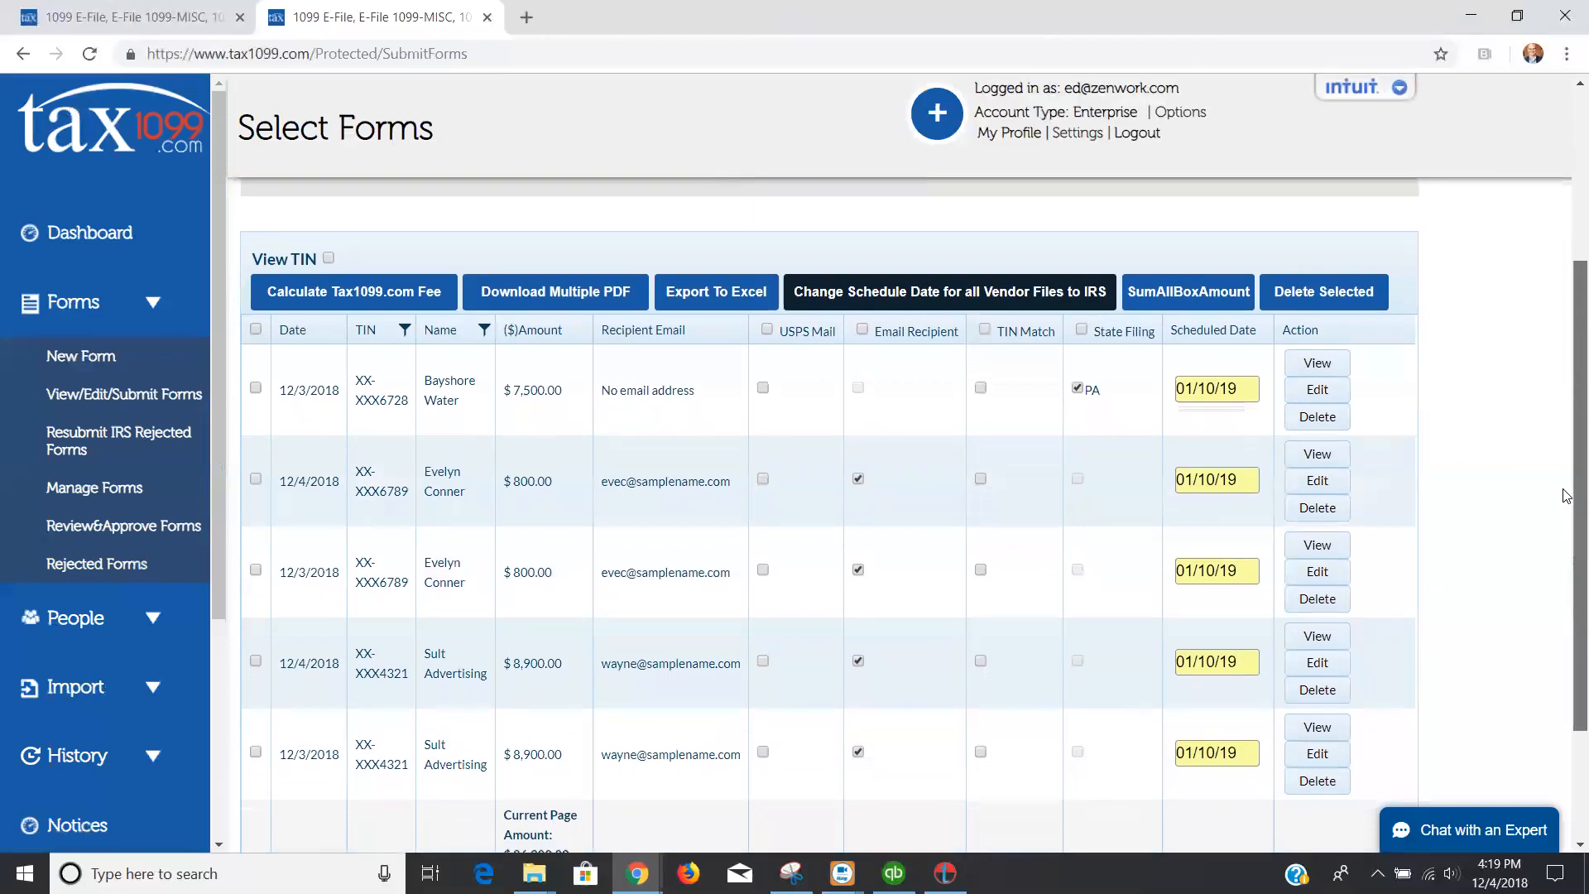
{"action": "scroll", "scroll_direction": "down", "scroll_amount": 3}
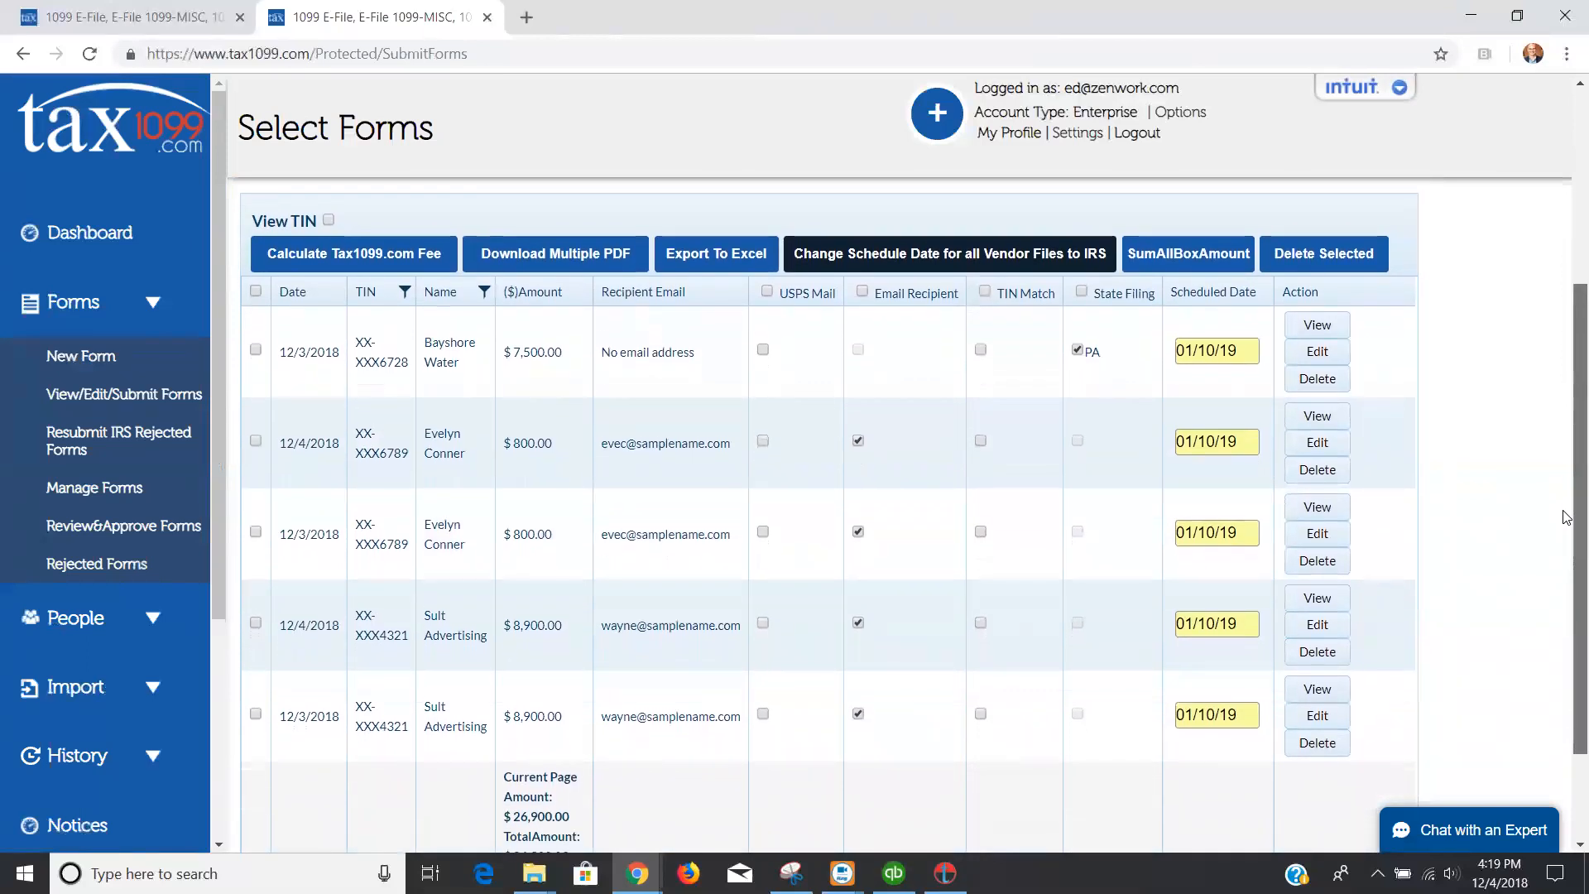
{"action": "scroll", "scroll_direction": "up", "scroll_amount": 3}
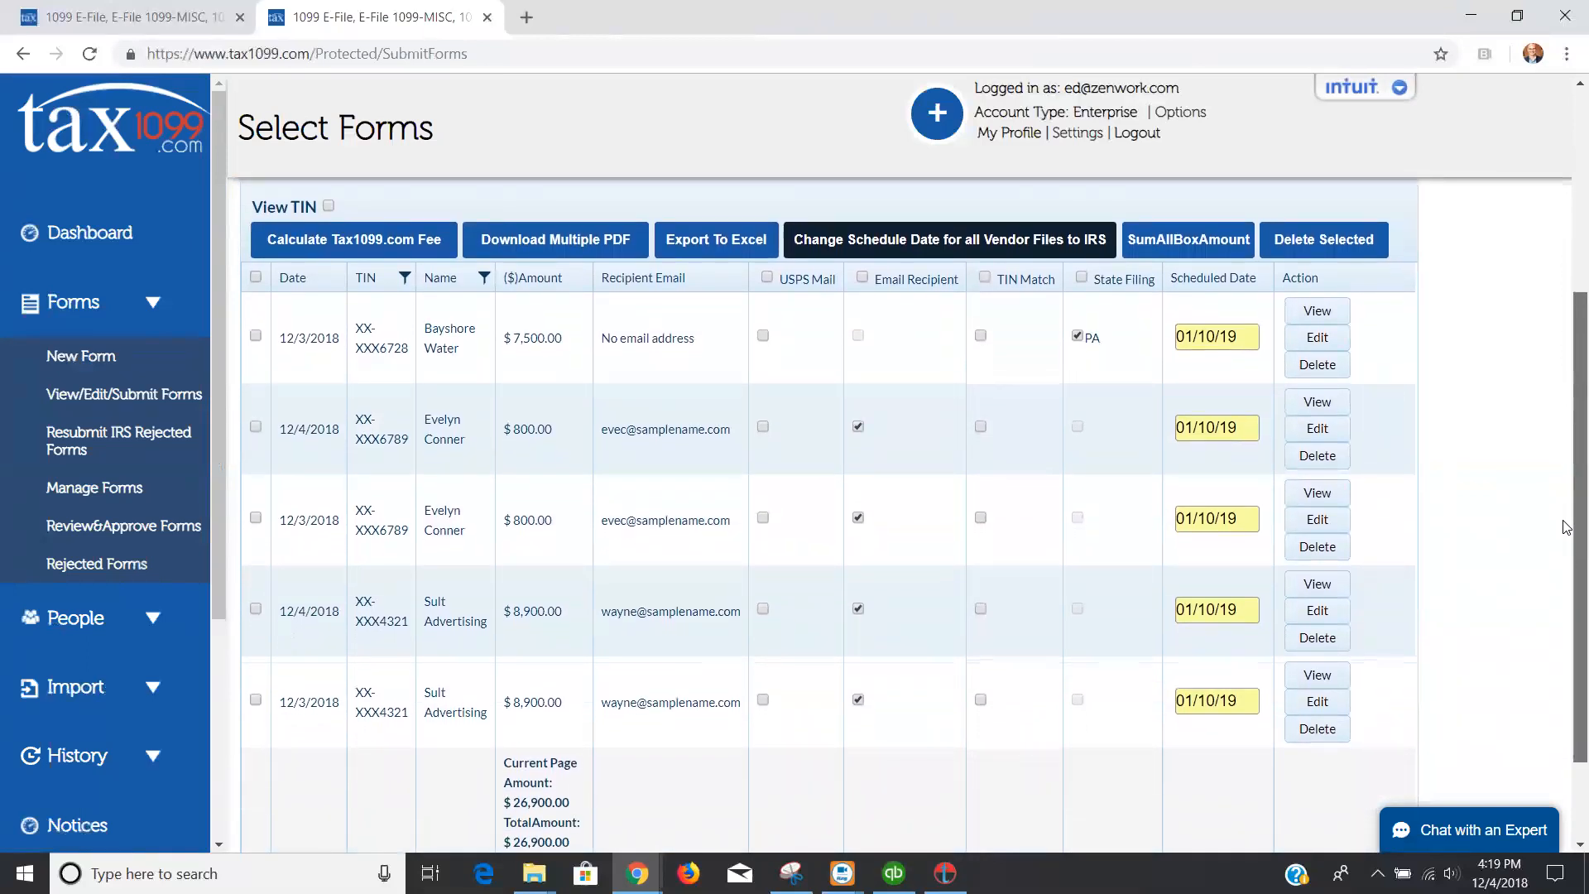
{"action": "scroll", "scroll_direction": "down", "scroll_amount": 3}
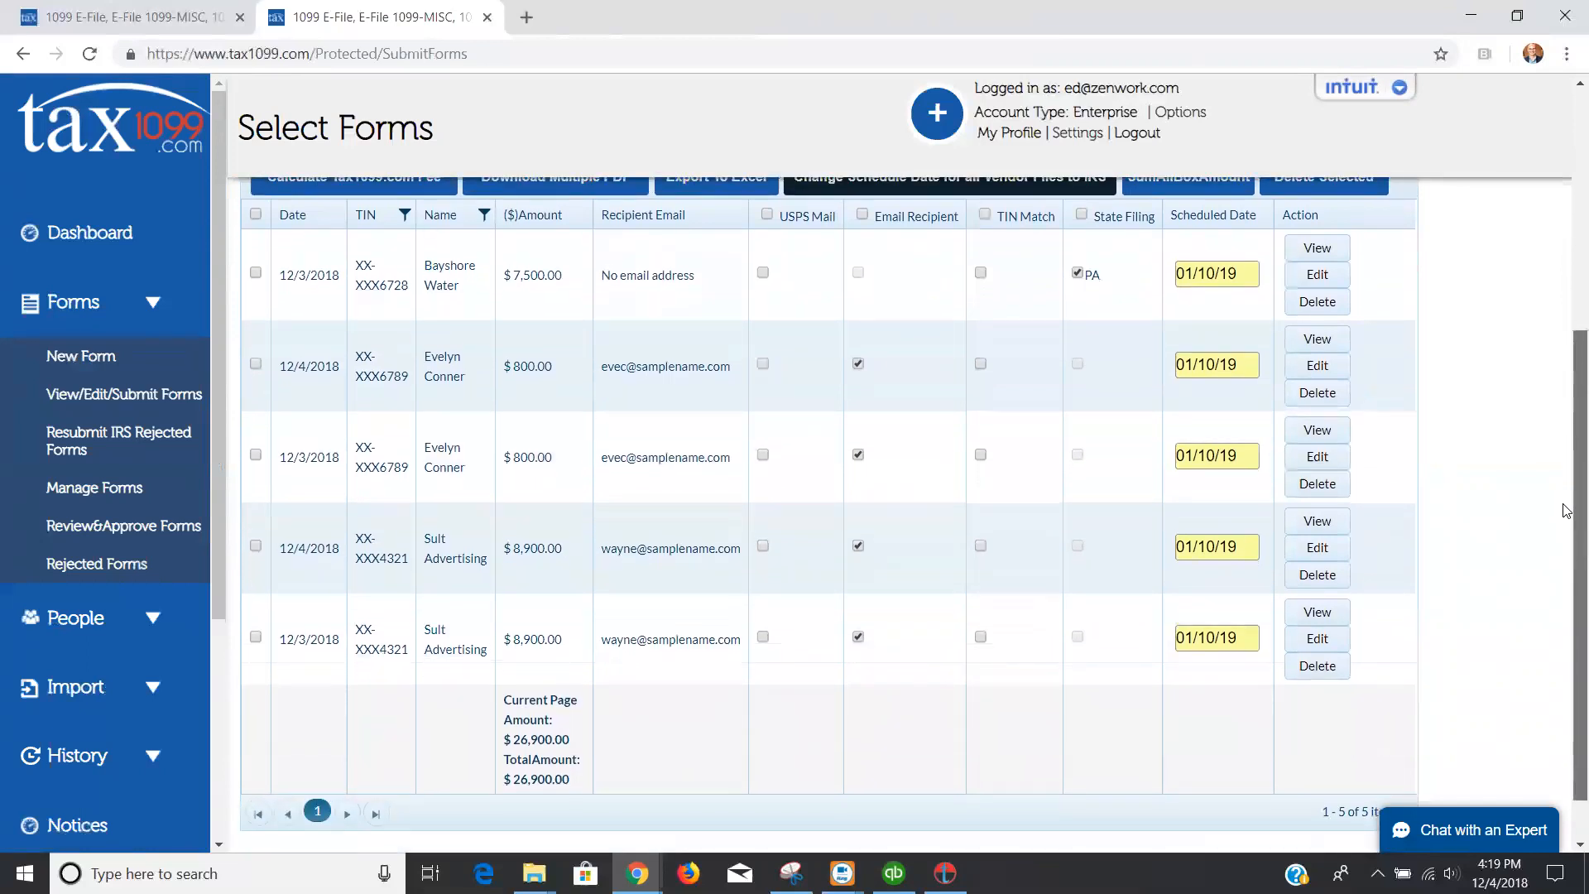
{"action": "scroll", "scroll_direction": "up", "scroll_amount": 3}
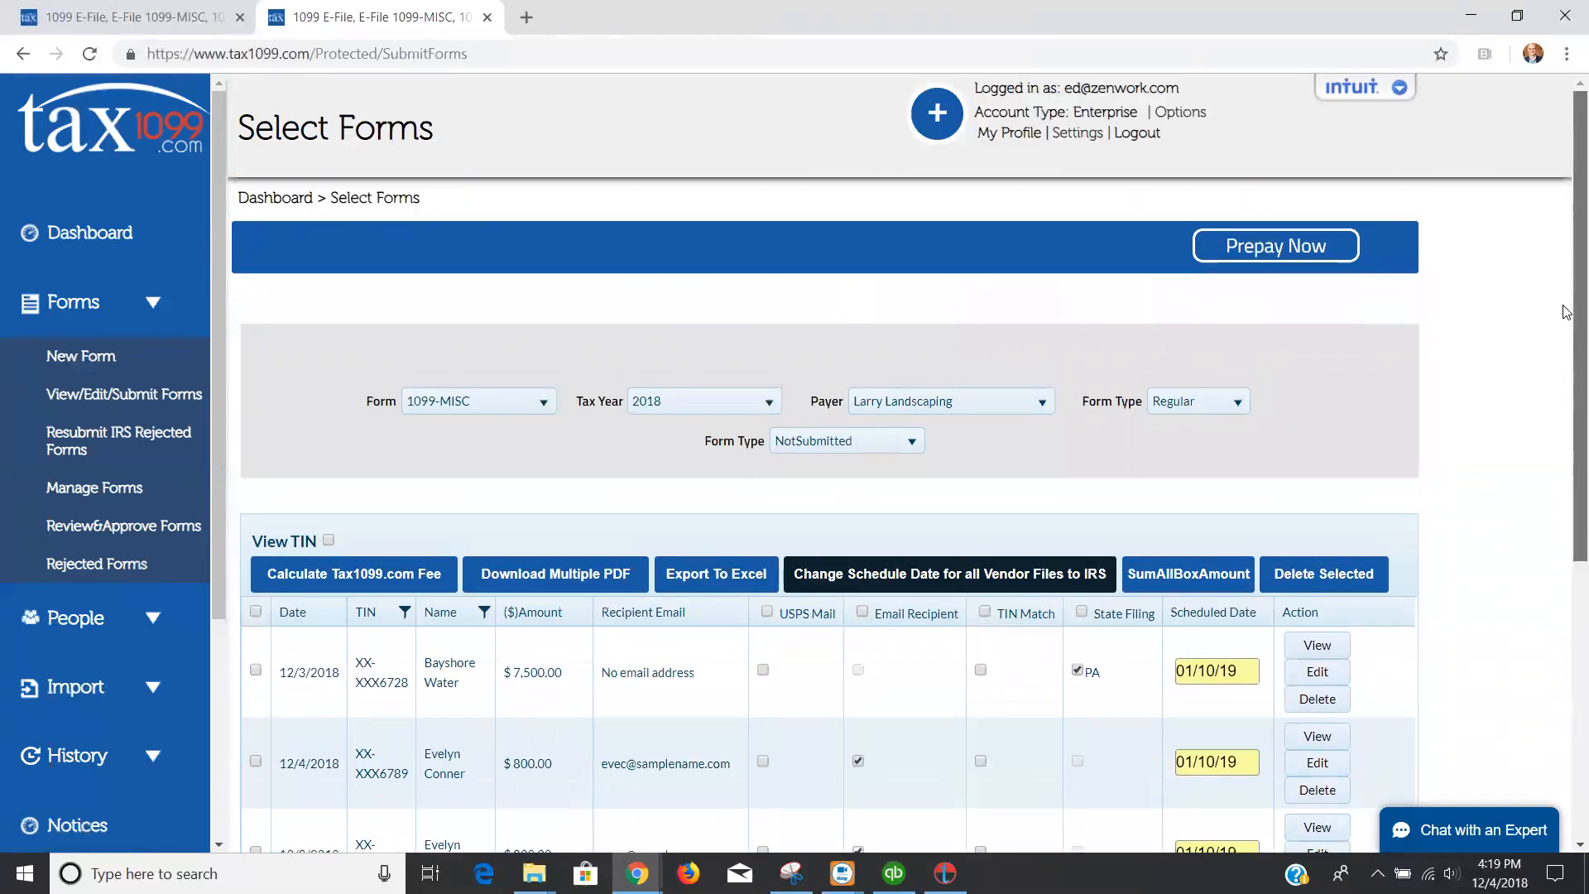
{"action": "mouse_move", "coordinate": [973, 378]}
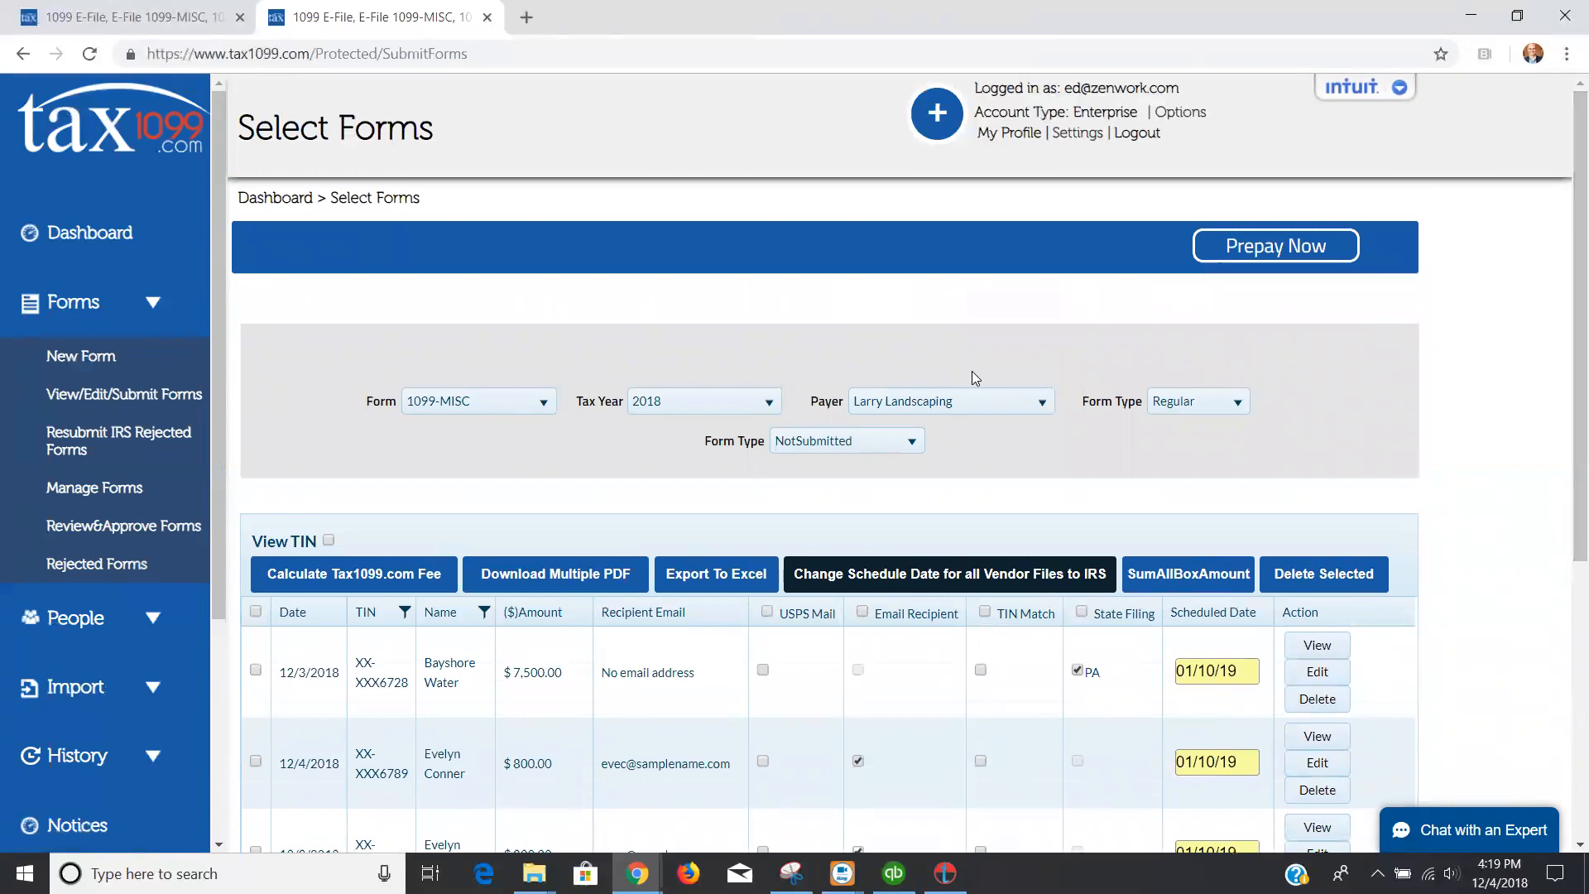